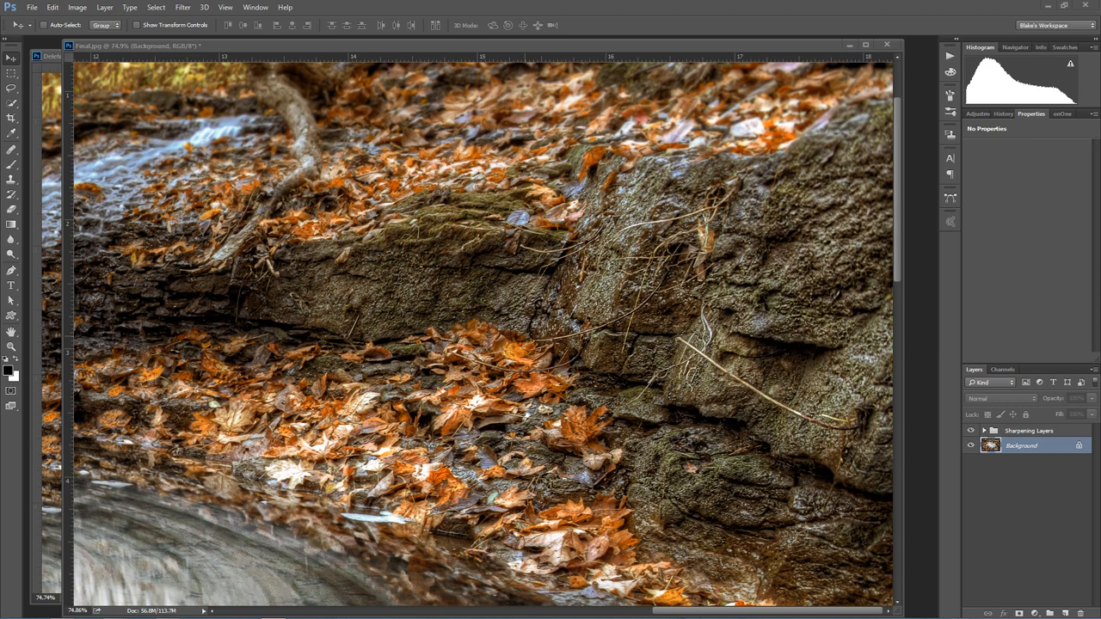
{"action": "mouse_move", "coordinate": [824, 399]}
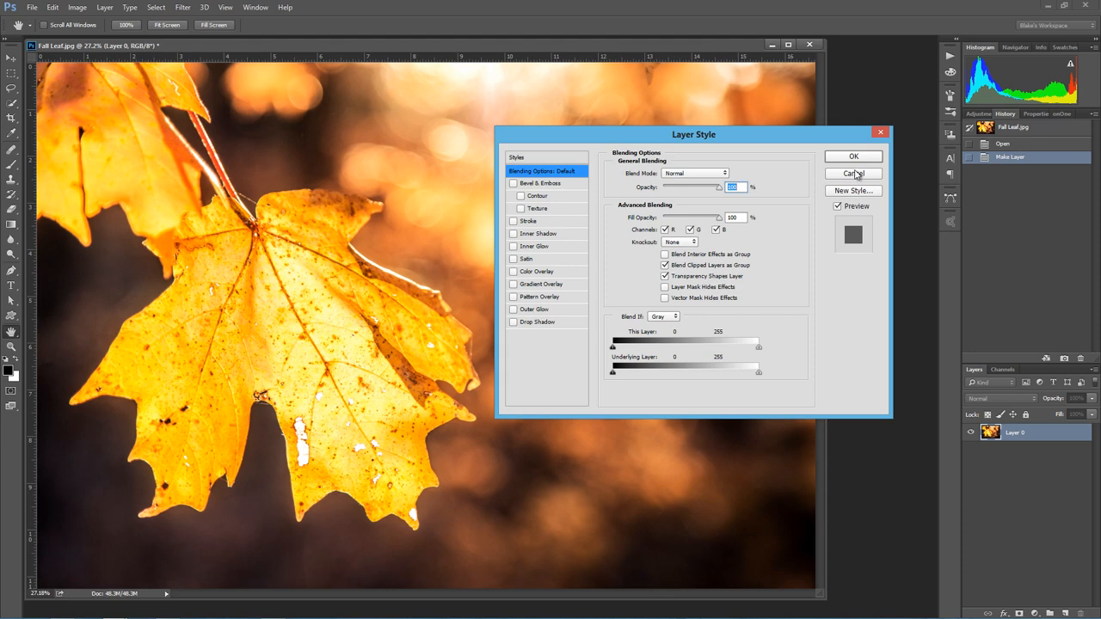
Cancel Layer Style, duplicate Layer 0 into Layer 0 copy, and fit the photo on screen.
{"action": "left_click", "coordinate": [853, 173]}
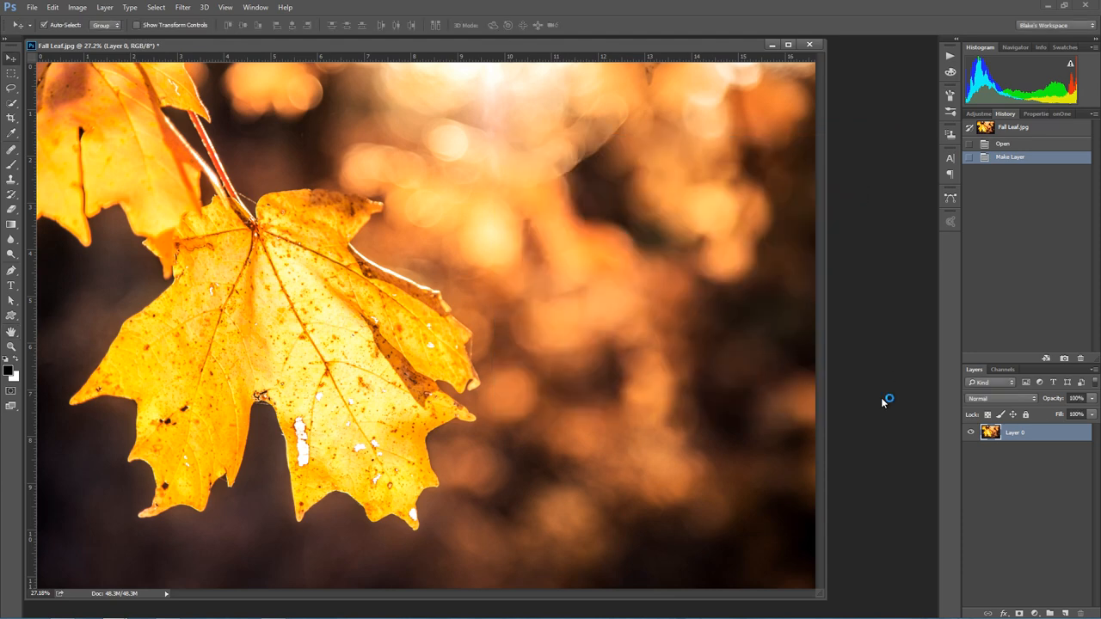
{"action": "key", "text": "ctrl+j"}
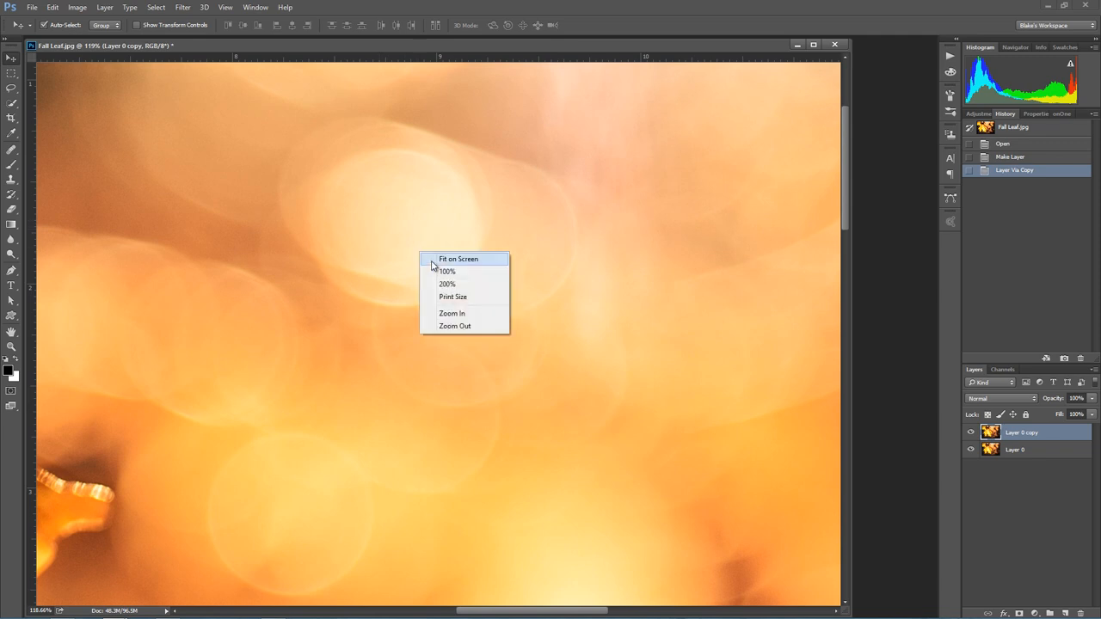
{"action": "left_click", "coordinate": [465, 259]}
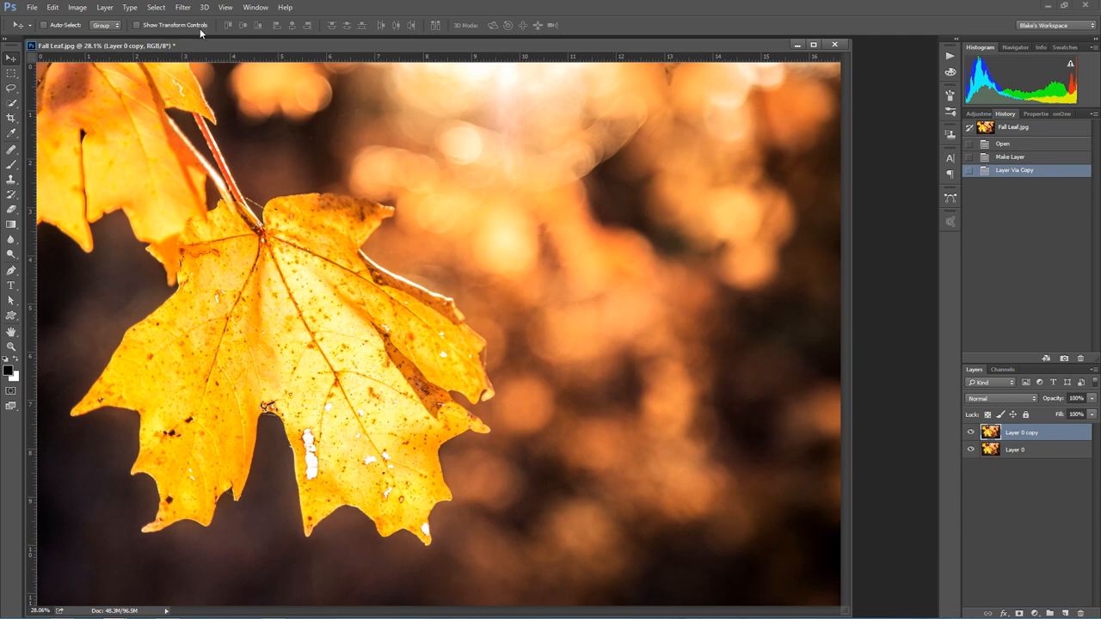
{"action": "mouse_move", "coordinate": [228, 7]}
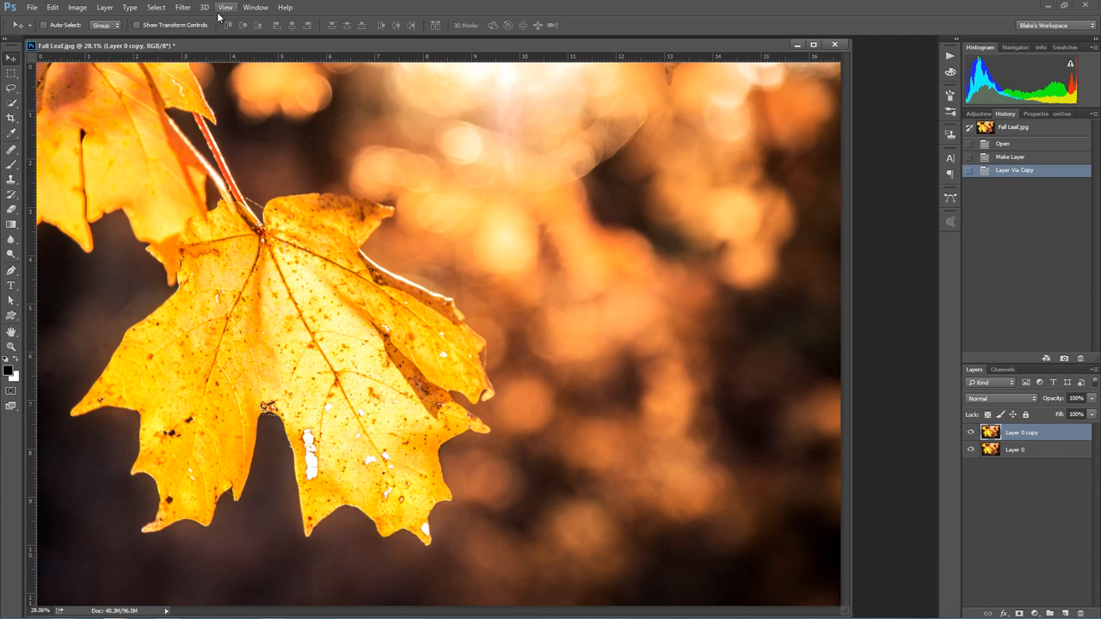
Open the Reduce Noise filter and pan its preview onto the leaf edge.
{"action": "left_click", "coordinate": [184, 8]}
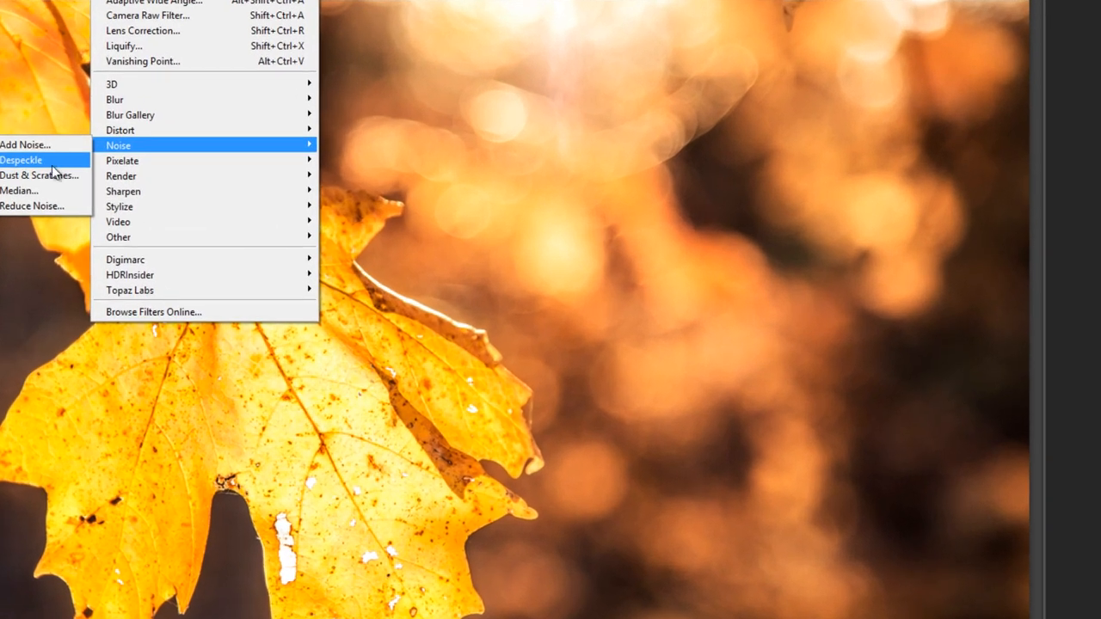
{"action": "left_click", "coordinate": [32, 206]}
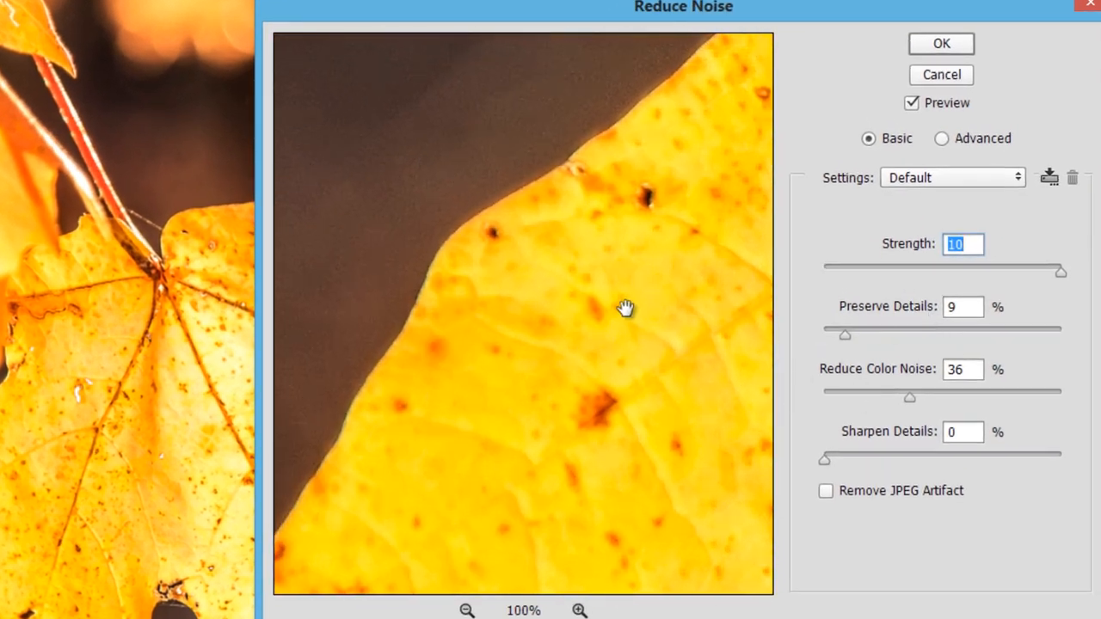
{"action": "left_click_drag", "start_coordinate": [626, 308], "coordinate": [517, 295]}
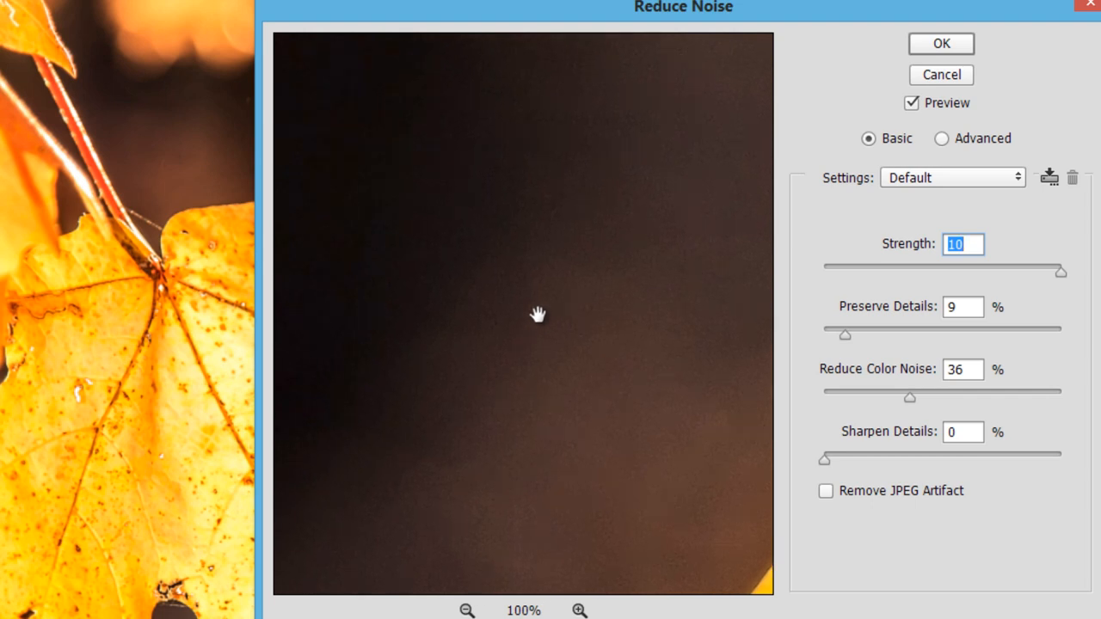
{"action": "mouse_move", "coordinate": [618, 410]}
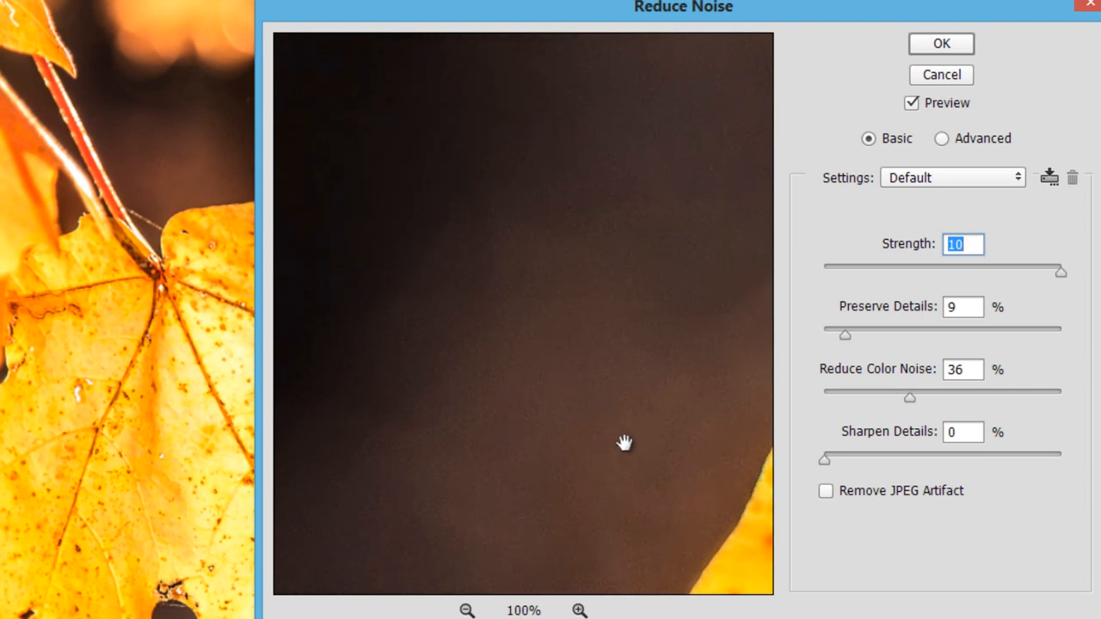
{"action": "left_click_drag", "start_coordinate": [626, 443], "coordinate": [569, 430]}
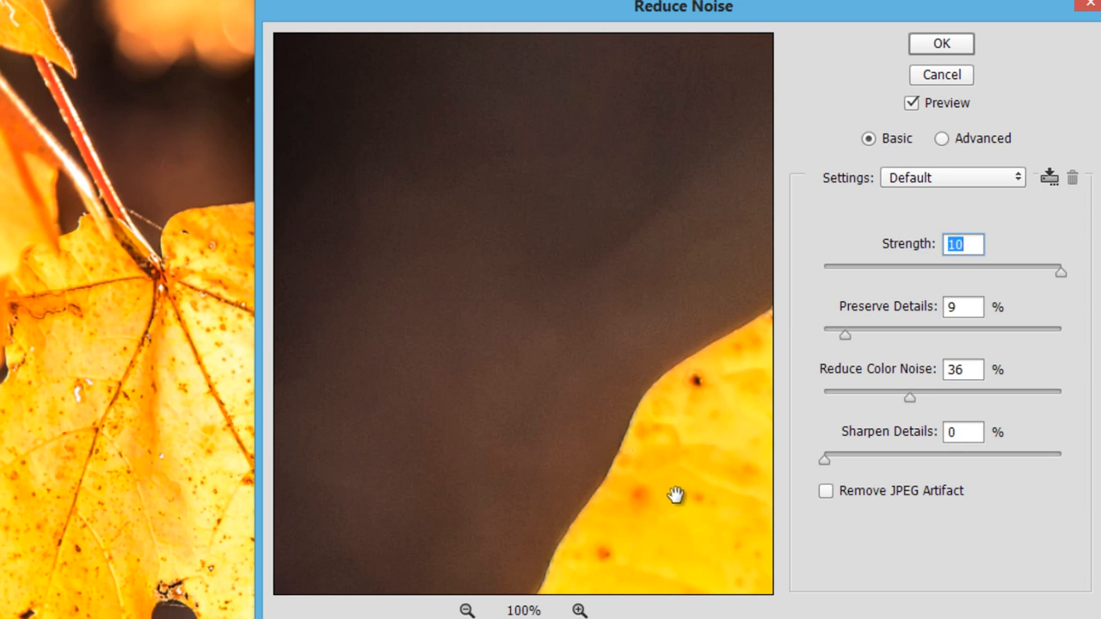
{"action": "left_click_drag", "start_coordinate": [677, 494], "coordinate": [722, 348]}
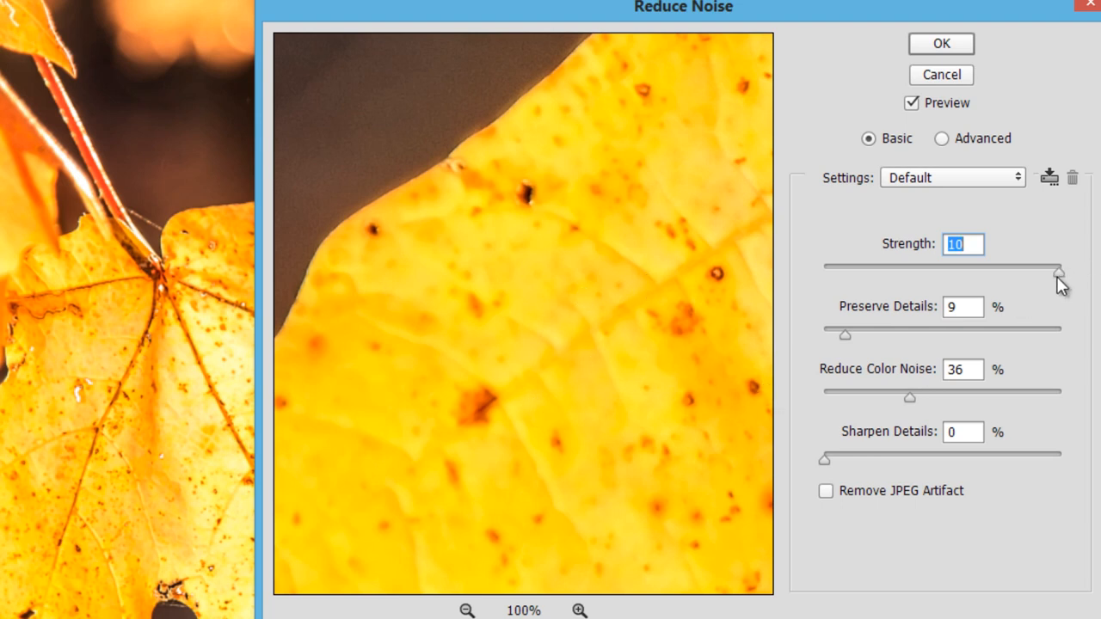
Set Reduce Noise Strength to 8 and Preserve Details to 15%.
{"action": "left_click_drag", "start_coordinate": [1059, 271], "coordinate": [1020, 271]}
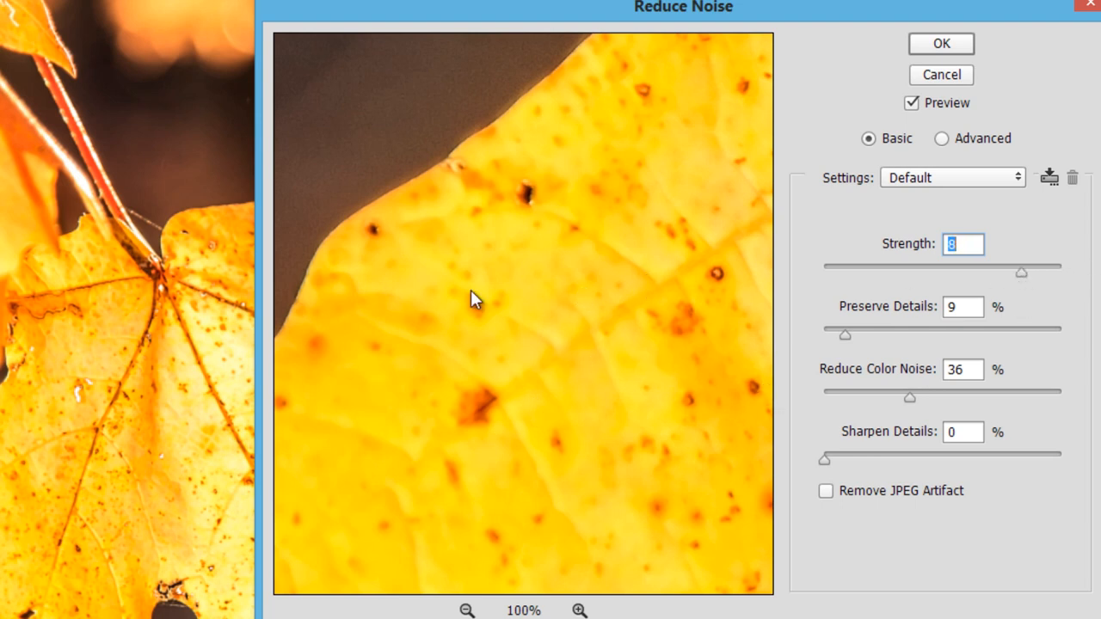
{"action": "left_click_drag", "start_coordinate": [474, 299], "coordinate": [746, 330]}
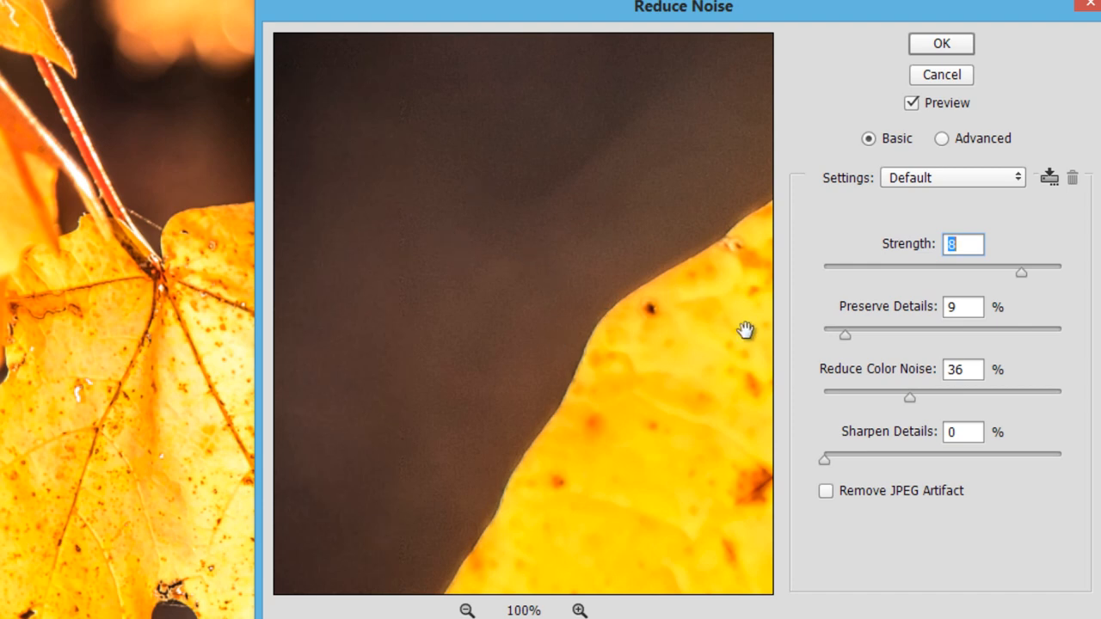
{"action": "left_click_drag", "start_coordinate": [845, 335], "coordinate": [882, 335]}
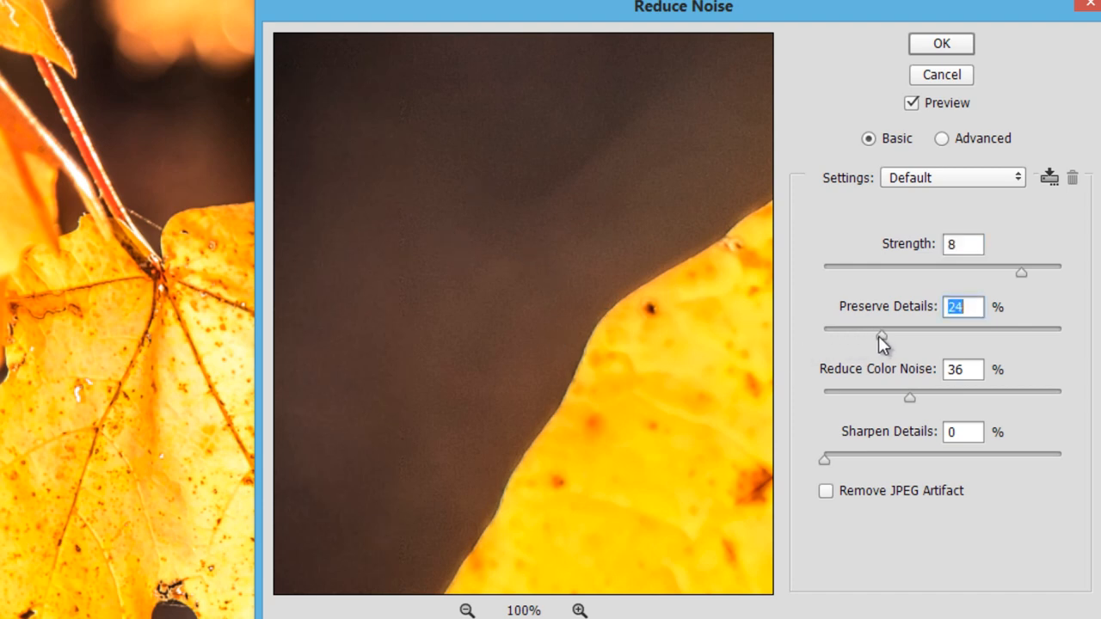
{"action": "left_click_drag", "start_coordinate": [882, 335], "coordinate": [860, 334]}
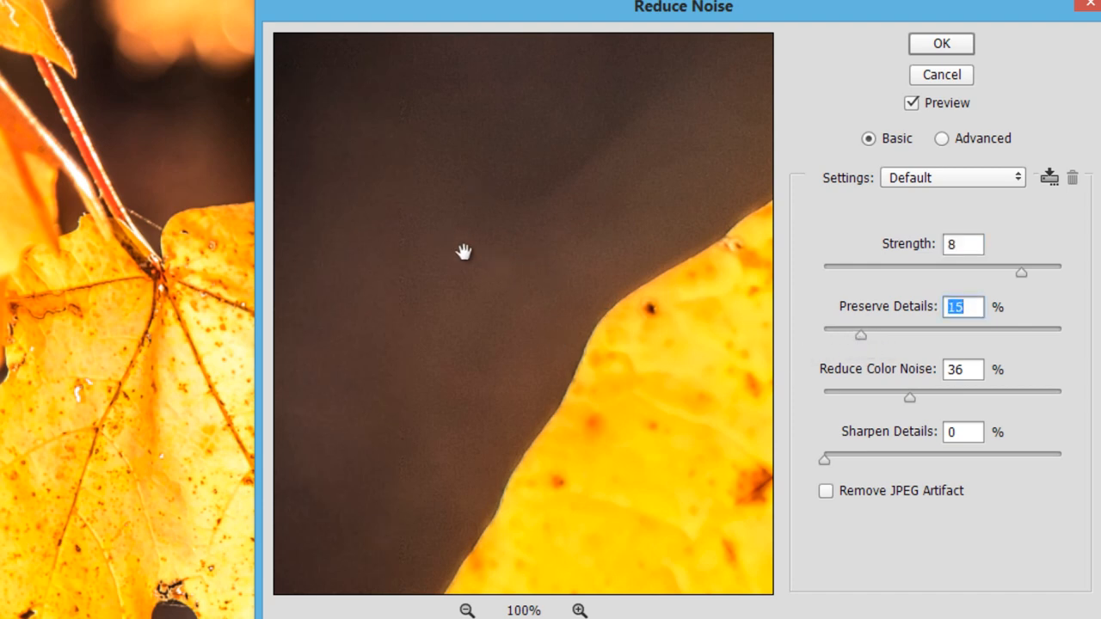
{"action": "mouse_move", "coordinate": [912, 470]}
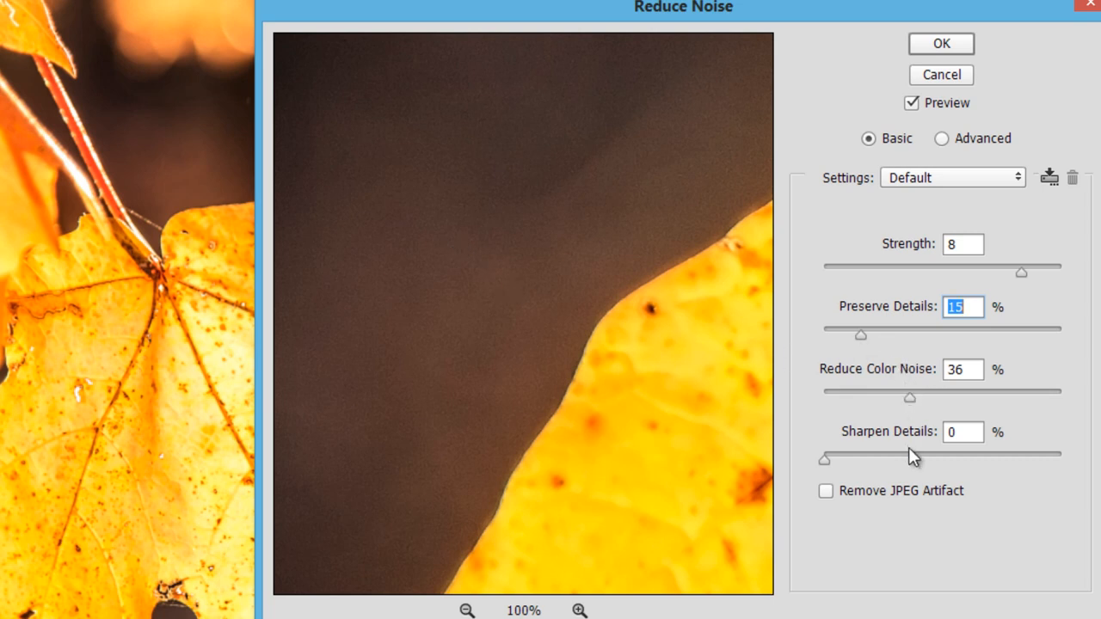
{"action": "mouse_move", "coordinate": [932, 394]}
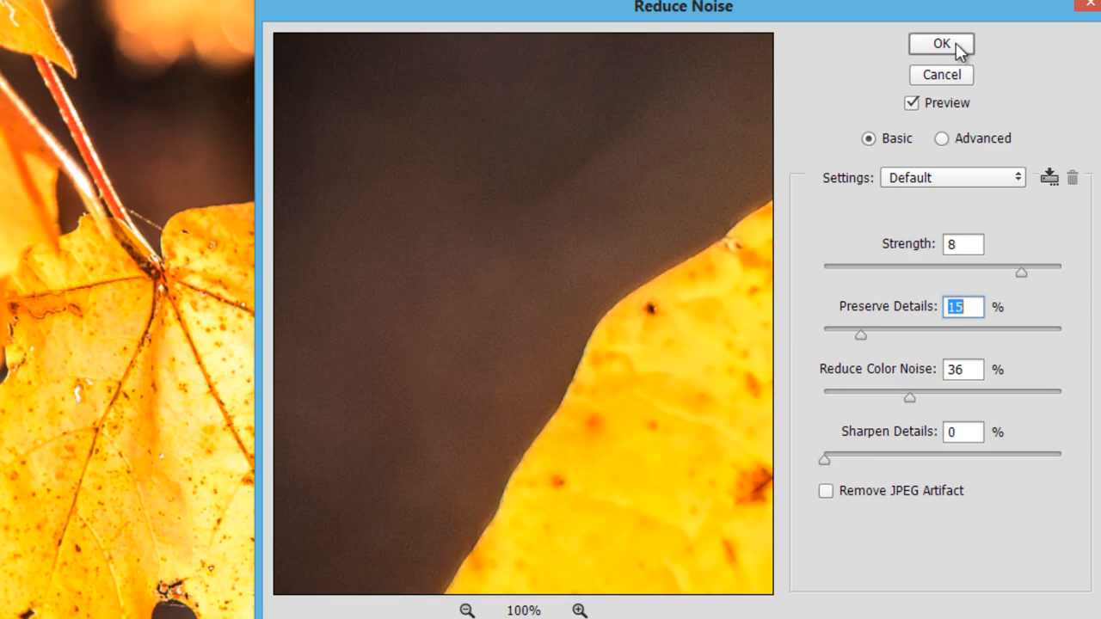
Confirm Reduce Noise on the duplicate leaf layer and choose a canvas zoom option.
{"action": "left_click", "coordinate": [943, 43]}
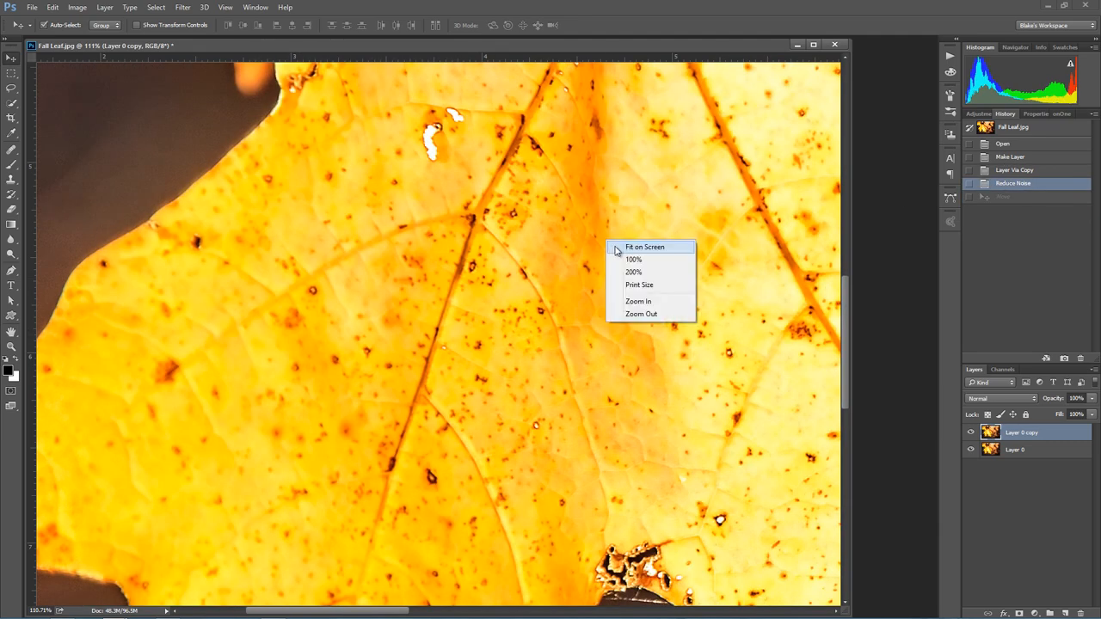
{"action": "left_click", "coordinate": [644, 247]}
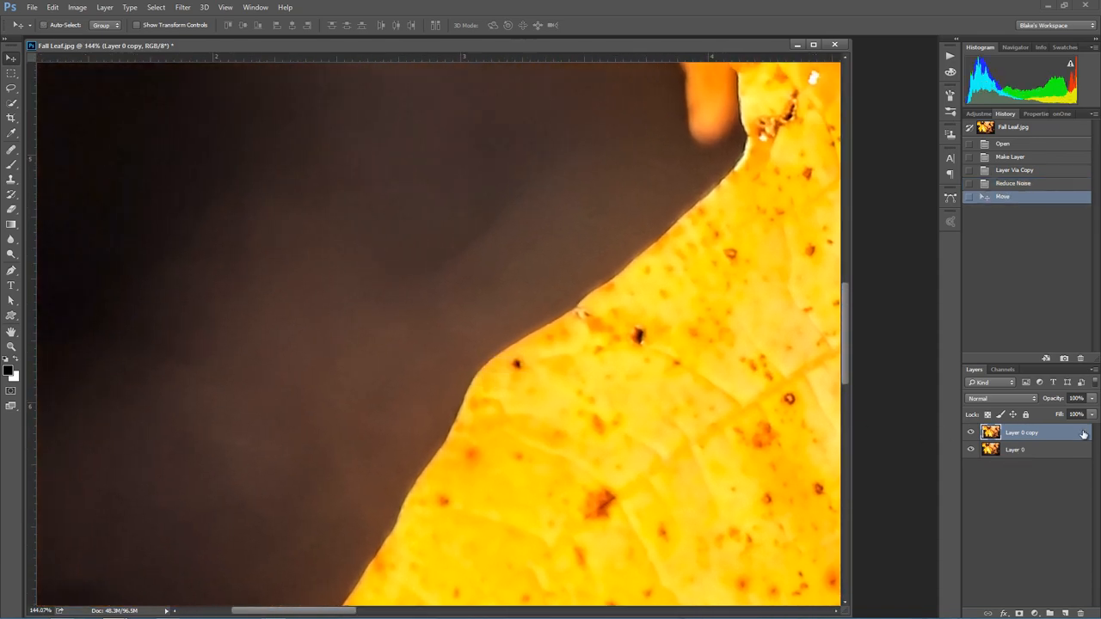
In Blending Options, split the Underlying Layer white slider to 106/129.
{"action": "double_click", "coordinate": [1035, 432]}
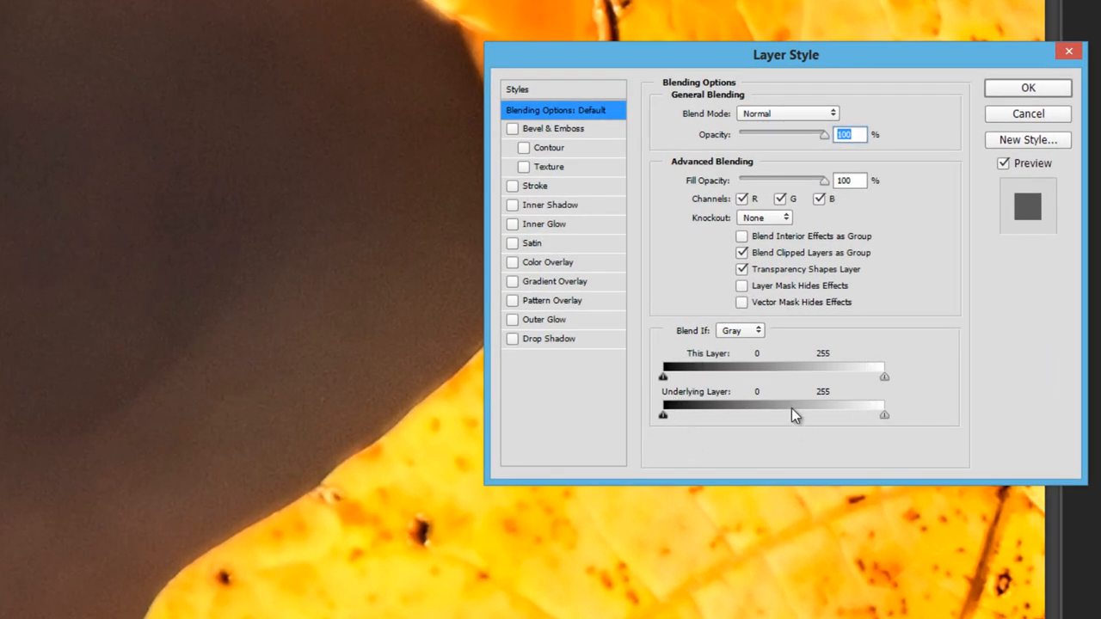
{"action": "mouse_move", "coordinate": [755, 397]}
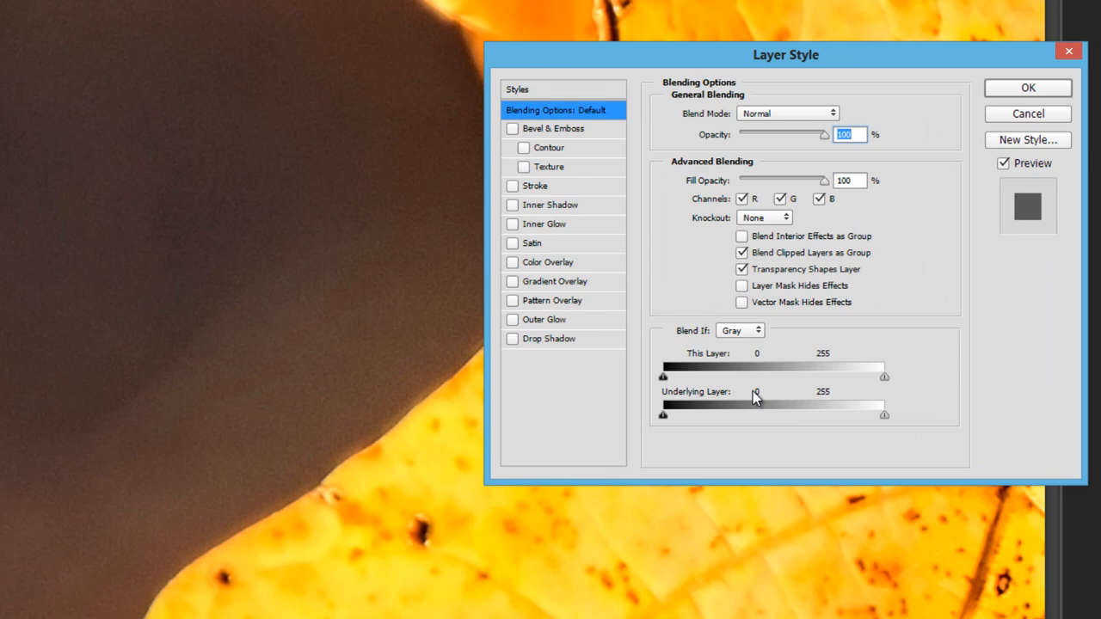
{"action": "mouse_move", "coordinate": [762, 399]}
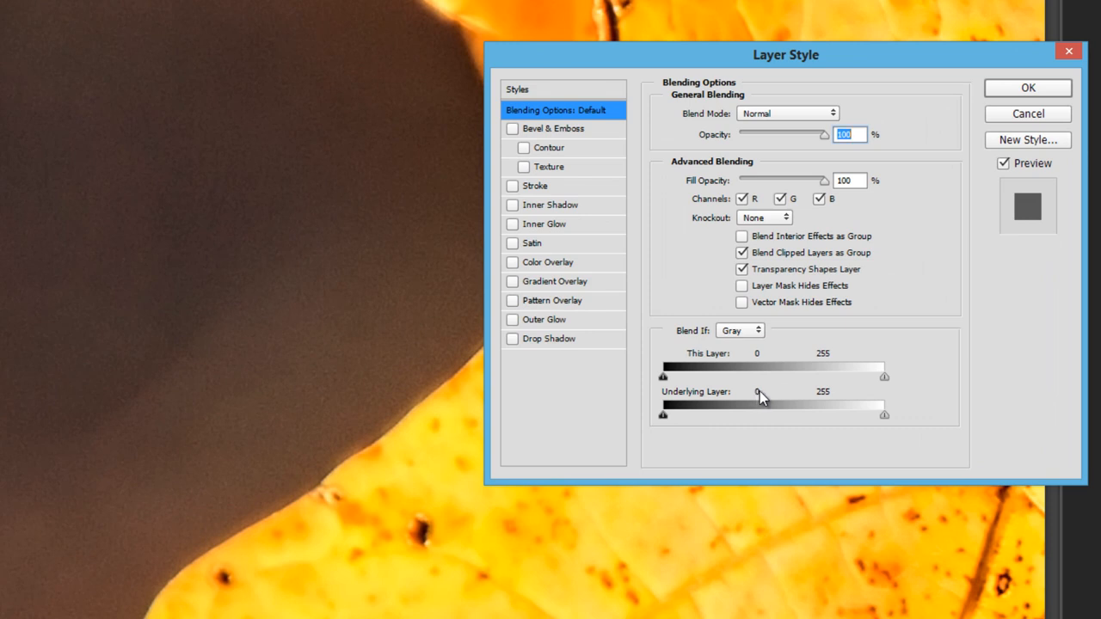
{"action": "mouse_move", "coordinate": [689, 403]}
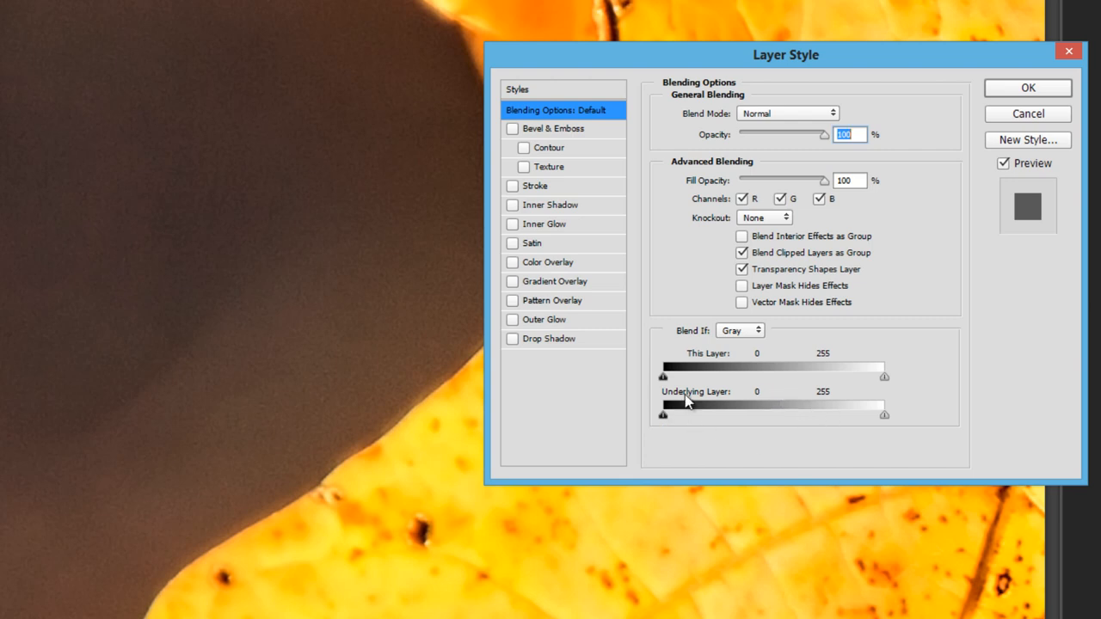
{"action": "mouse_move", "coordinate": [798, 416]}
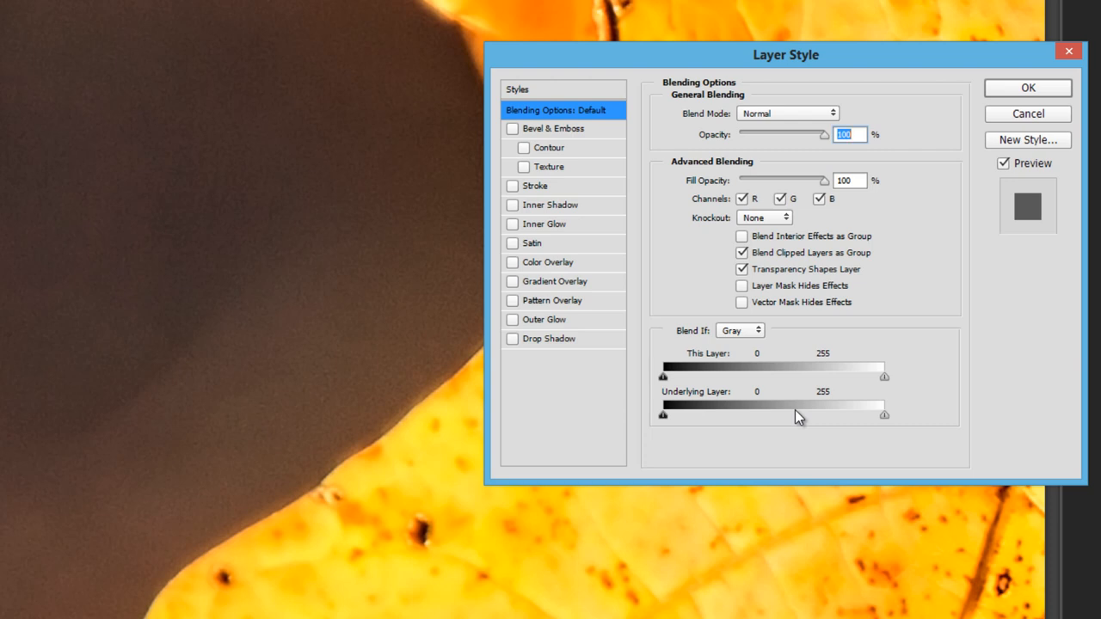
{"action": "mouse_move", "coordinate": [776, 403]}
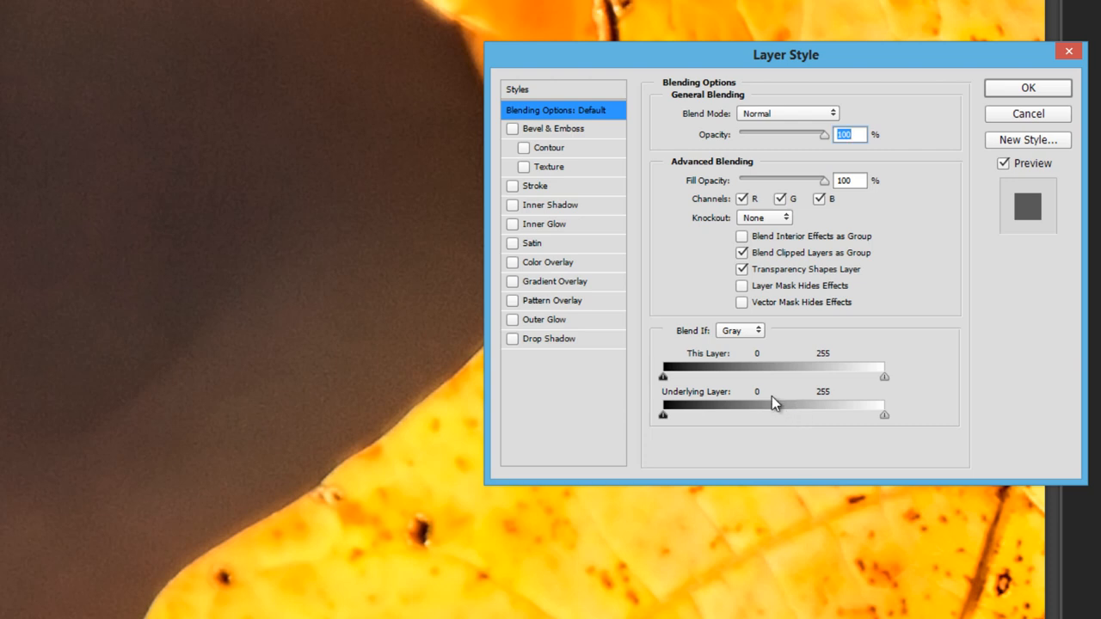
{"action": "mouse_move", "coordinate": [812, 400]}
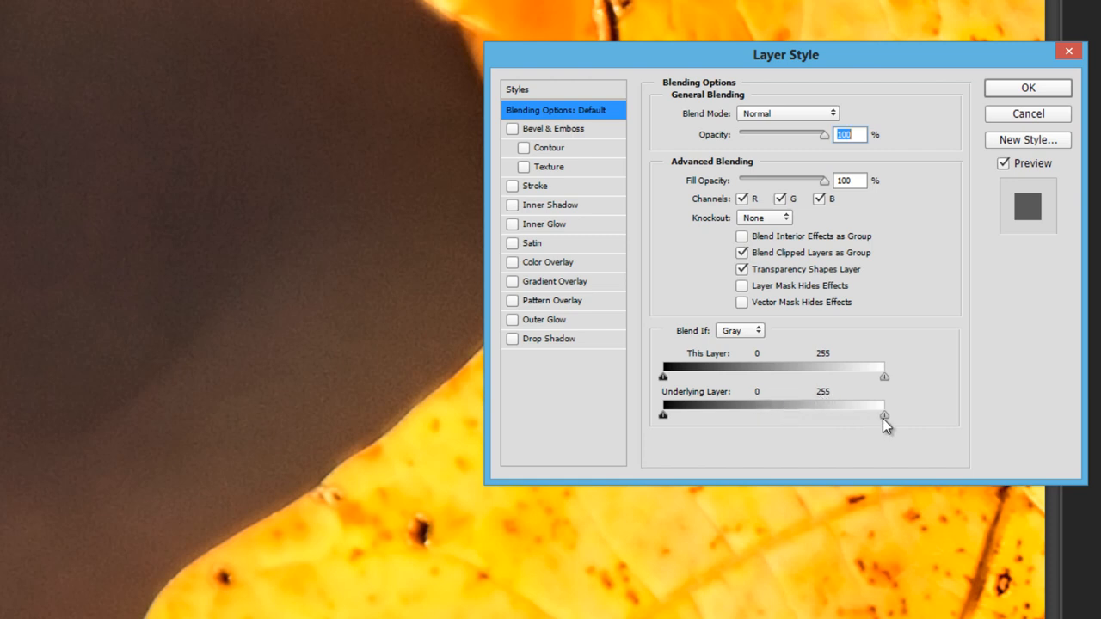
{"action": "left_click_drag", "start_coordinate": [884, 415], "coordinate": [778, 416]}
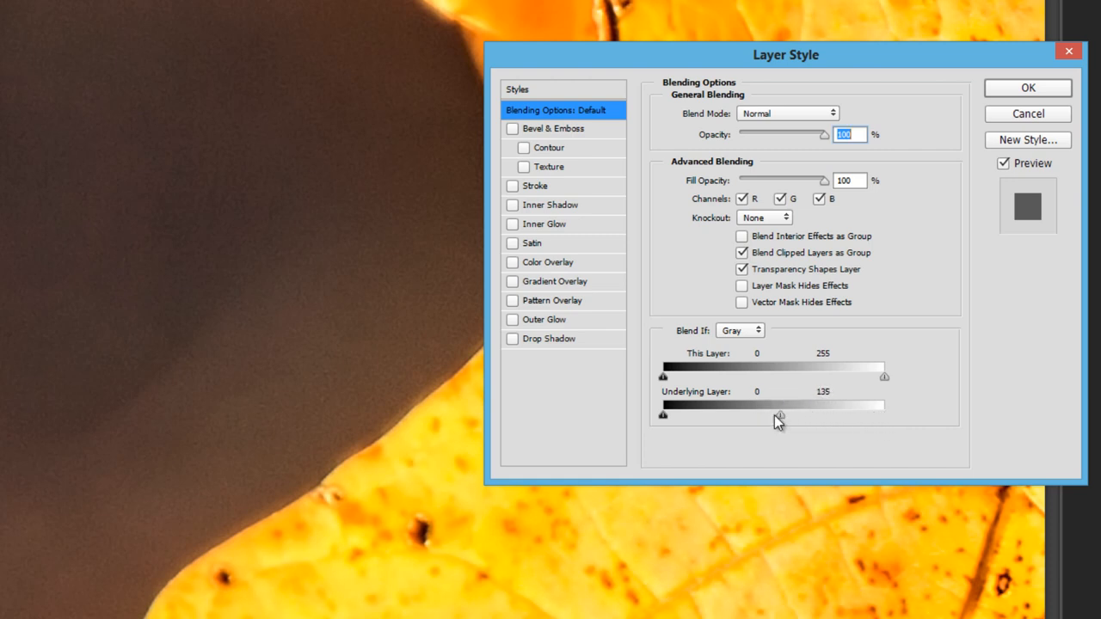
{"action": "left_click_drag", "start_coordinate": [779, 416], "coordinate": [884, 415]}
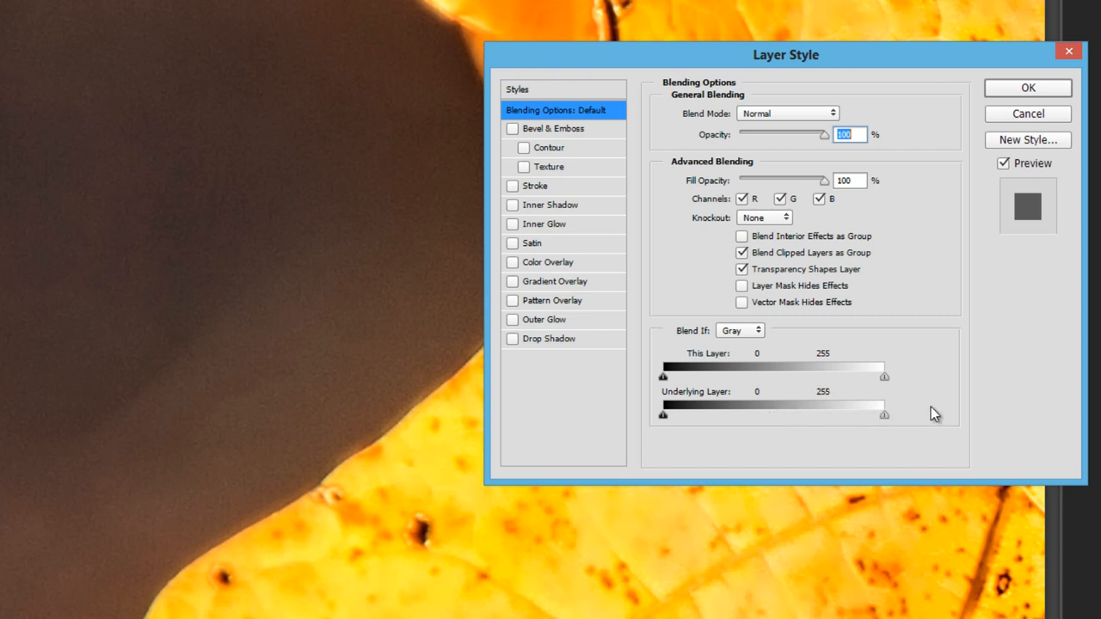
{"action": "mouse_move", "coordinate": [879, 408]}
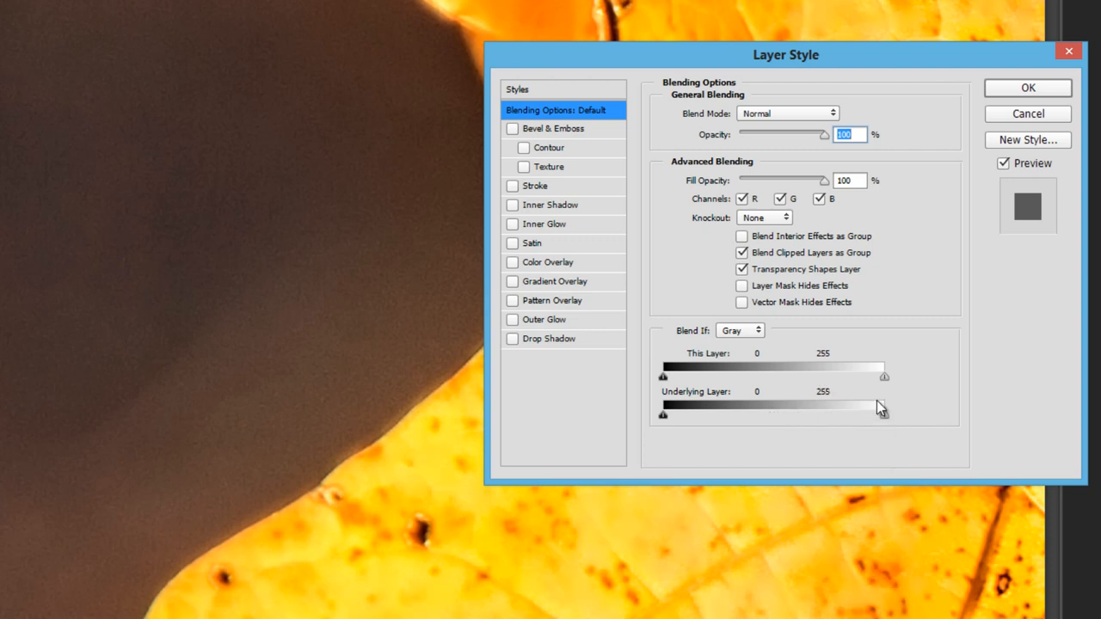
{"action": "left_click_drag", "start_coordinate": [885, 415], "coordinate": [815, 415]}
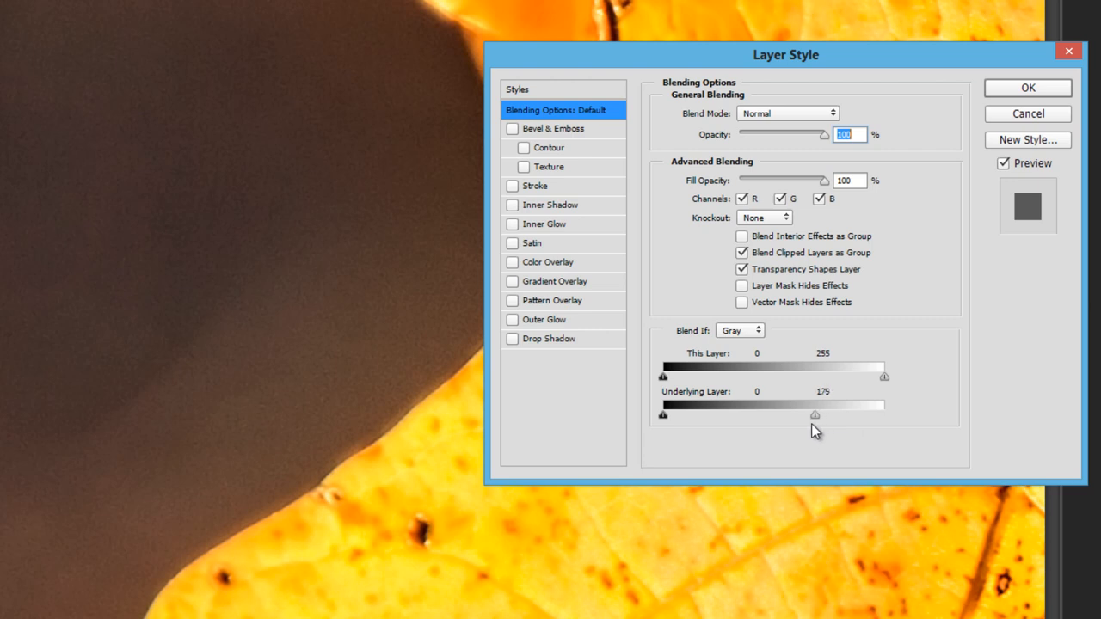
{"action": "left_click_drag", "start_coordinate": [814, 414], "coordinate": [772, 415]}
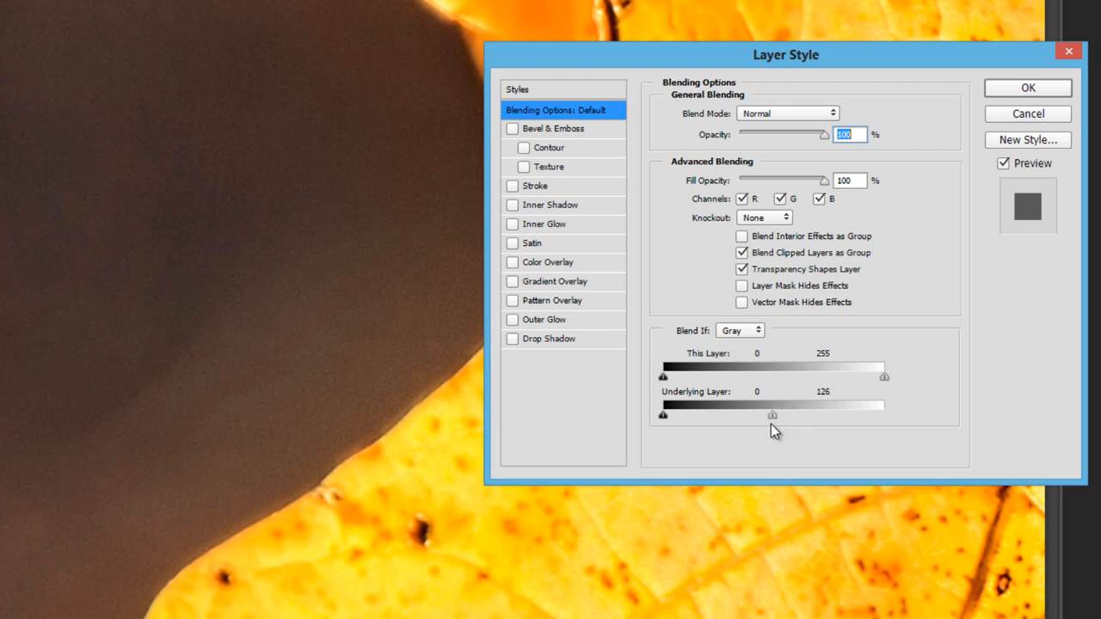
{"action": "left_click_drag", "start_coordinate": [771, 415], "coordinate": [774, 416]}
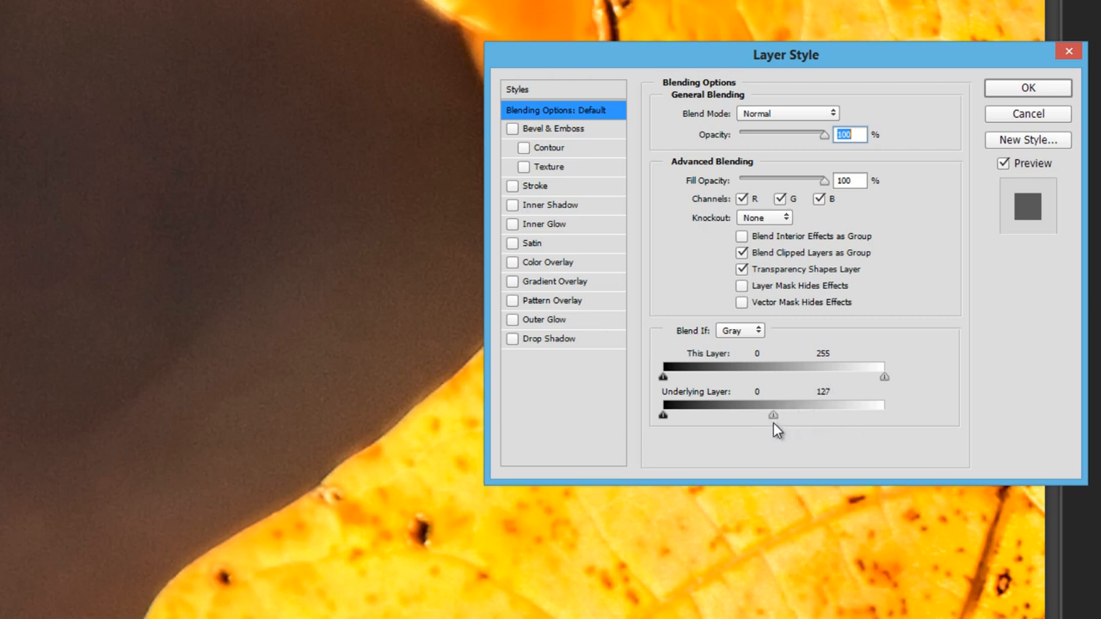
{"action": "left_click_drag", "start_coordinate": [772, 415], "coordinate": [775, 416]}
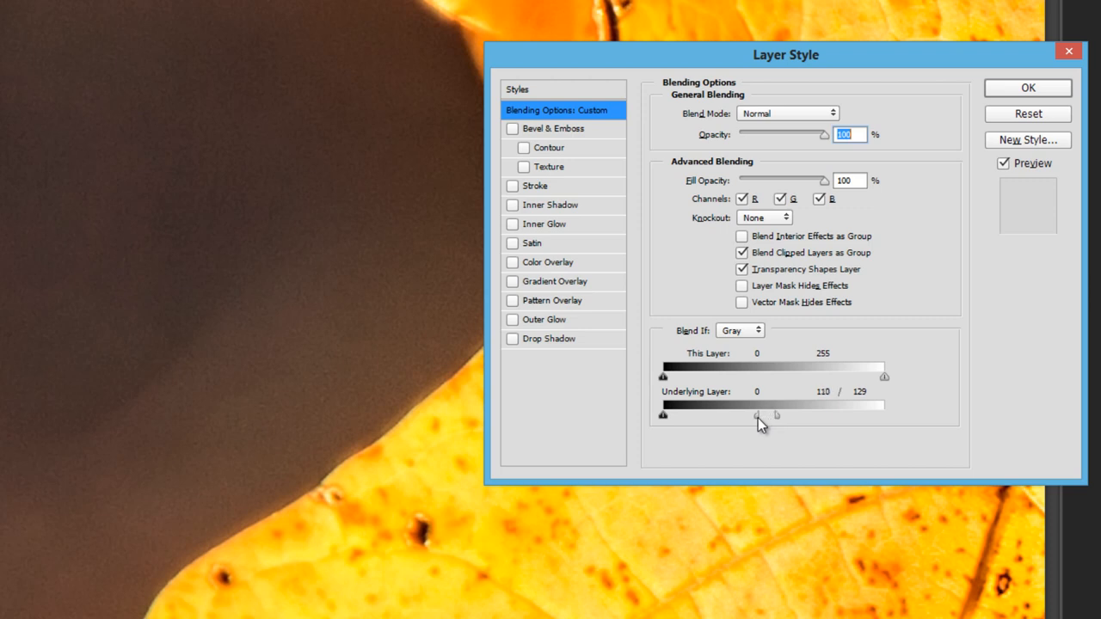
{"action": "left_click_drag", "start_coordinate": [761, 416], "coordinate": [756, 416]}
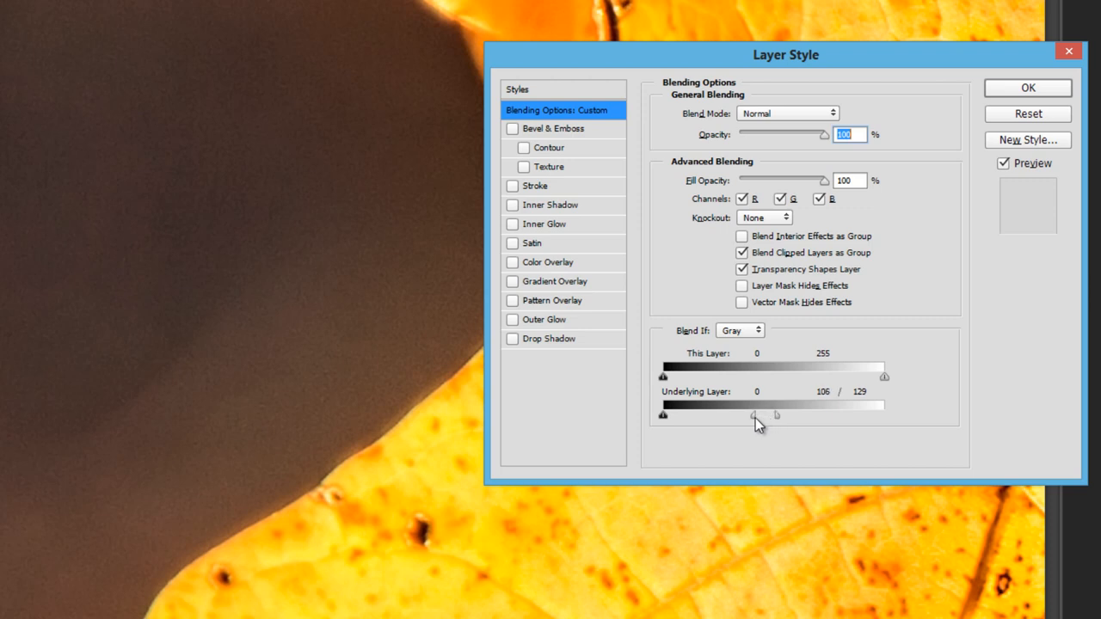
{"action": "left_click_drag", "start_coordinate": [757, 416], "coordinate": [756, 416]}
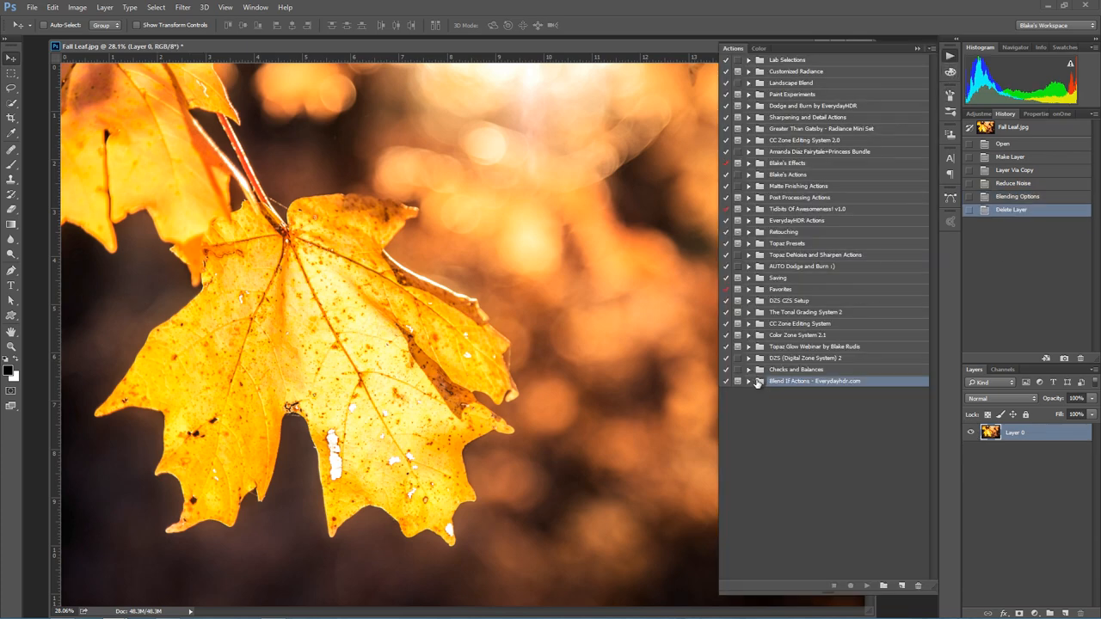
Play the Blend If 'Noise Reduction, Darks only' action, continuing and accepting its settings.
{"action": "left_click", "coordinate": [746, 380]}
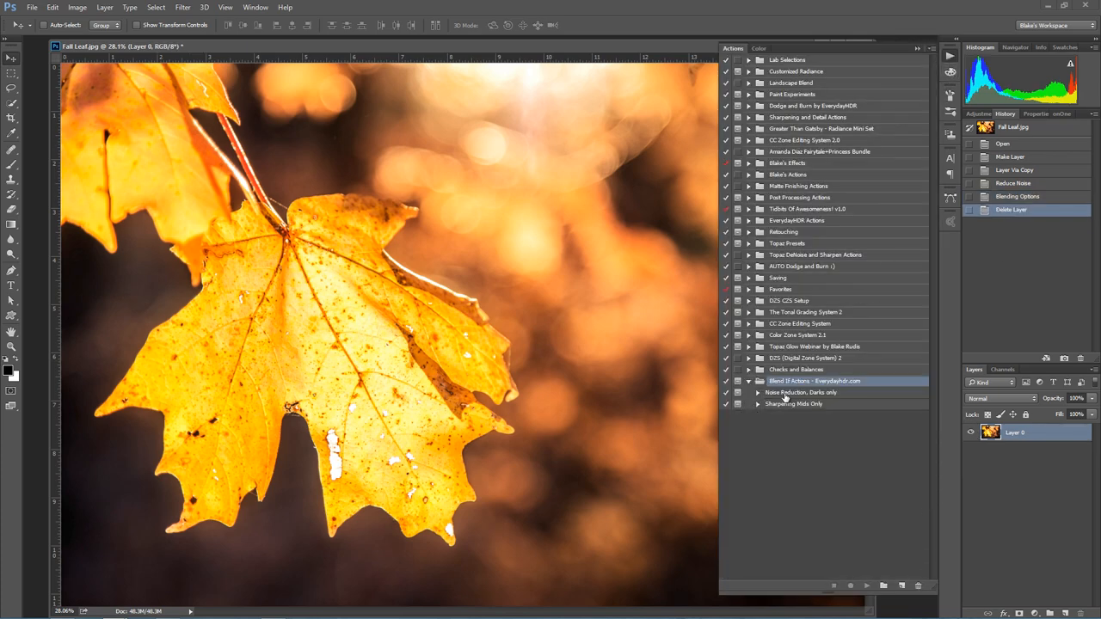
{"action": "left_click", "coordinate": [800, 393]}
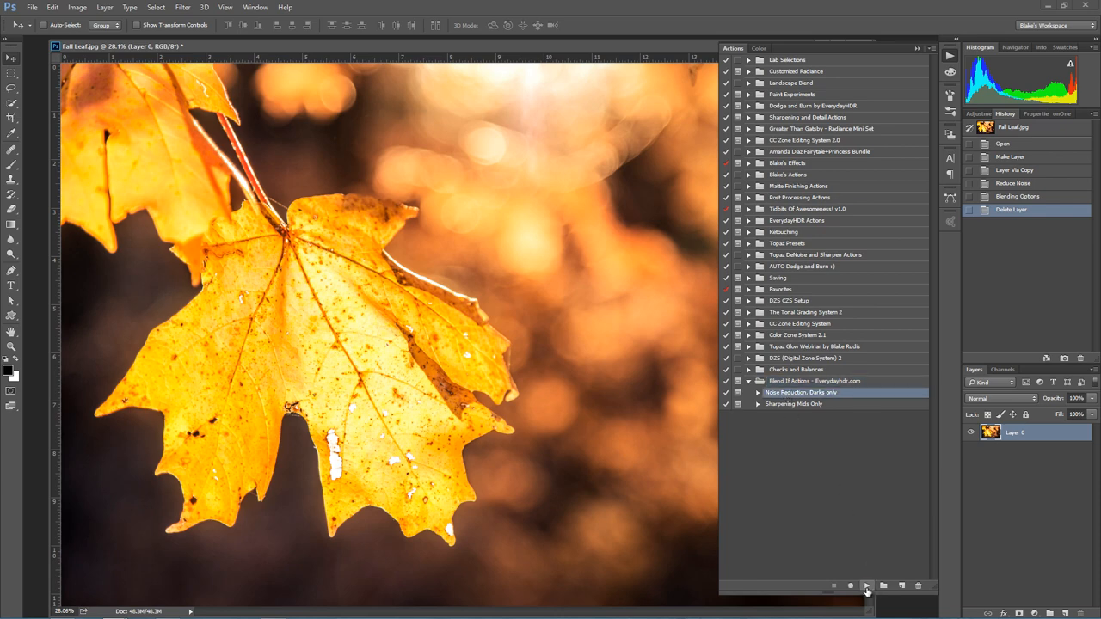
{"action": "left_click", "coordinate": [866, 590]}
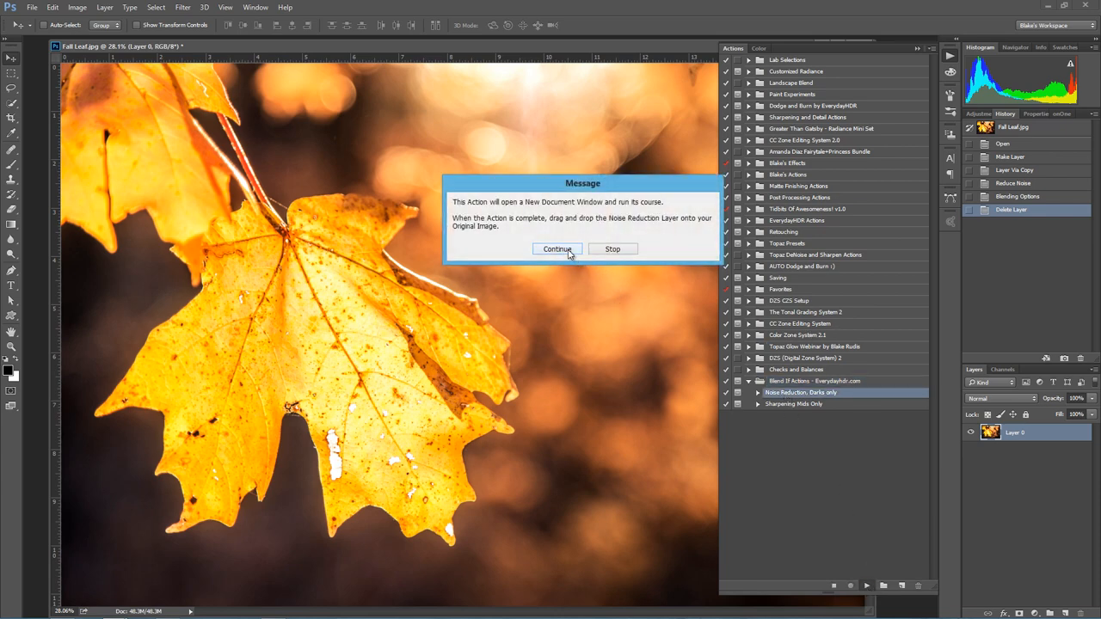
{"action": "left_click", "coordinate": [557, 248]}
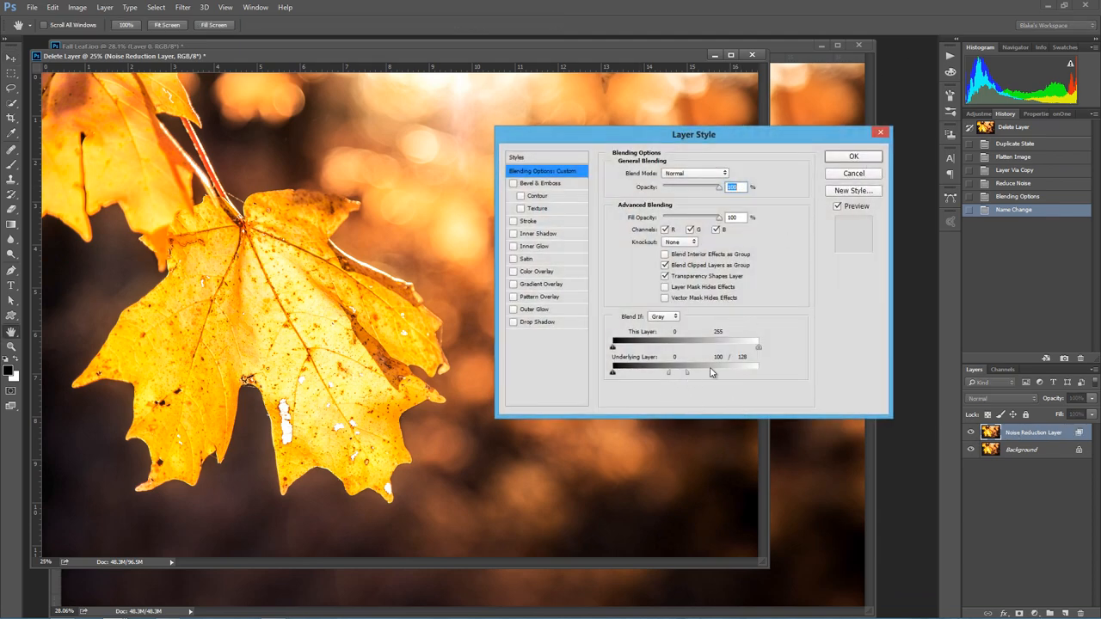
{"action": "left_click", "coordinate": [853, 156]}
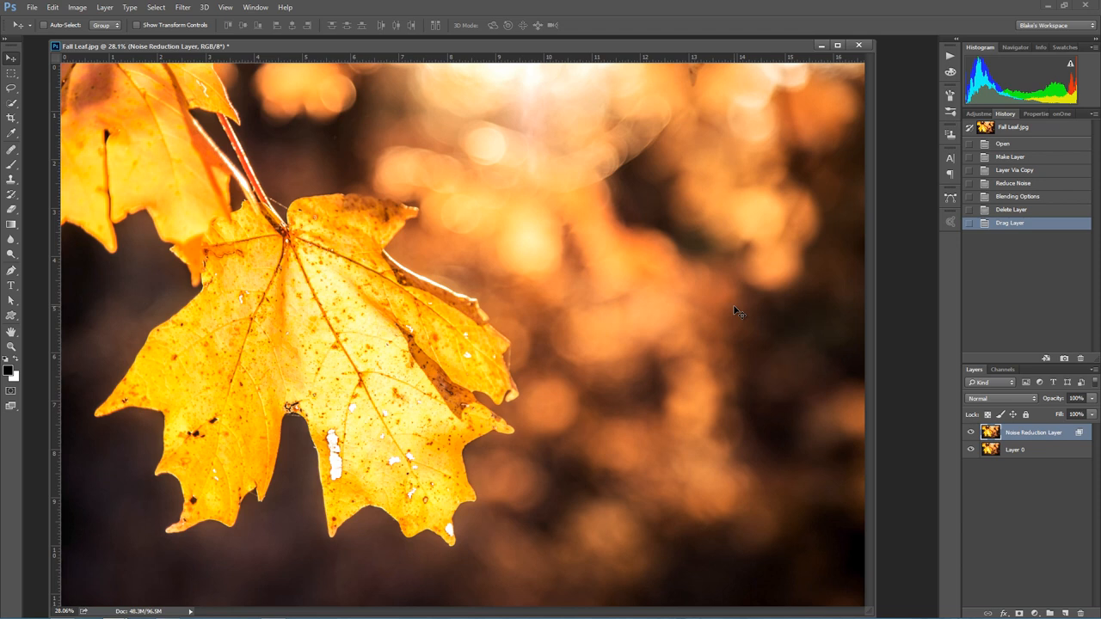
{"action": "mouse_move", "coordinate": [775, 366]}
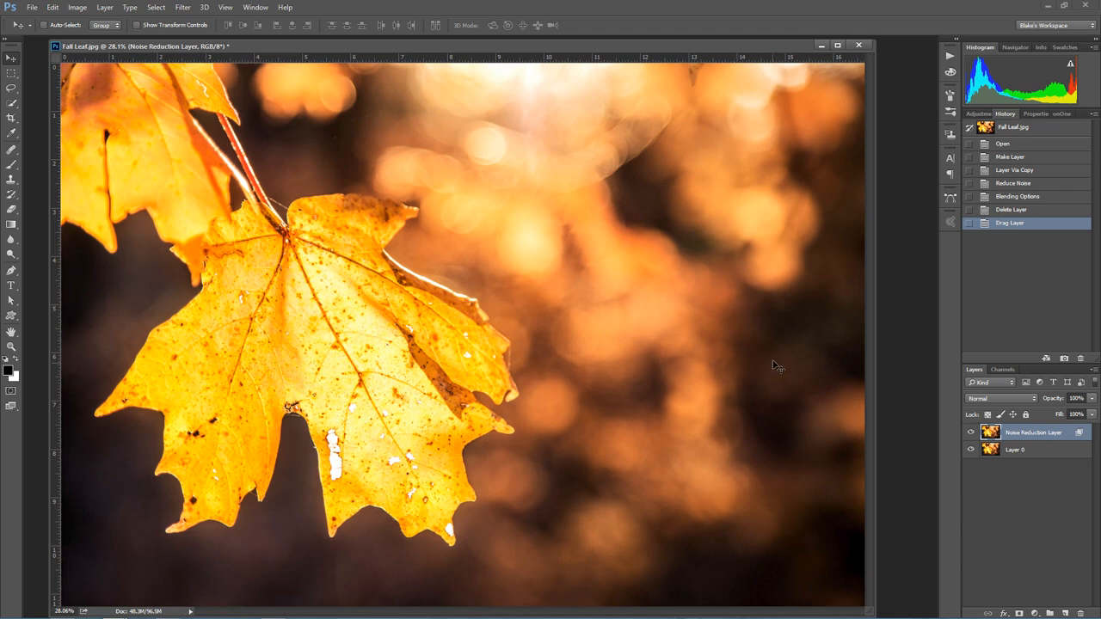
{"action": "mouse_move", "coordinate": [846, 413]}
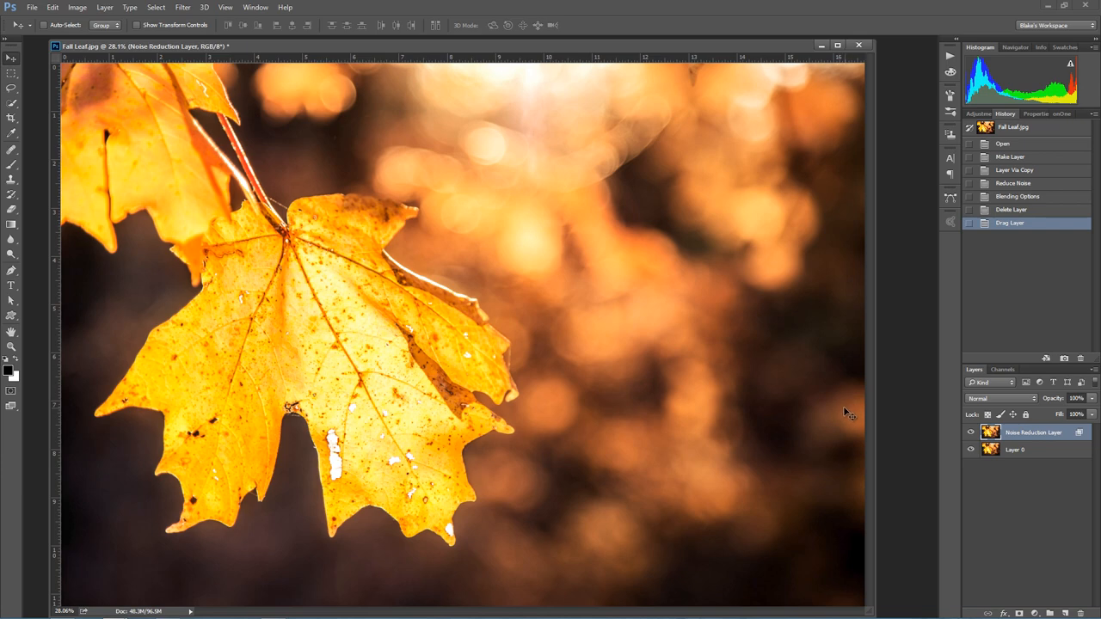
{"action": "mouse_move", "coordinate": [824, 375]}
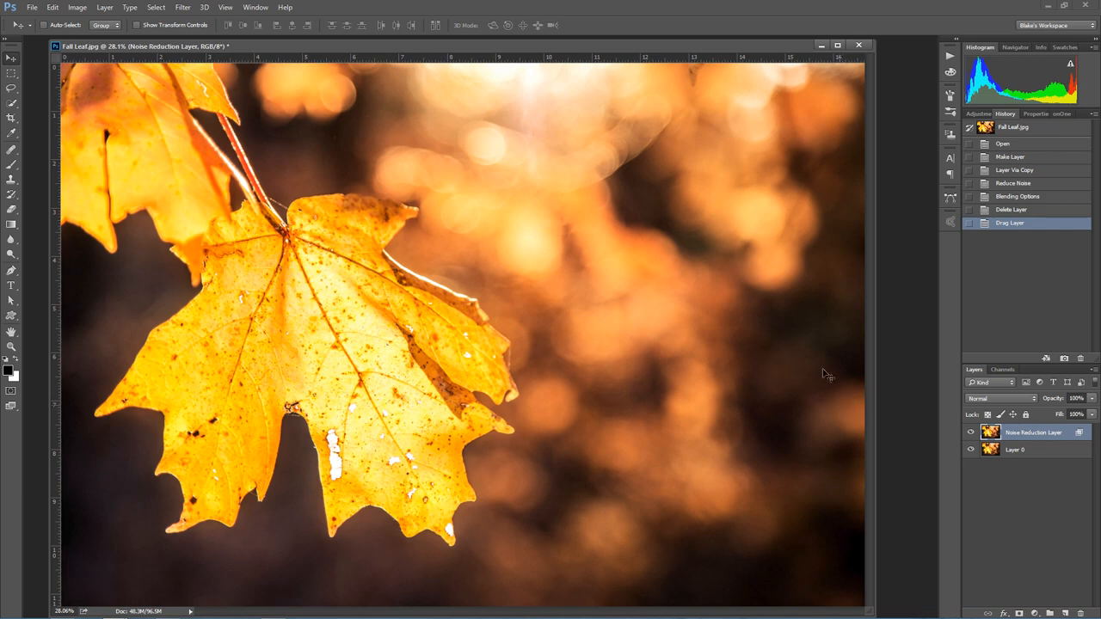
{"action": "mouse_move", "coordinate": [770, 274]}
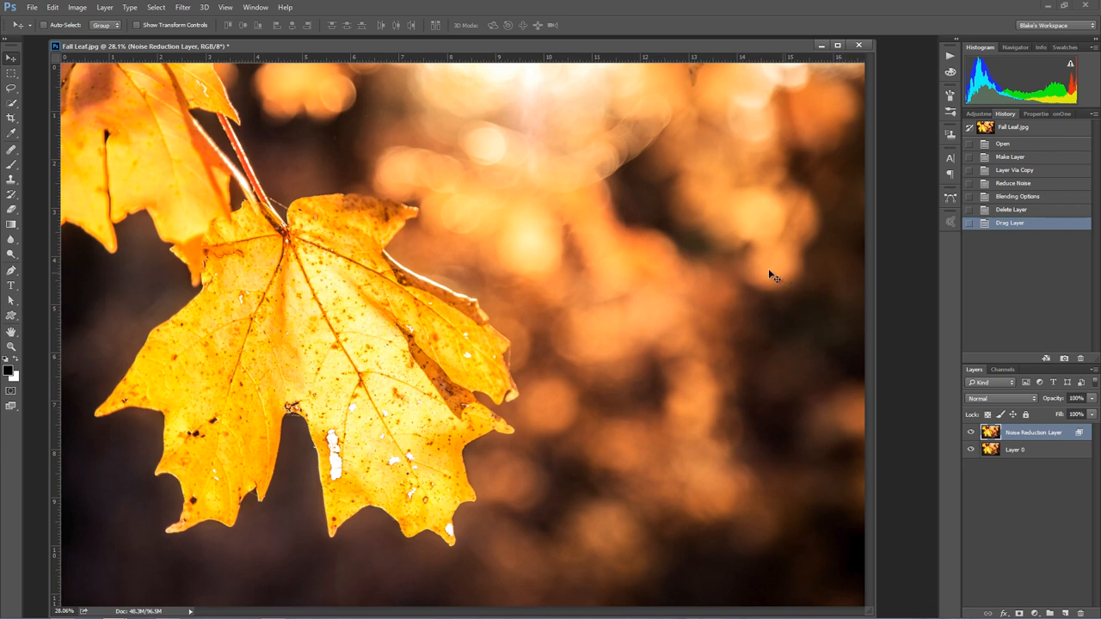
Close Fall Leaf.jpg and open the waterfall photo Final.jpg.
{"action": "left_click", "coordinate": [858, 44]}
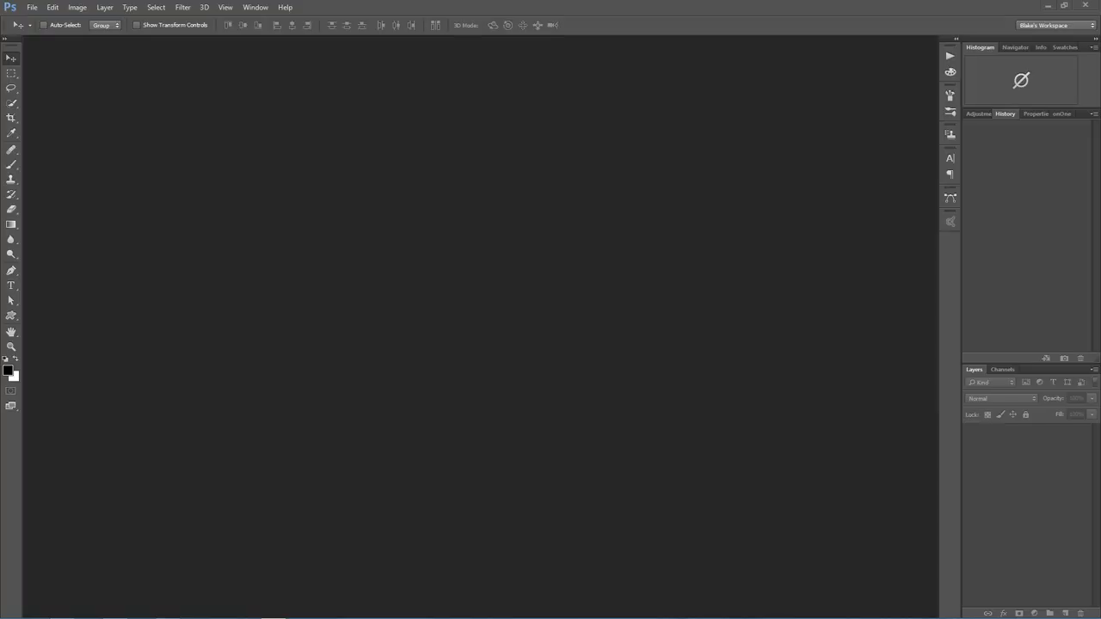
{"action": "left_click", "coordinate": [33, 8]}
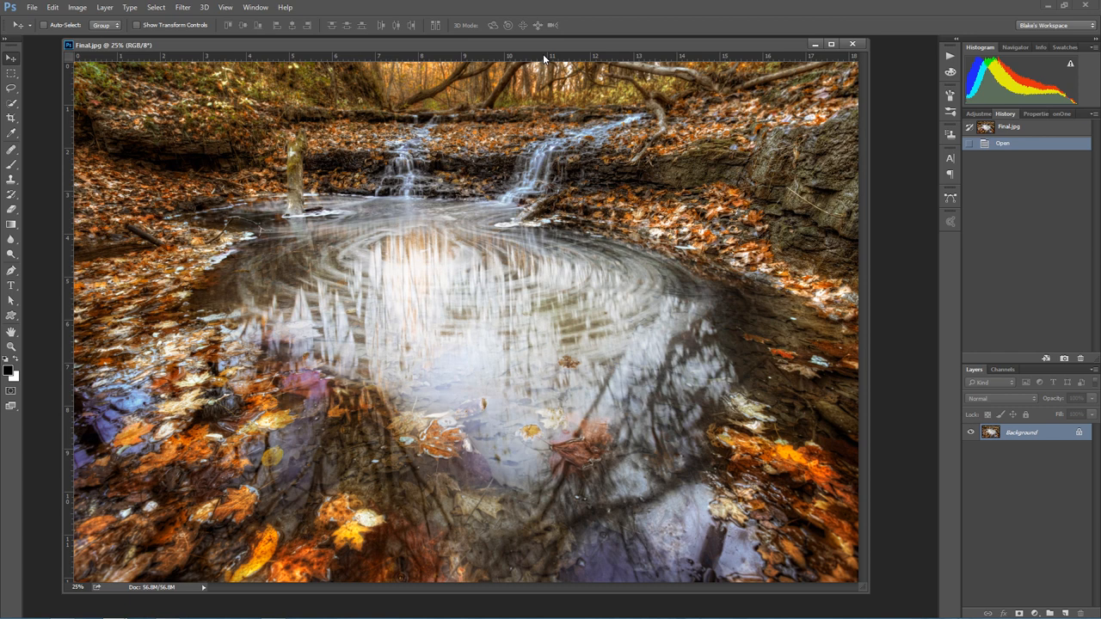
{"action": "mouse_move", "coordinate": [620, 112]}
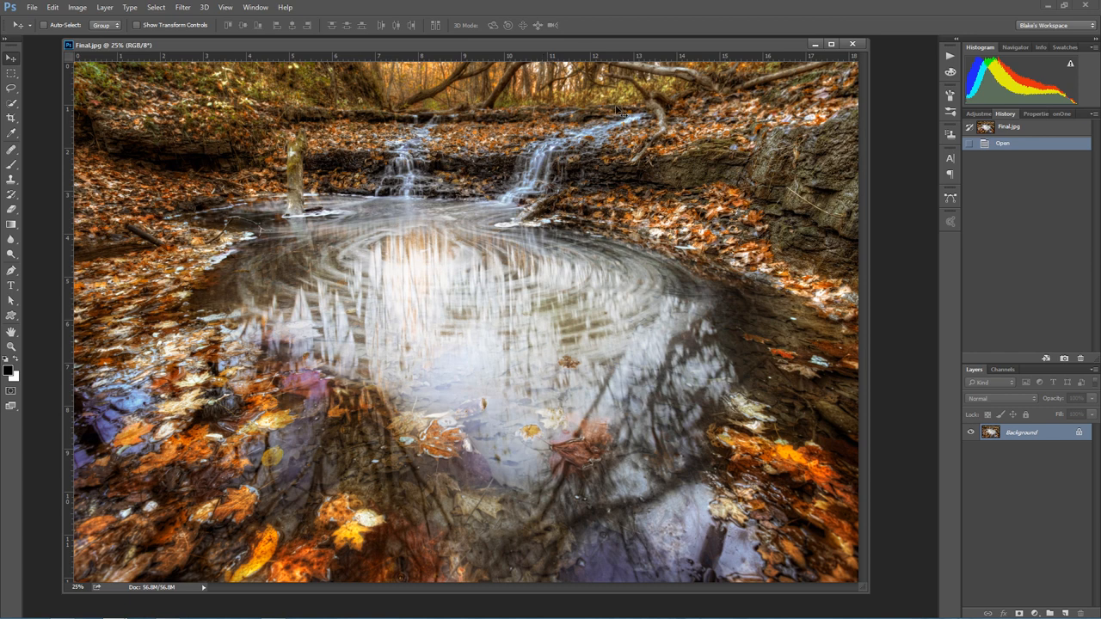
{"action": "mouse_move", "coordinate": [800, 249]}
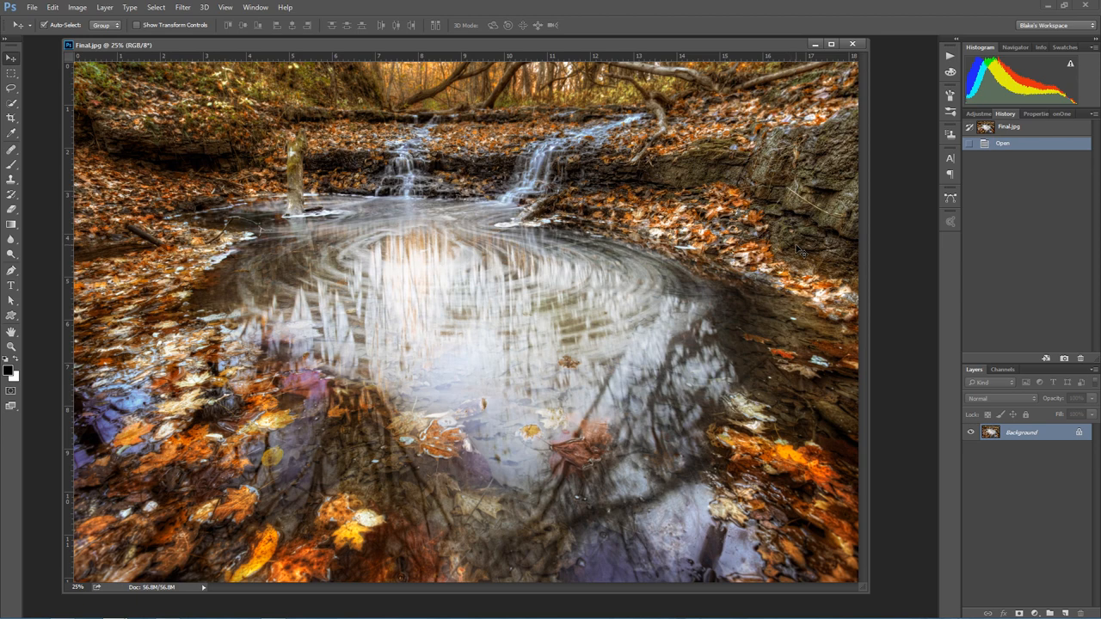
Duplicate the background to Layer 1 and apply Unsharp Mask: amount 125, radius 1.2, threshold 0.
{"action": "key", "text": "Ctrl+J"}
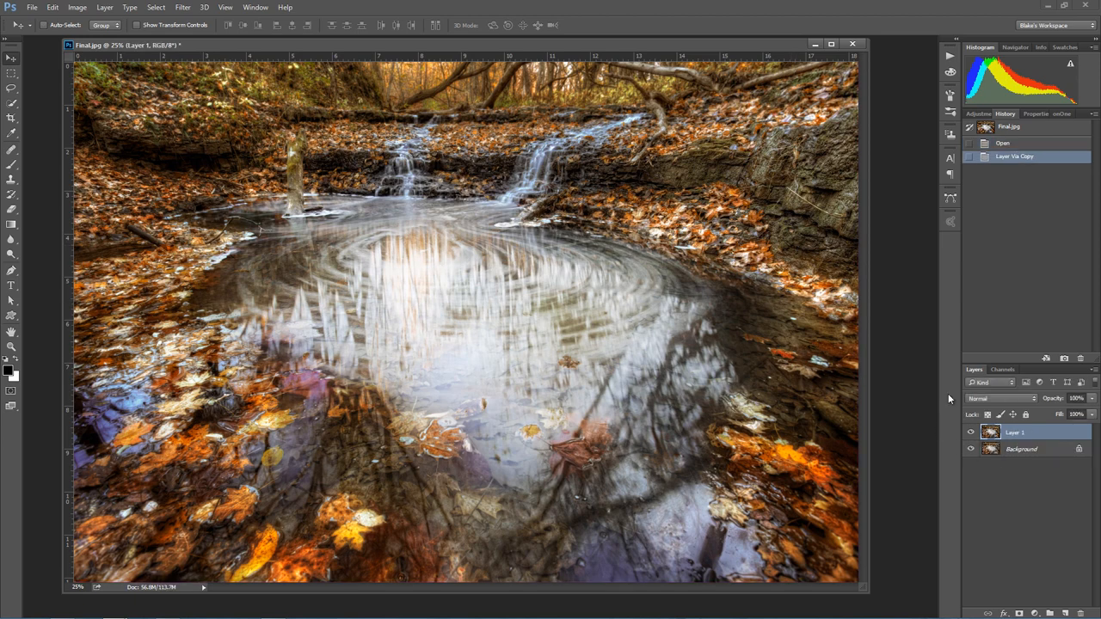
{"action": "left_click", "coordinate": [182, 8]}
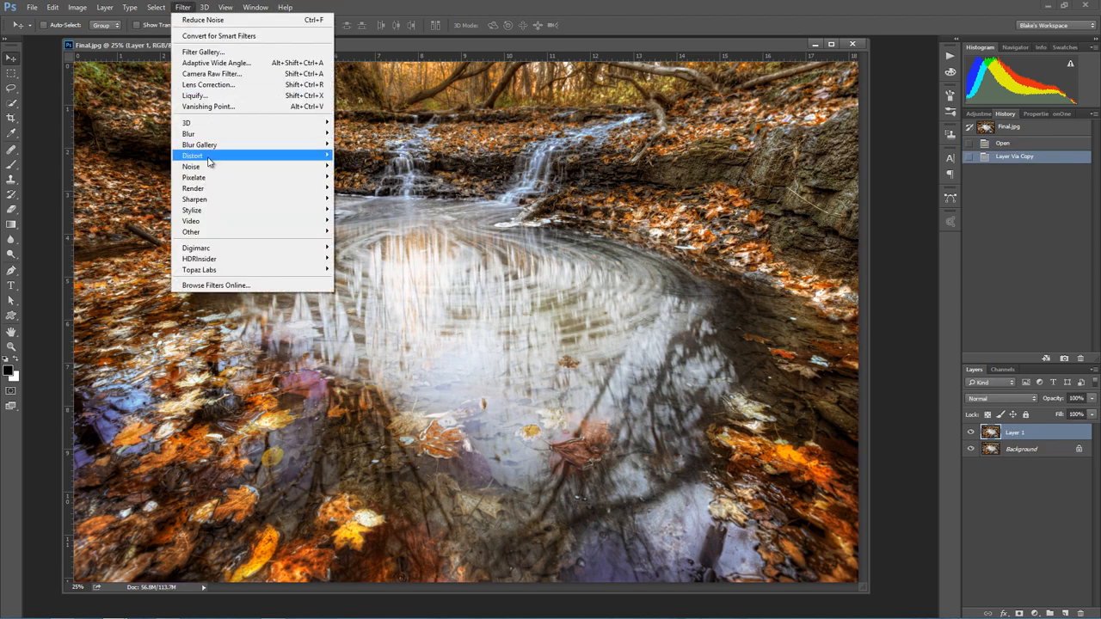
{"action": "mouse_move", "coordinate": [194, 198]}
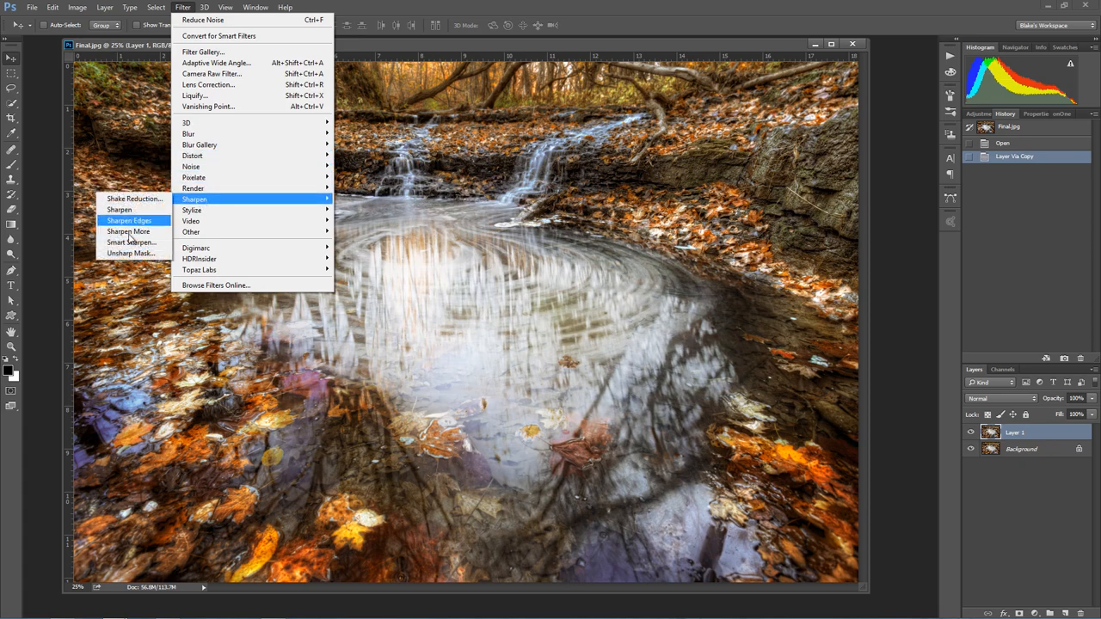
{"action": "left_click", "coordinate": [130, 254]}
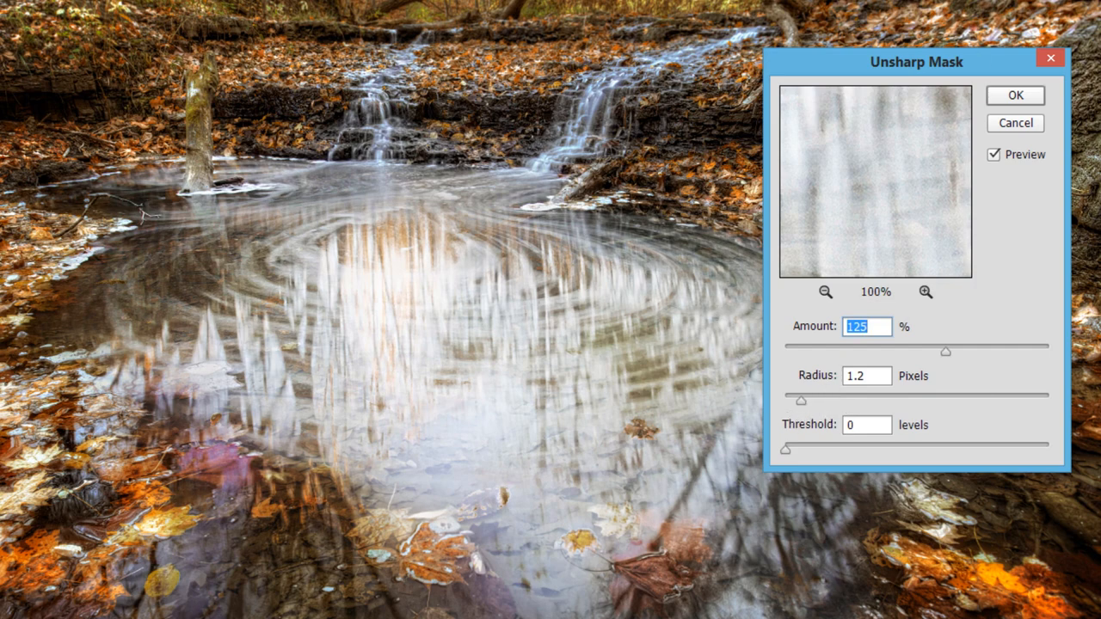
{"action": "left_click", "coordinate": [1017, 96]}
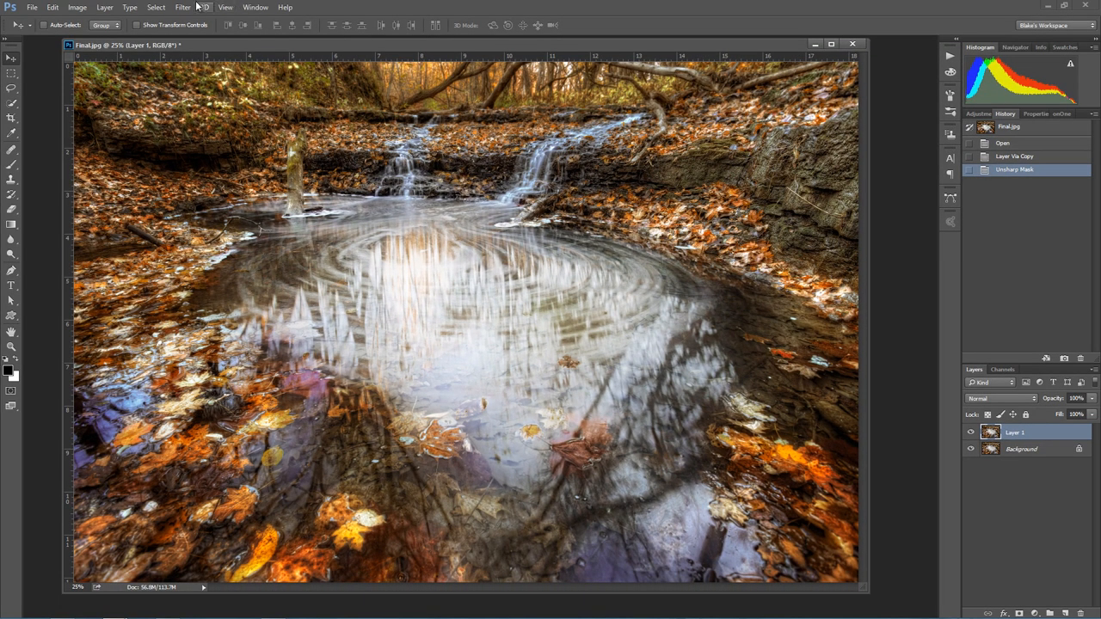
Apply High Pass at radius 6.8, desaturate Layer 1, and set it to Soft Light.
{"action": "left_click", "coordinate": [182, 8]}
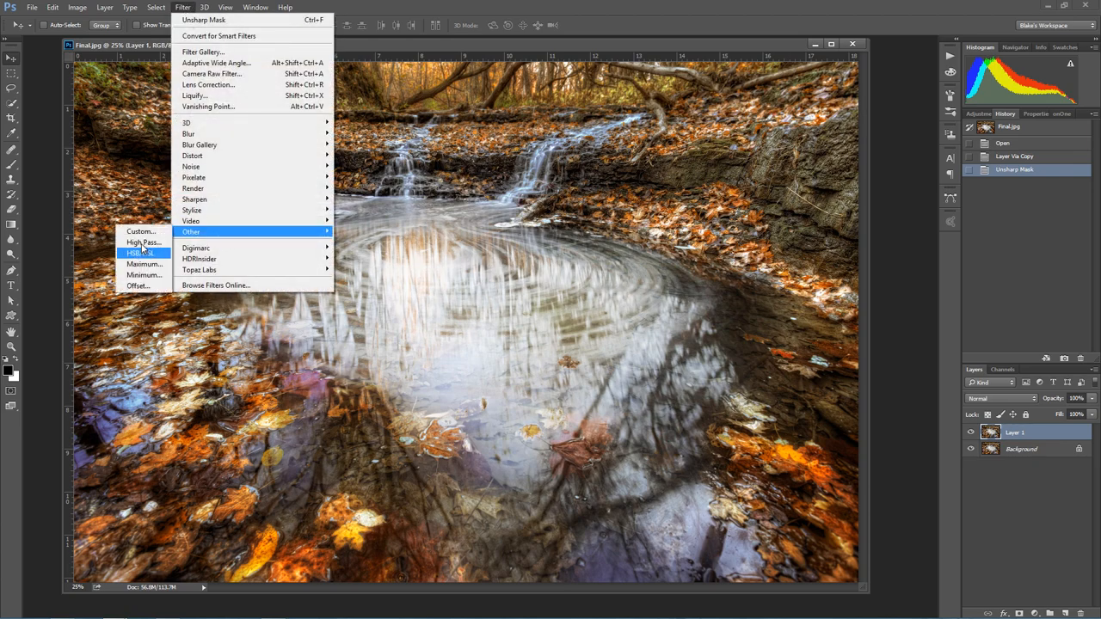
{"action": "left_click", "coordinate": [143, 253]}
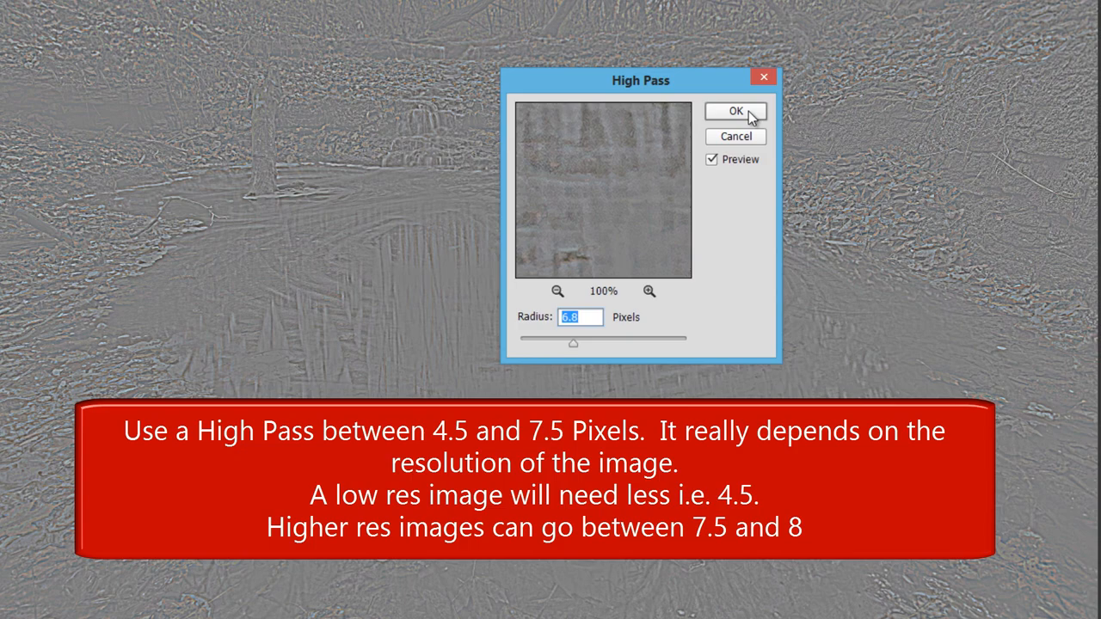
{"action": "left_click", "coordinate": [733, 112]}
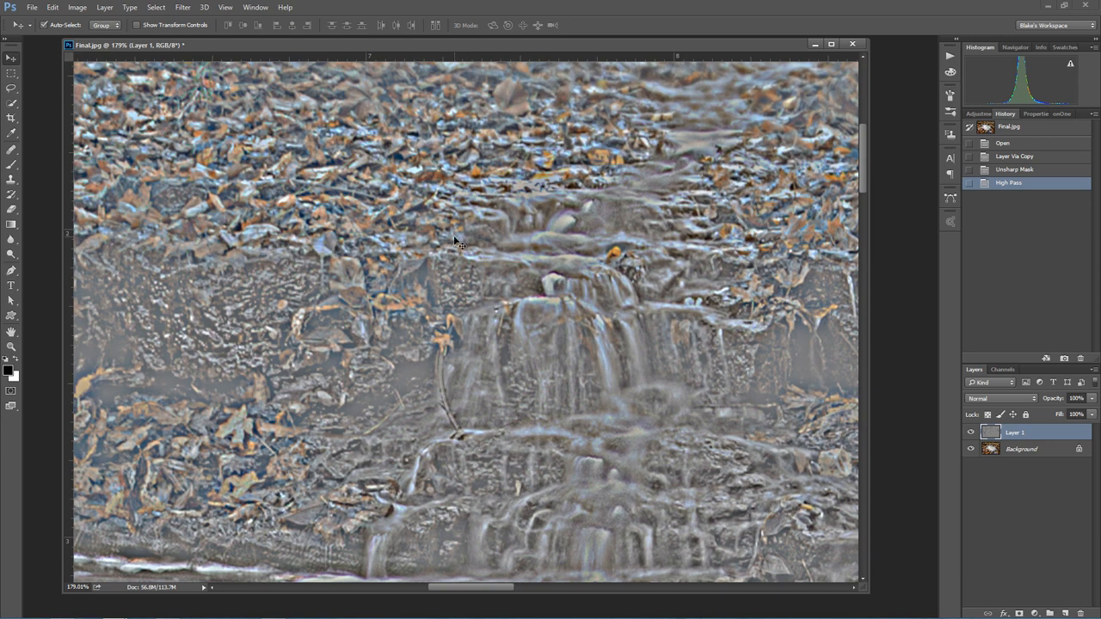
{"action": "key", "text": "ctrl+shift+u"}
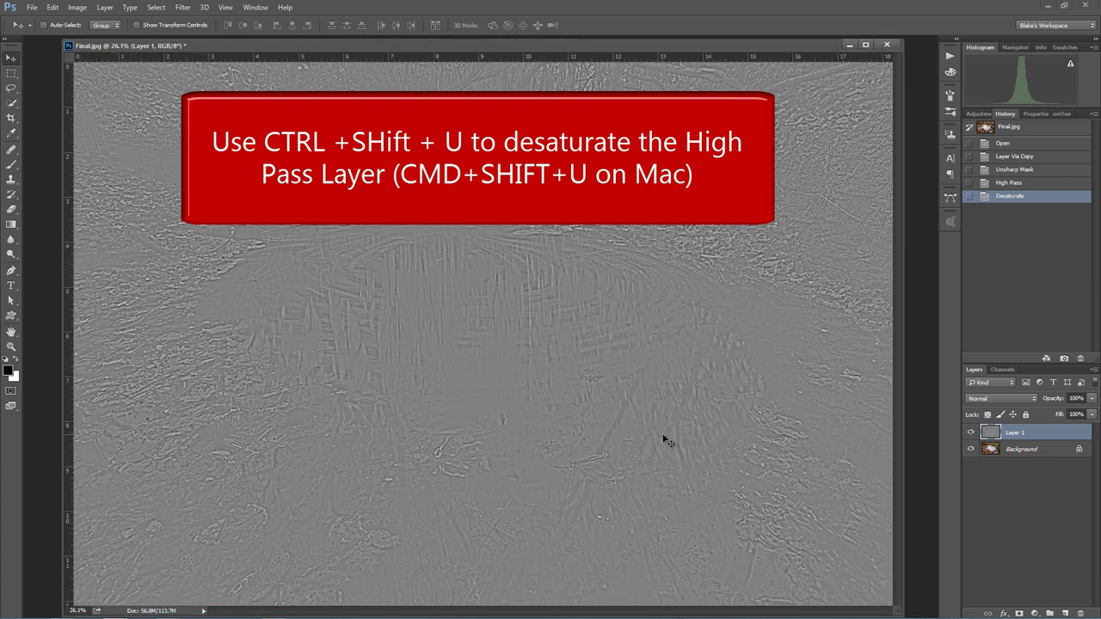
{"action": "left_click", "coordinate": [1001, 399]}
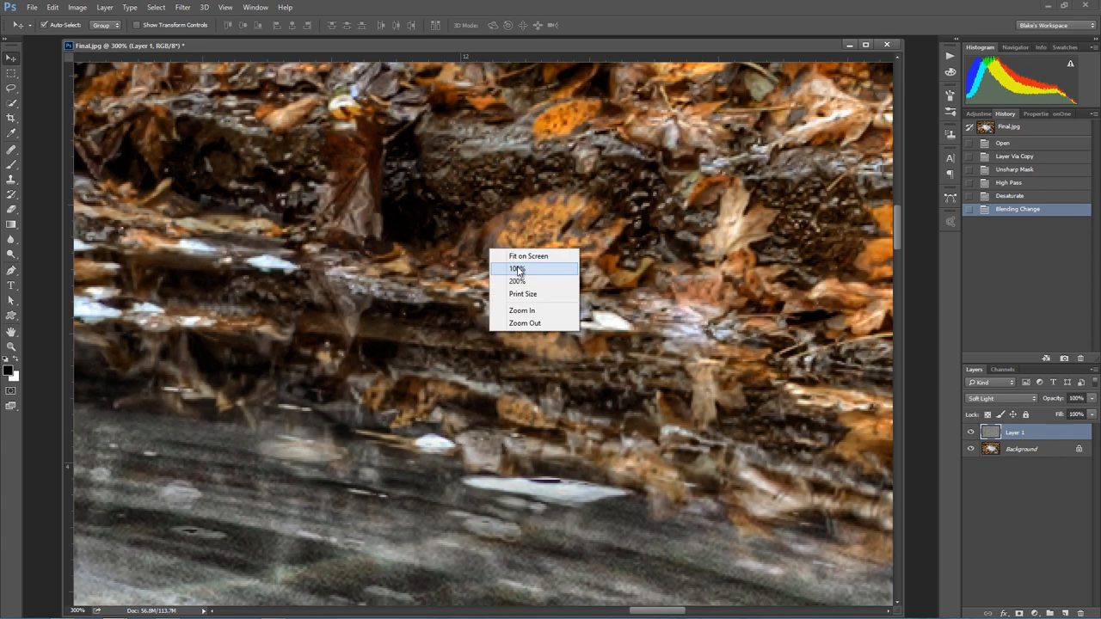
View at actual pixels and split the Underlying Layer shadow slider at 76/101.
{"action": "left_click", "coordinate": [526, 256]}
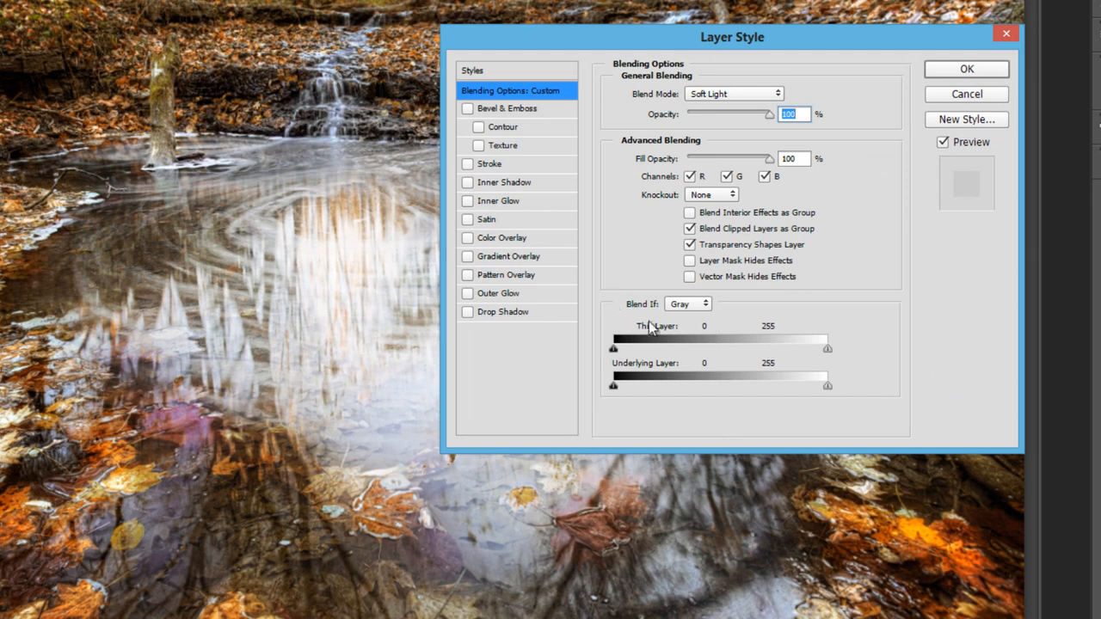
{"action": "mouse_move", "coordinate": [616, 394]}
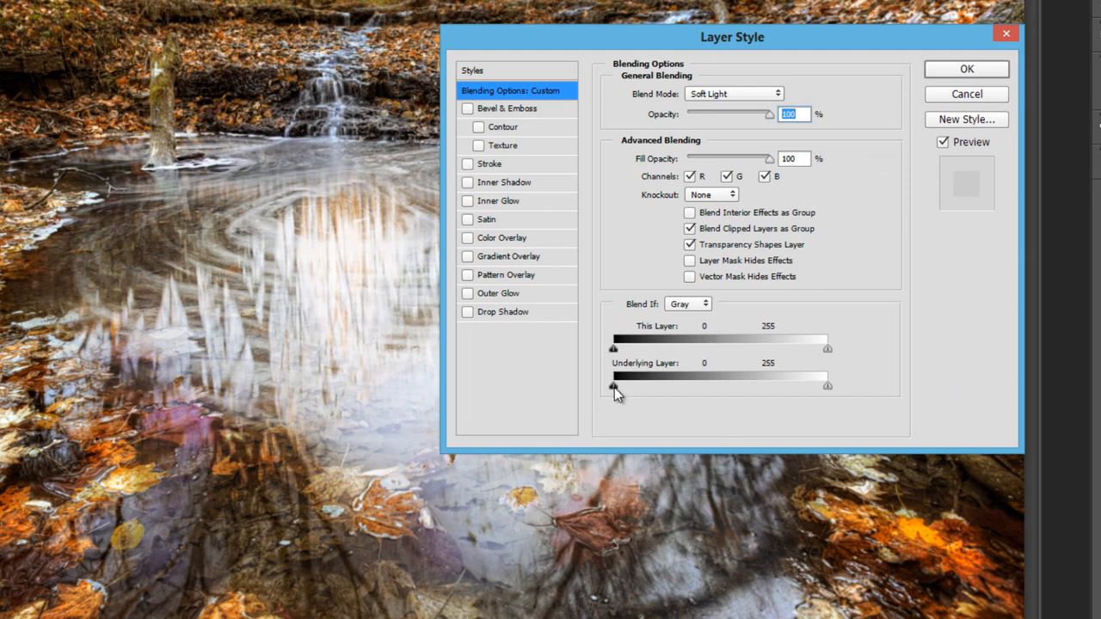
{"action": "mouse_move", "coordinate": [618, 390]}
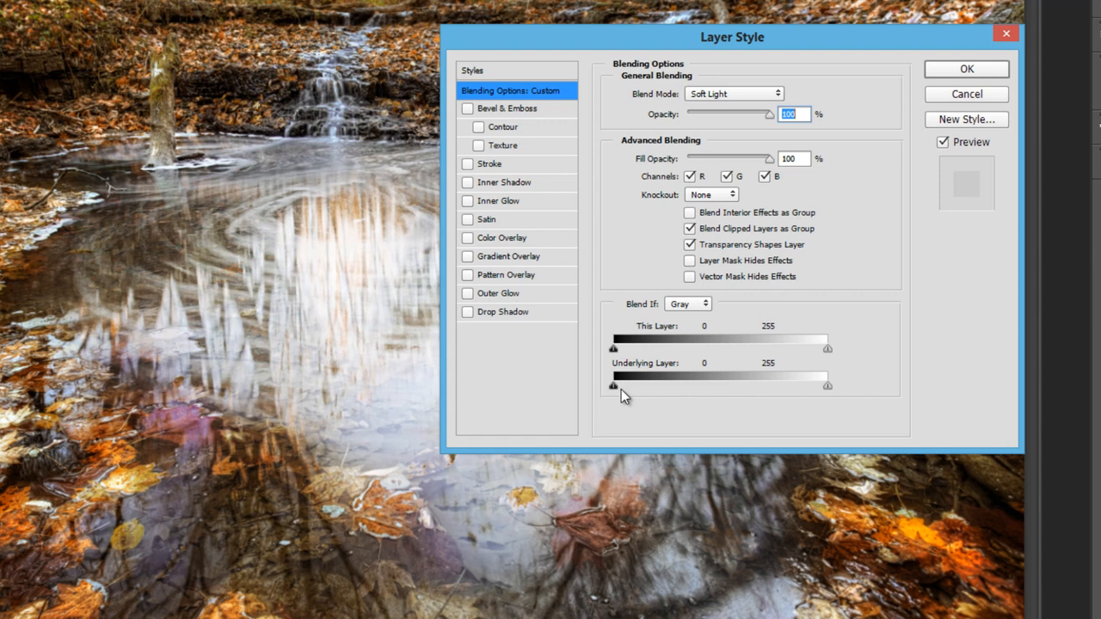
{"action": "mouse_move", "coordinate": [699, 393]}
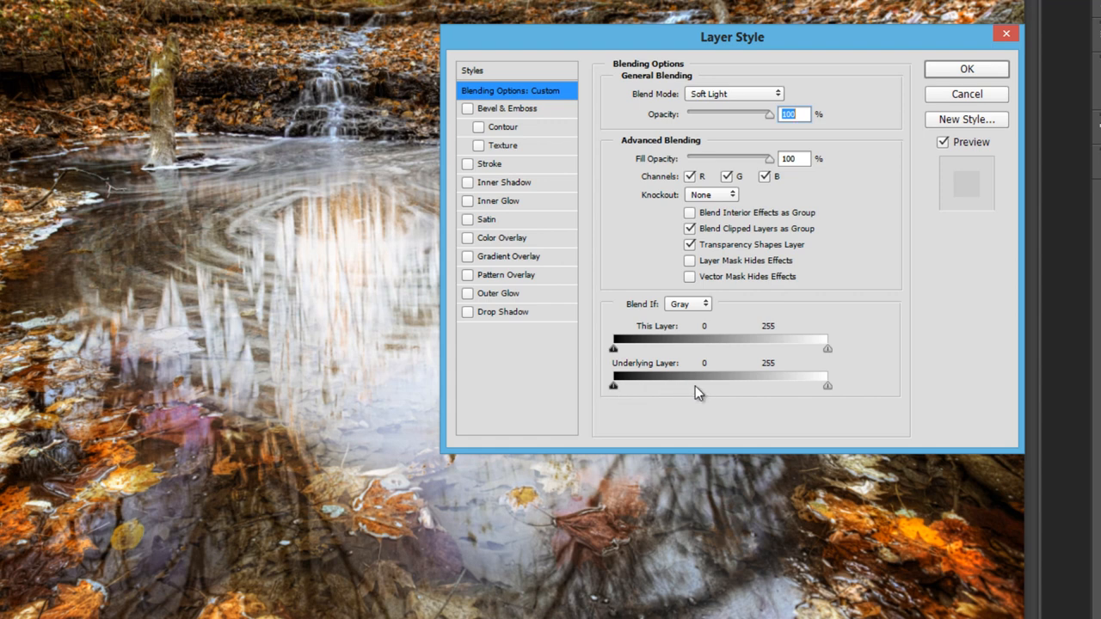
{"action": "mouse_move", "coordinate": [798, 402]}
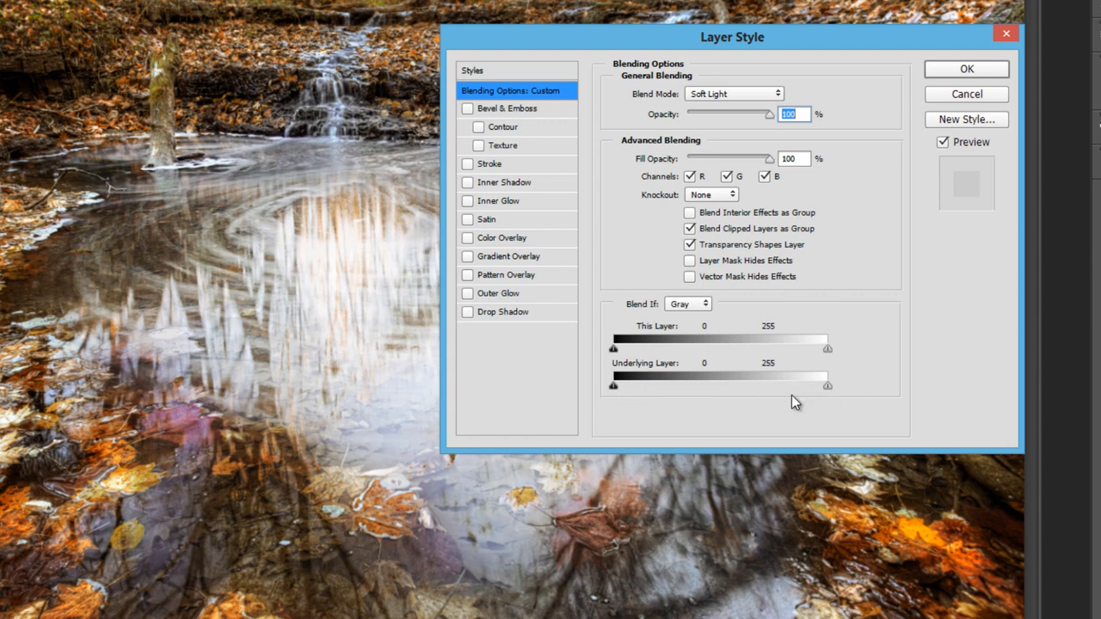
{"action": "mouse_move", "coordinate": [680, 395]}
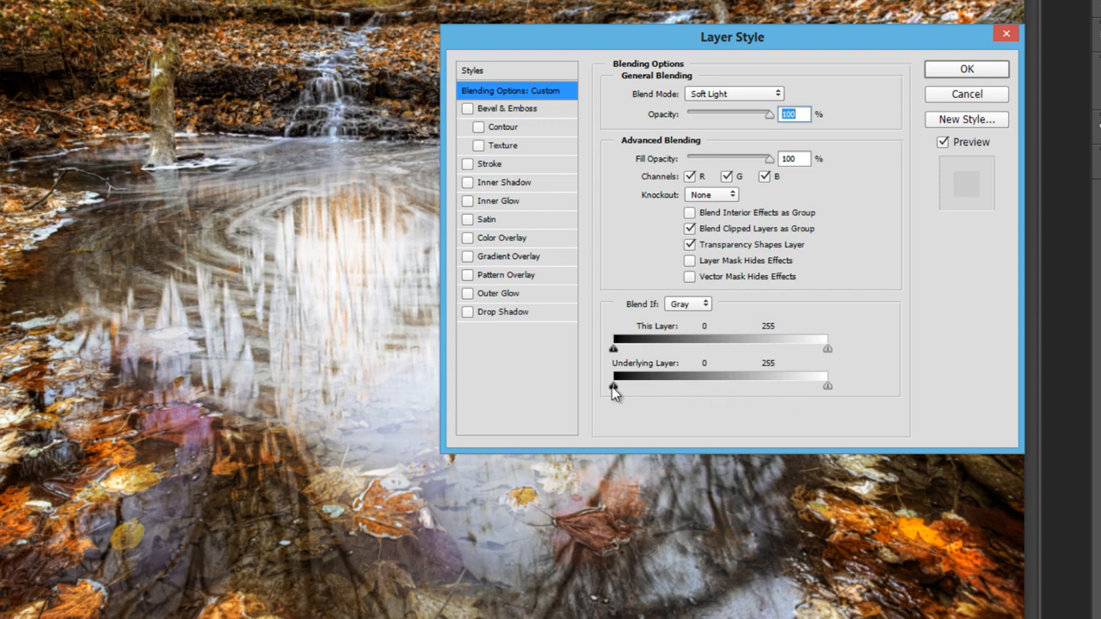
{"action": "mouse_move", "coordinate": [651, 396]}
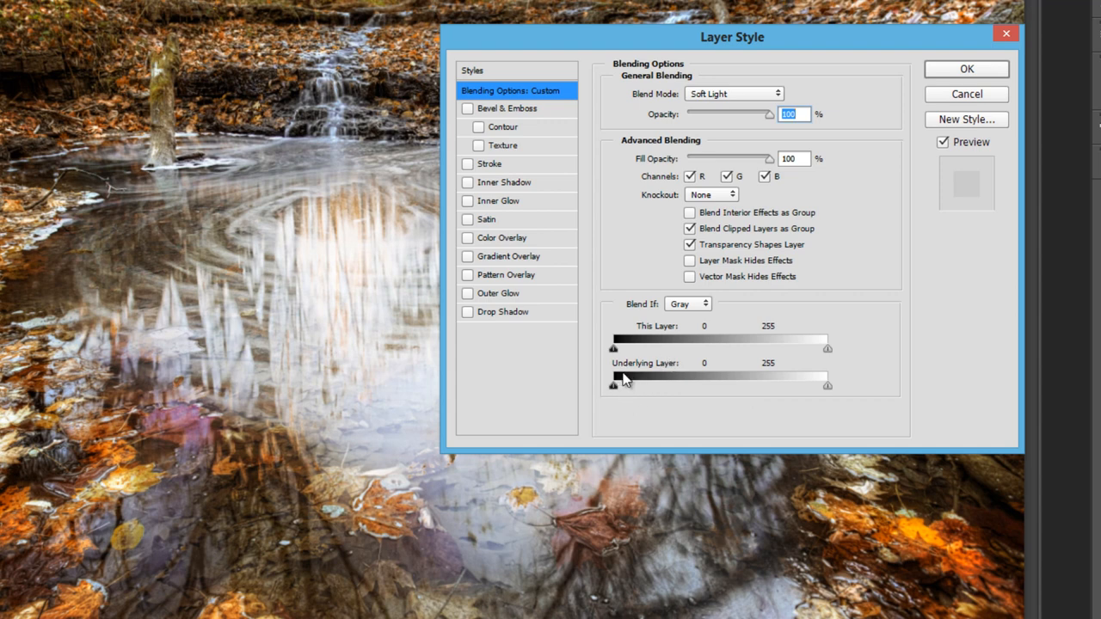
{"action": "mouse_move", "coordinate": [617, 383]}
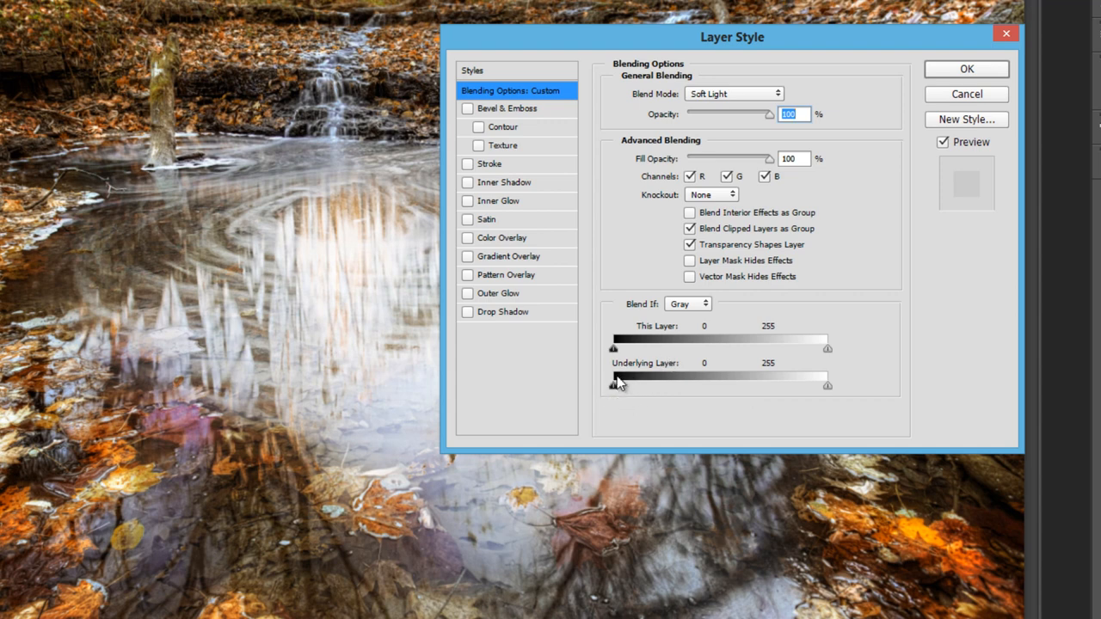
{"action": "mouse_move", "coordinate": [617, 391]}
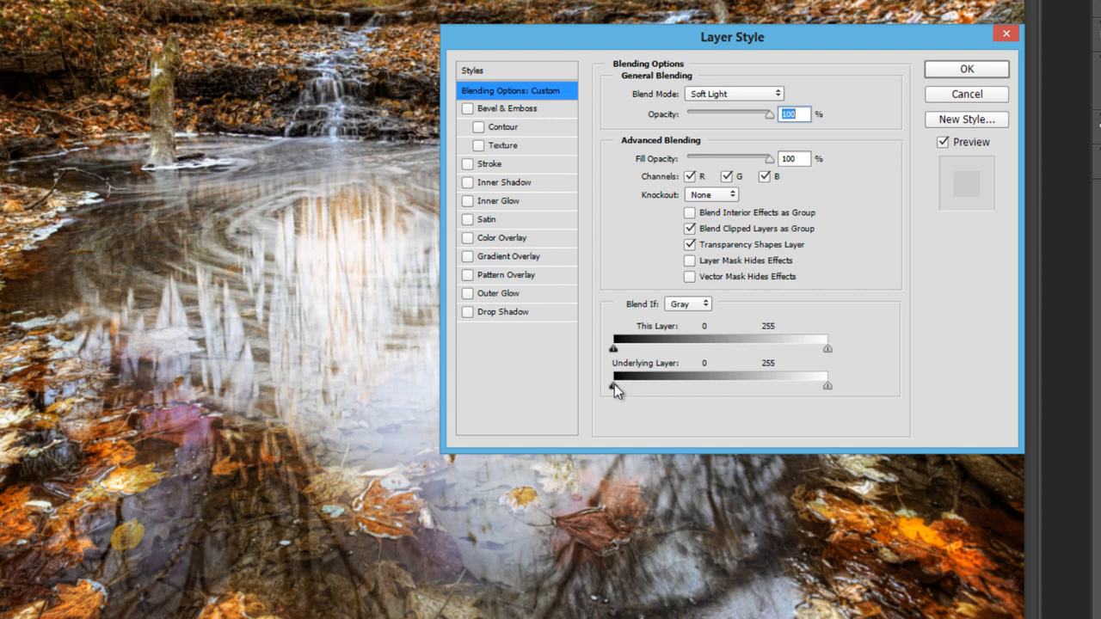
{"action": "left_click_drag", "start_coordinate": [612, 384], "coordinate": [645, 384]}
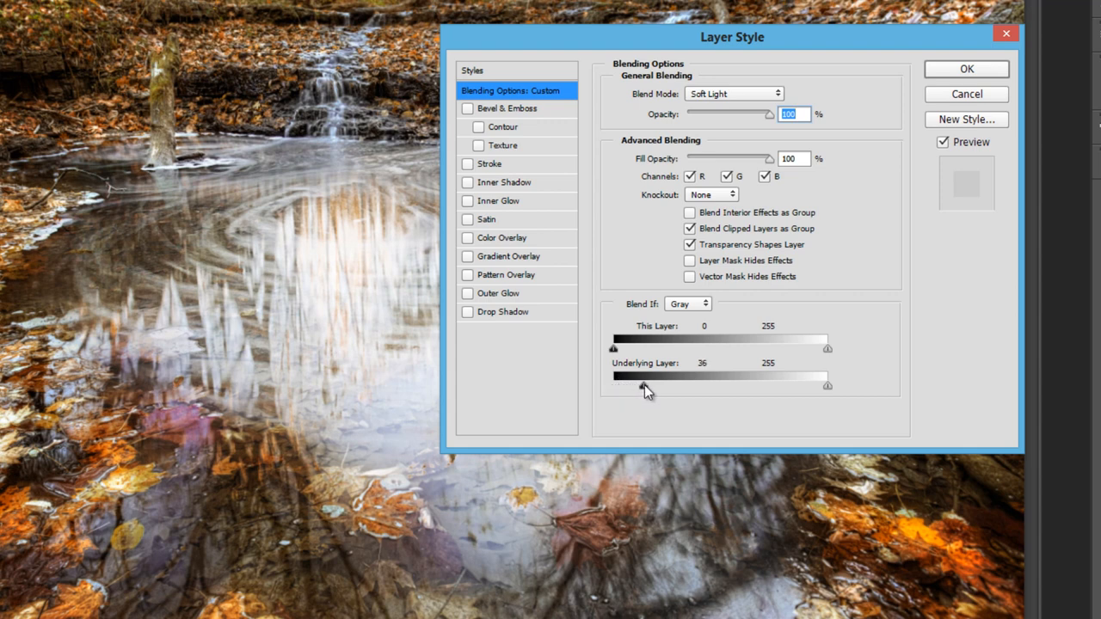
{"action": "left_click_drag", "start_coordinate": [646, 376], "coordinate": [674, 376]}
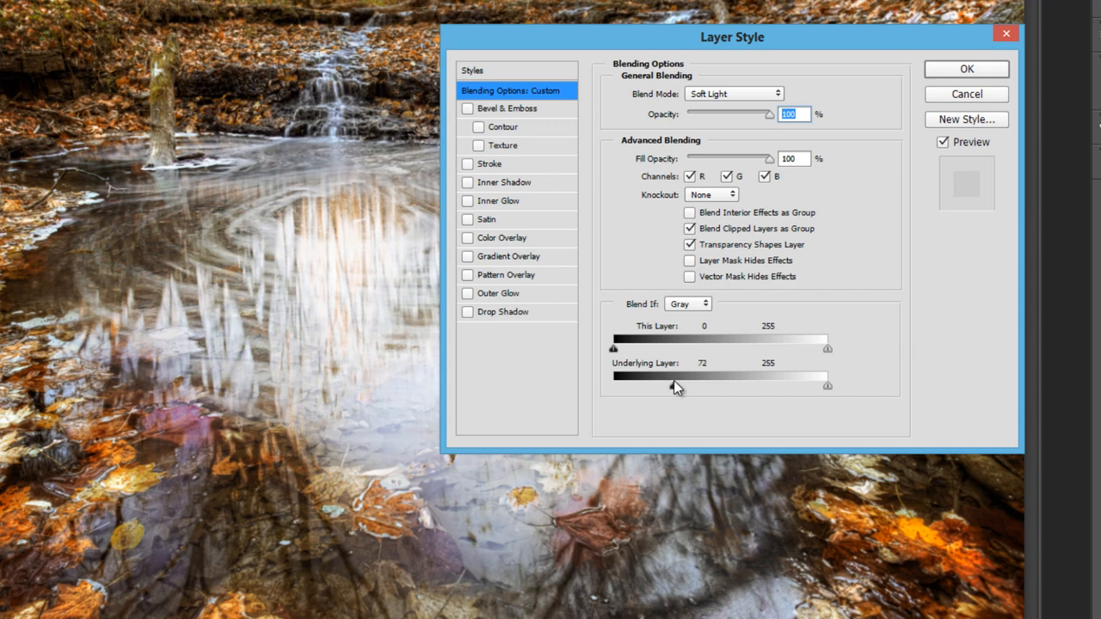
{"action": "left_click_drag", "start_coordinate": [674, 385], "coordinate": [678, 387]}
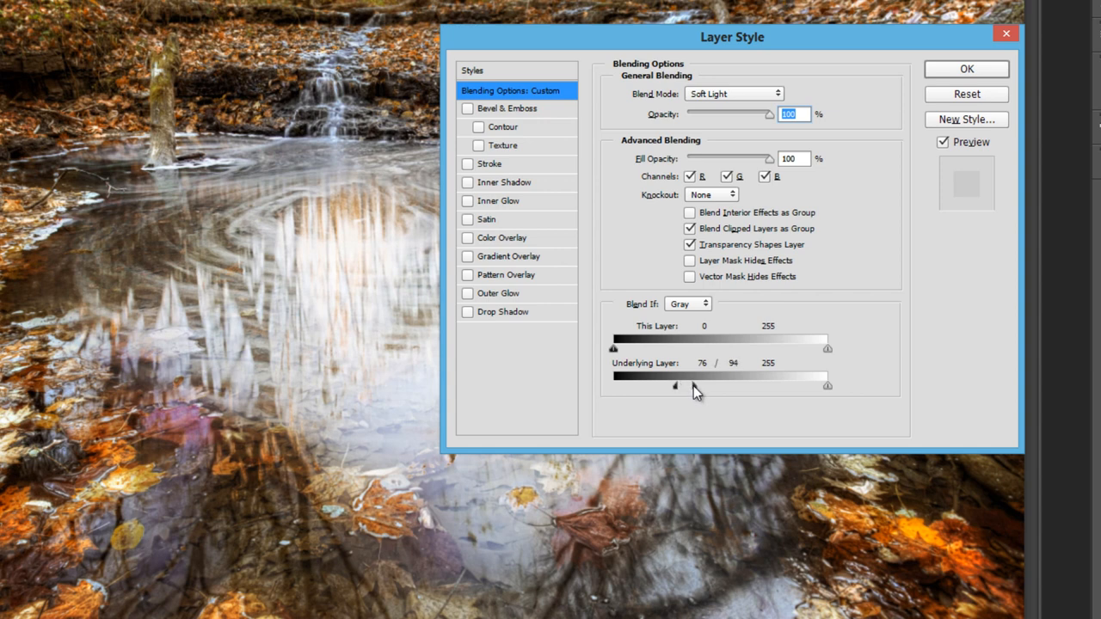
{"action": "left_click_drag", "start_coordinate": [696, 385], "coordinate": [699, 385]}
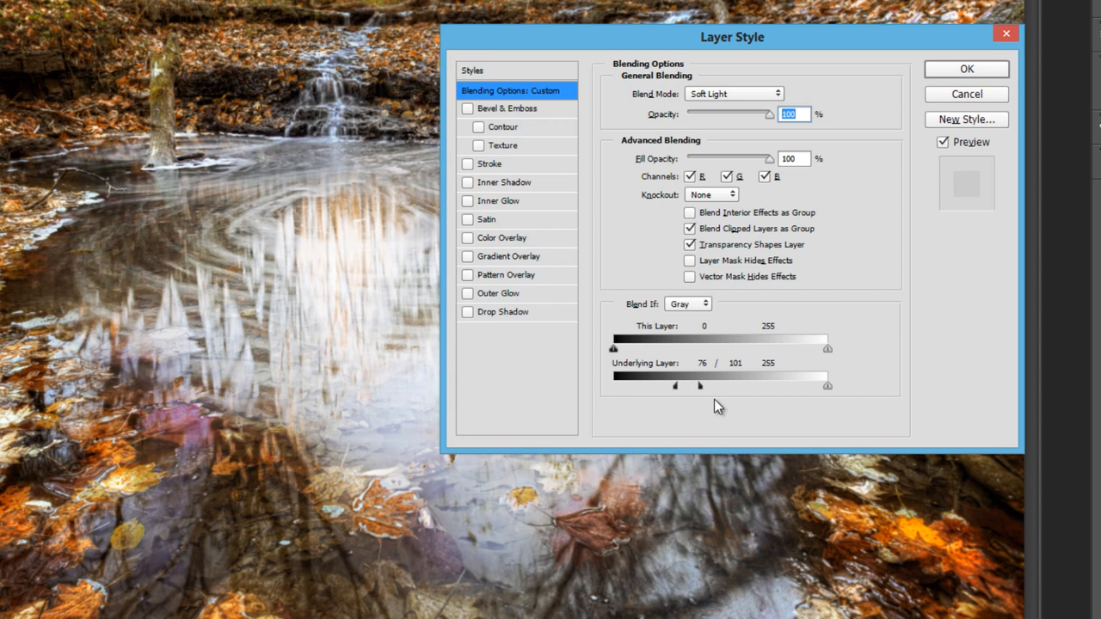
{"action": "mouse_move", "coordinate": [828, 390]}
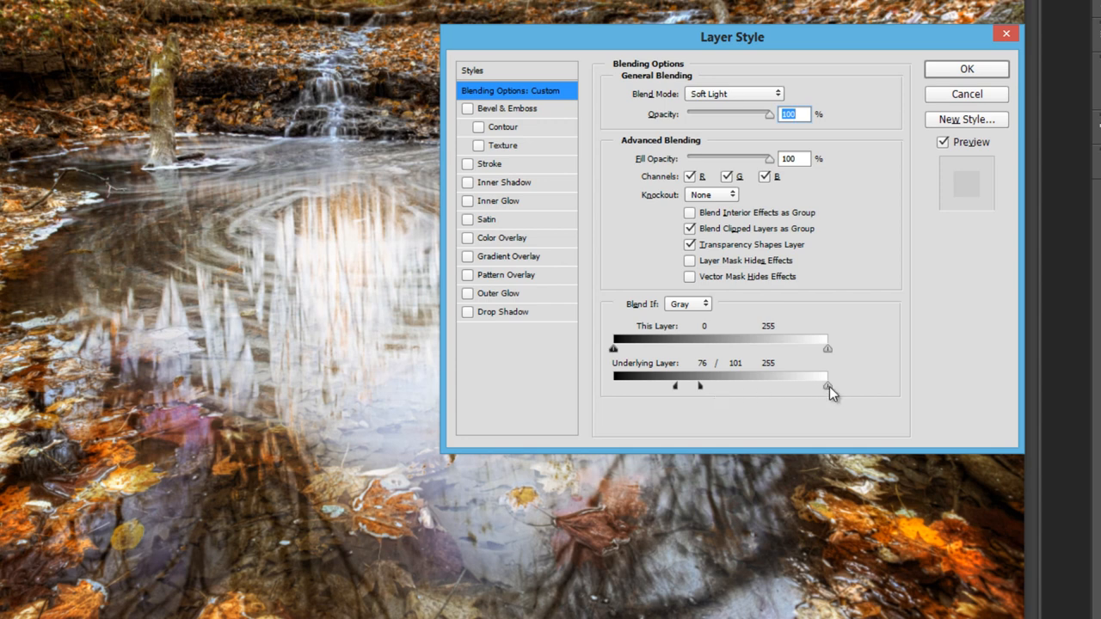
Lower and split the Underlying Layer highlight slider at 168/188.
{"action": "left_click_drag", "start_coordinate": [826, 385], "coordinate": [796, 387]}
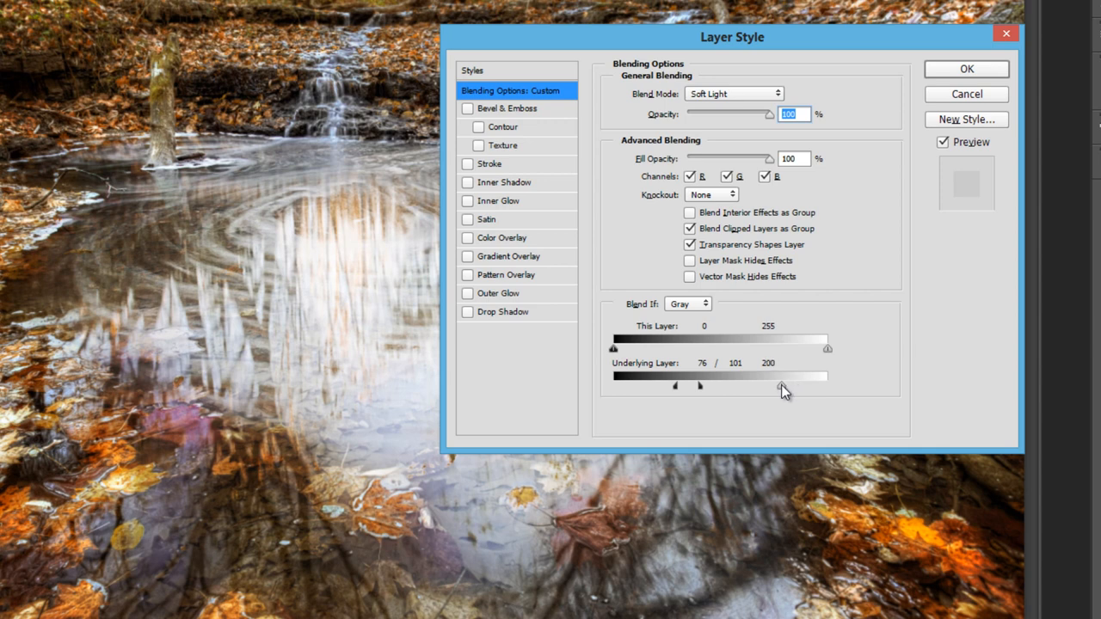
{"action": "left_click_drag", "start_coordinate": [783, 390], "coordinate": [773, 390]}
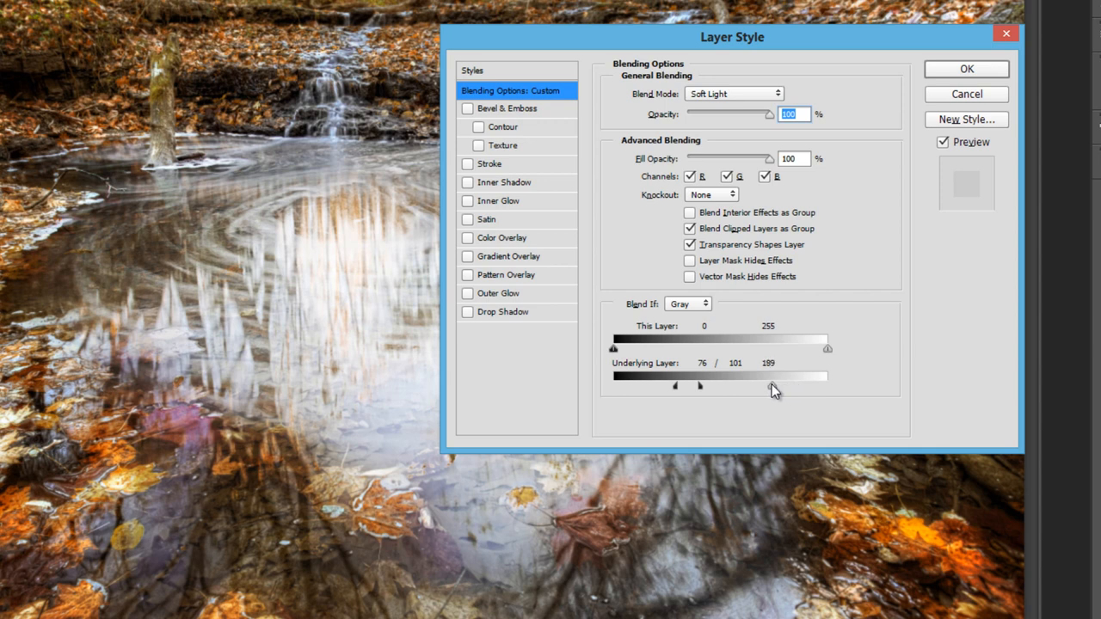
{"action": "left_click_drag", "start_coordinate": [772, 389], "coordinate": [760, 389]}
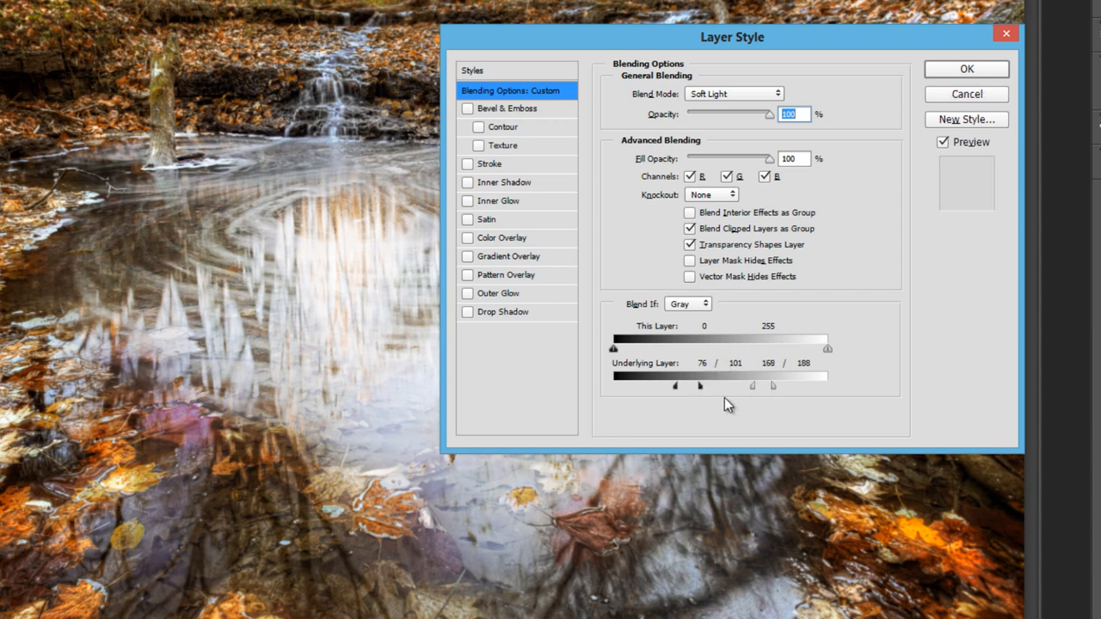
{"action": "mouse_move", "coordinate": [774, 370]}
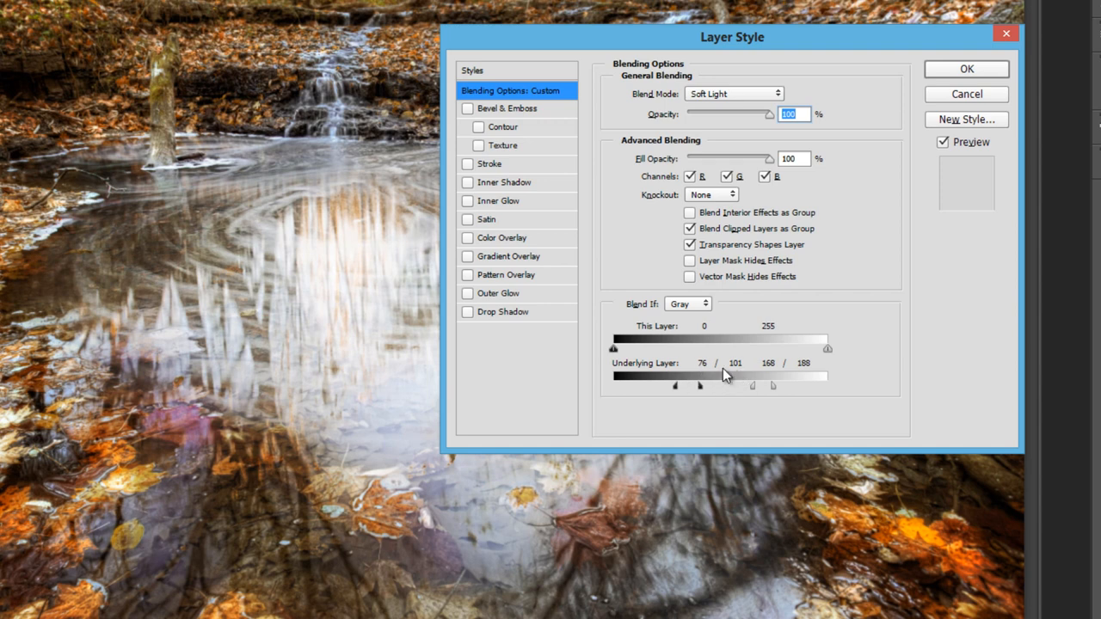
{"action": "mouse_move", "coordinate": [730, 386]}
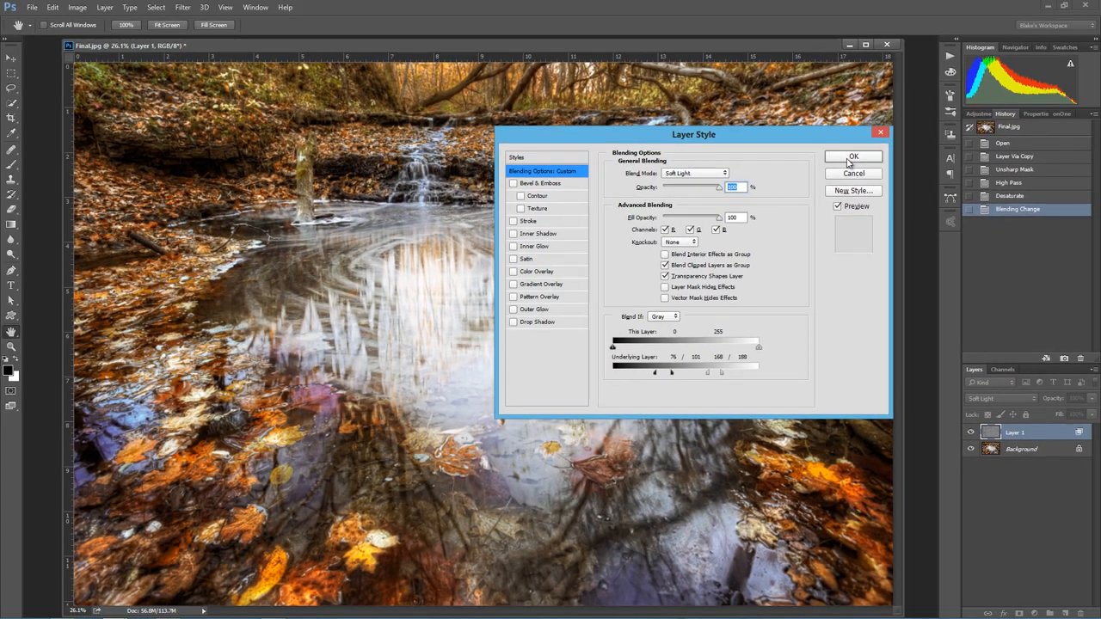
Commit the midtone blend limits and add a Curves adjustment layer above Layer 1.
{"action": "left_click", "coordinate": [852, 157]}
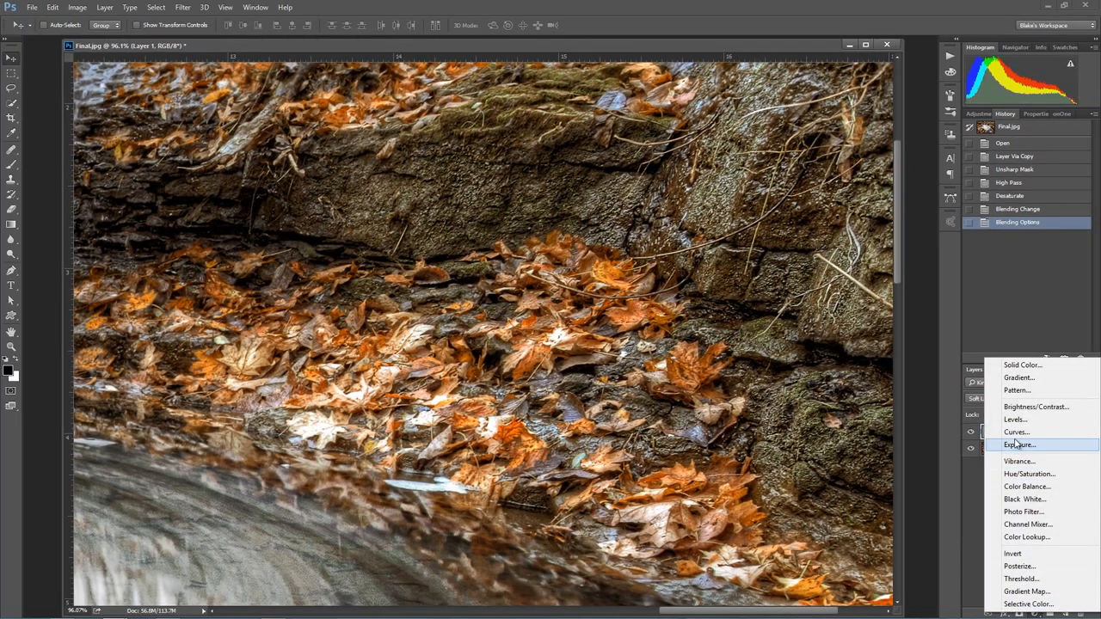
{"action": "left_click", "coordinate": [1018, 431]}
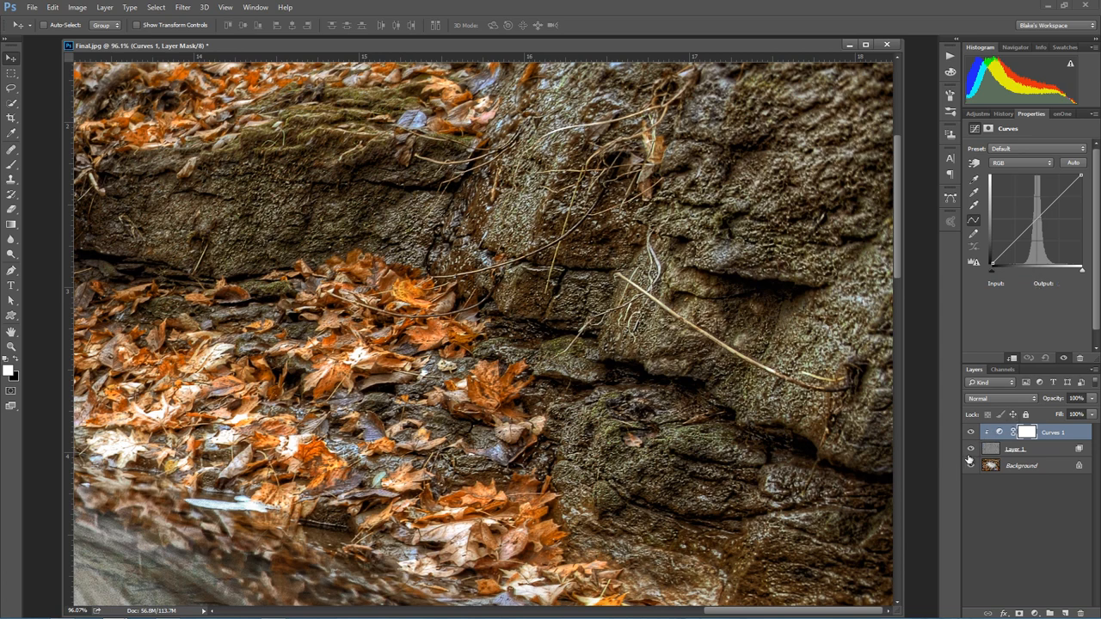
Show only the high-pass detail layer and raise the intensity curve midpoint.
{"action": "left_click", "coordinate": [970, 465]}
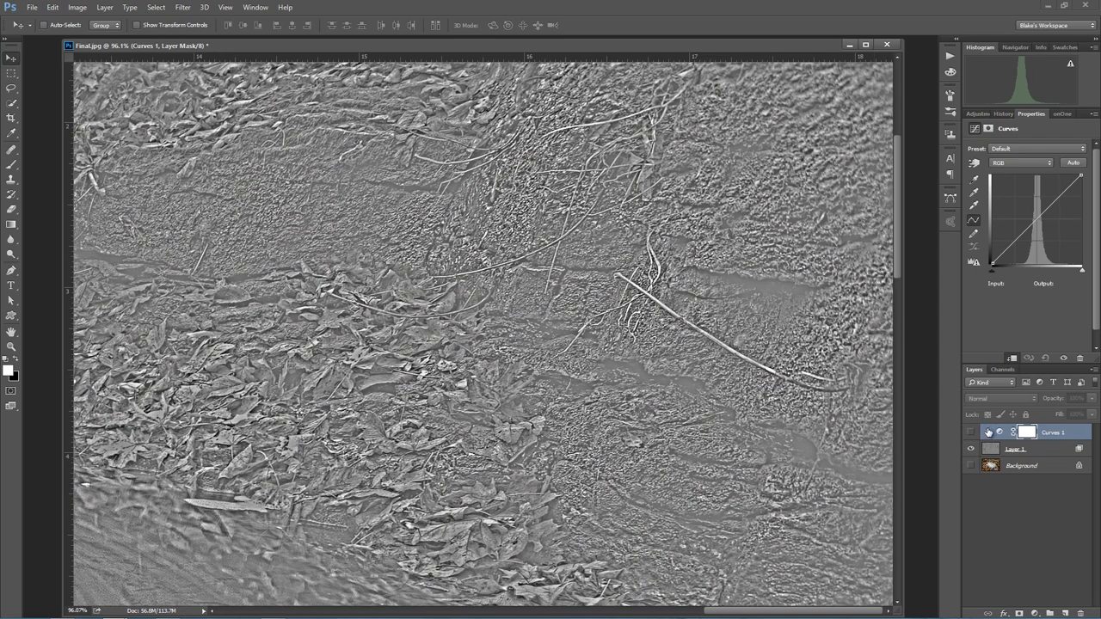
{"action": "left_click", "coordinate": [967, 432]}
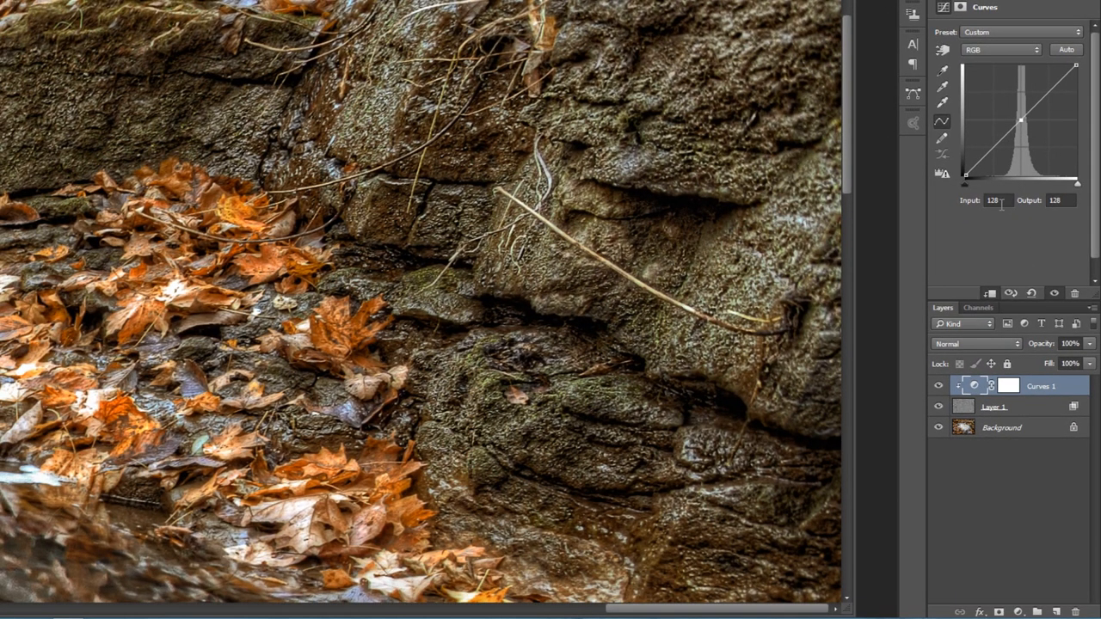
{"action": "mouse_move", "coordinate": [914, 273]}
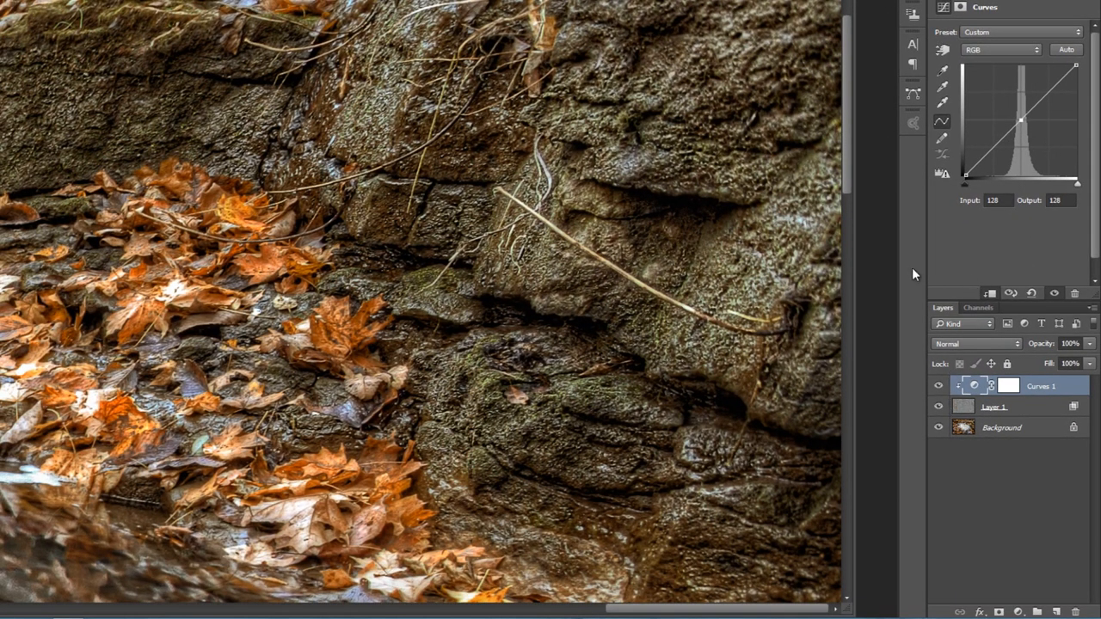
{"action": "left_click_drag", "start_coordinate": [1021, 121], "coordinate": [1020, 117]}
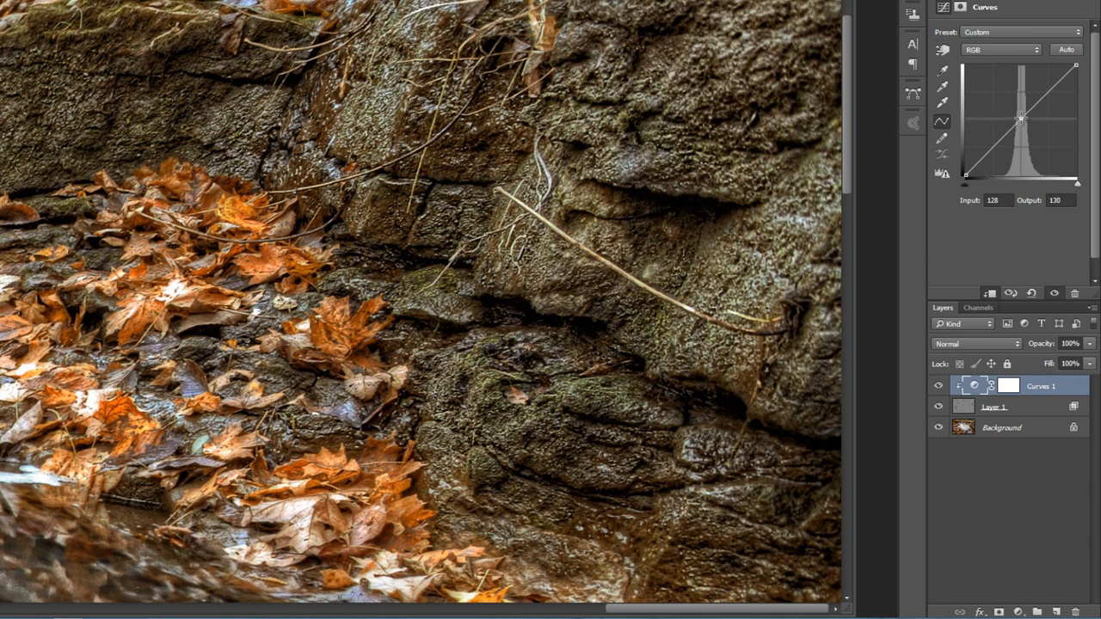
{"action": "left_click_drag", "start_coordinate": [1020, 118], "coordinate": [1017, 98]}
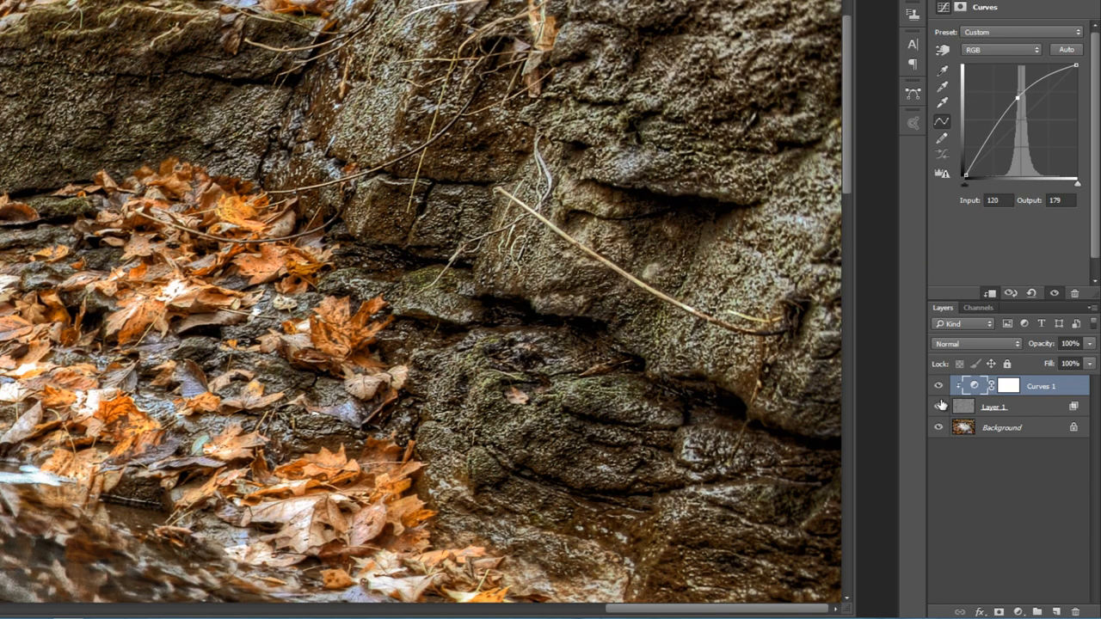
Hide the Background photo and bring the curve midpoint back to centre.
{"action": "left_click", "coordinate": [938, 407]}
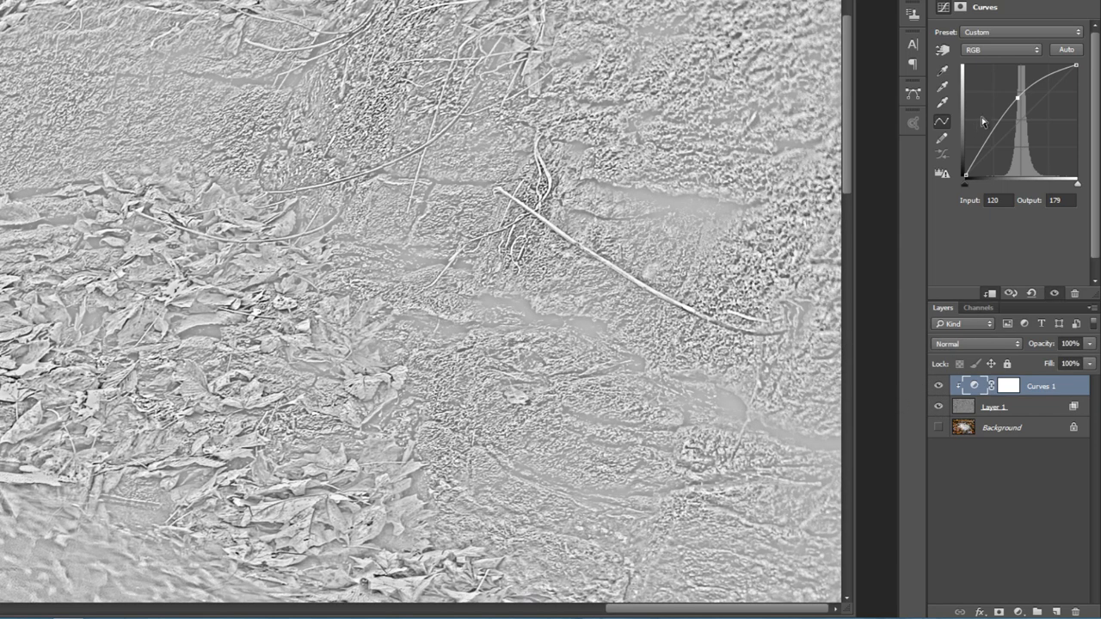
{"action": "mouse_move", "coordinate": [682, 209]}
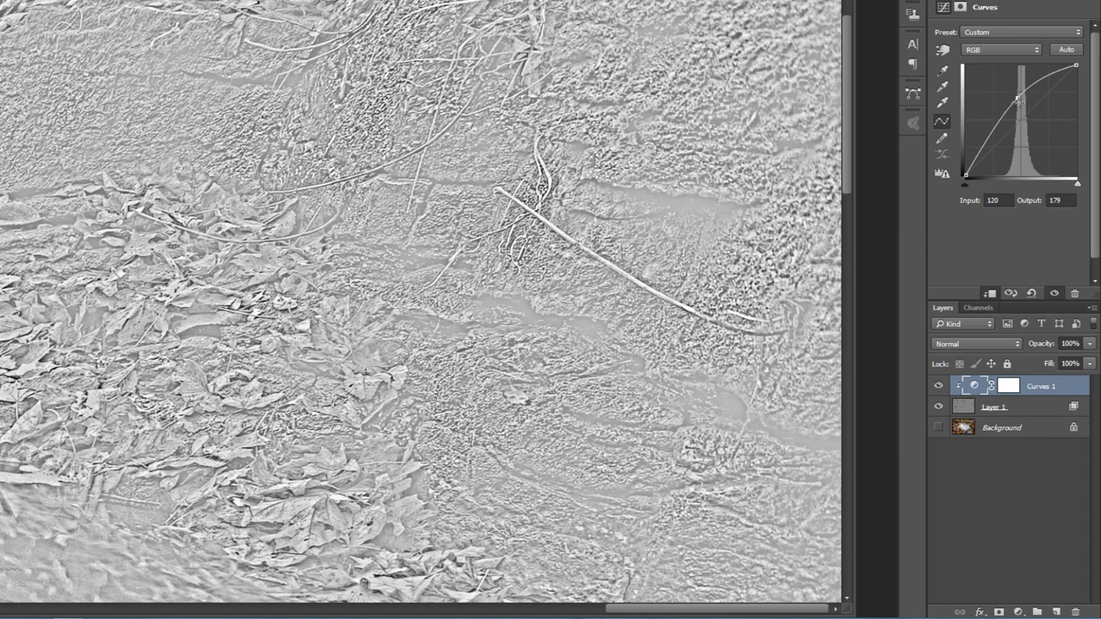
{"action": "left_click_drag", "start_coordinate": [1018, 97], "coordinate": [1018, 125]}
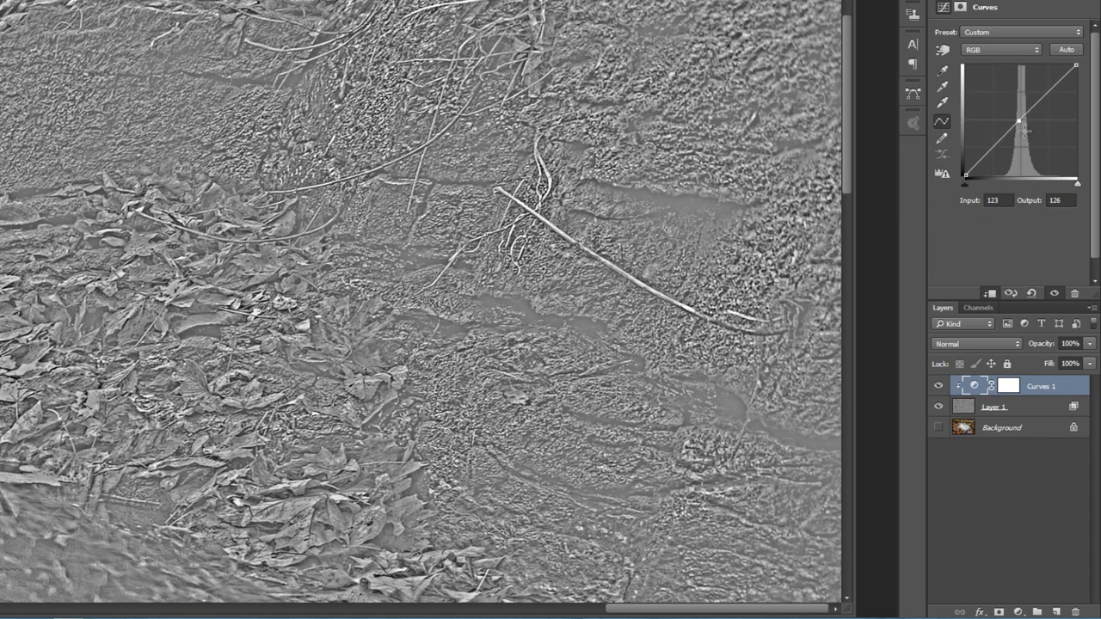
{"action": "left_click_drag", "start_coordinate": [1018, 123], "coordinate": [1022, 120]}
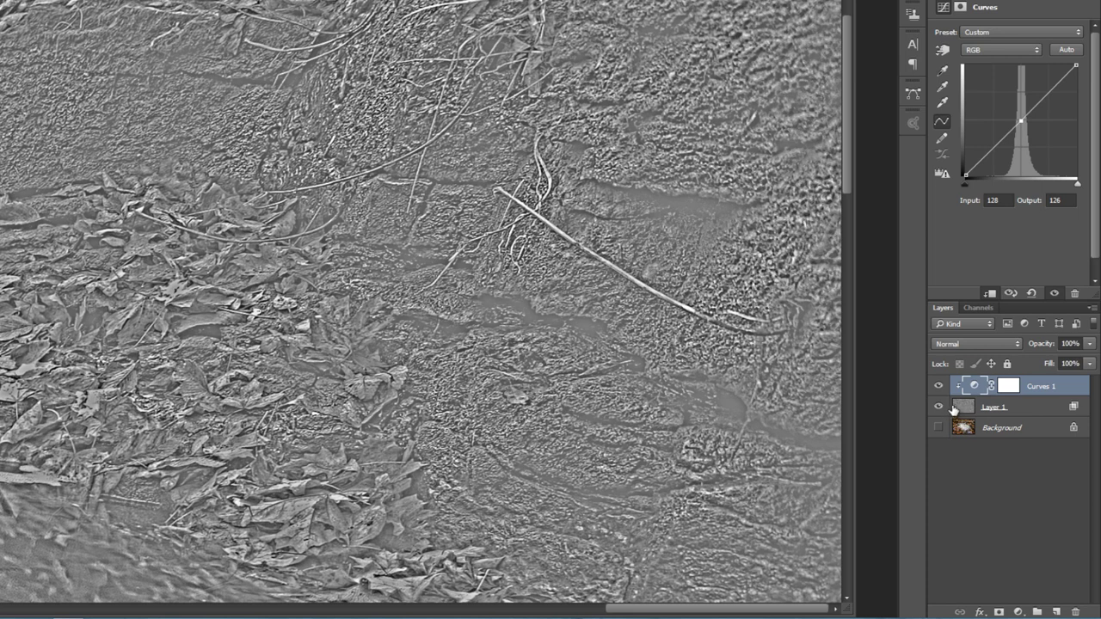
{"action": "mouse_move", "coordinate": [956, 413]}
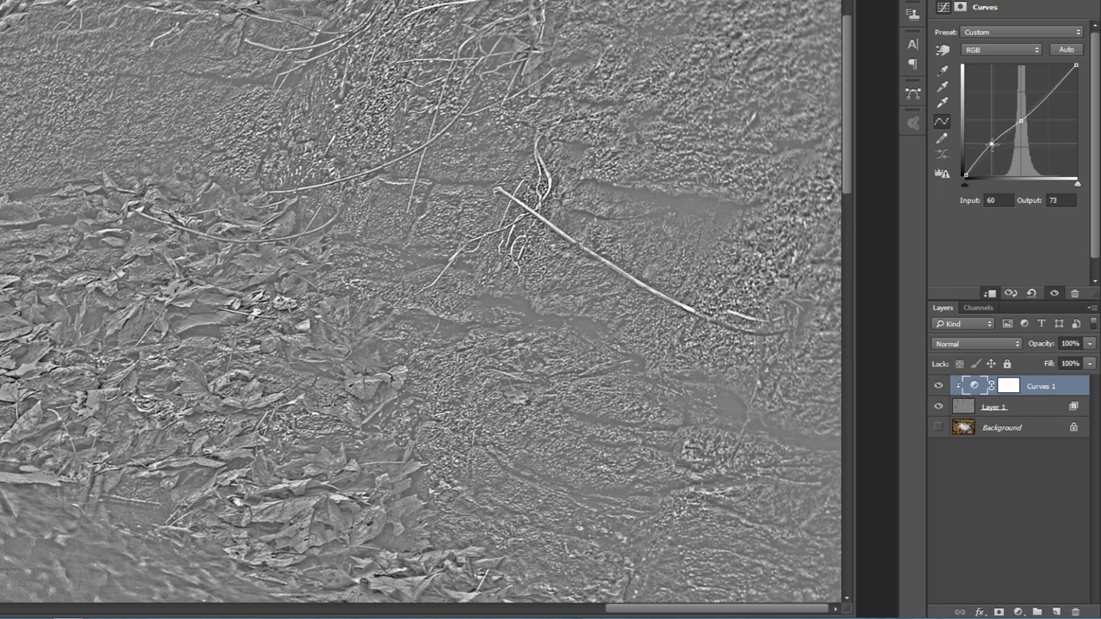
Settle the curve's shadow point just below the diagonal, around 65/44.
{"action": "left_click_drag", "start_coordinate": [992, 144], "coordinate": [992, 136]}
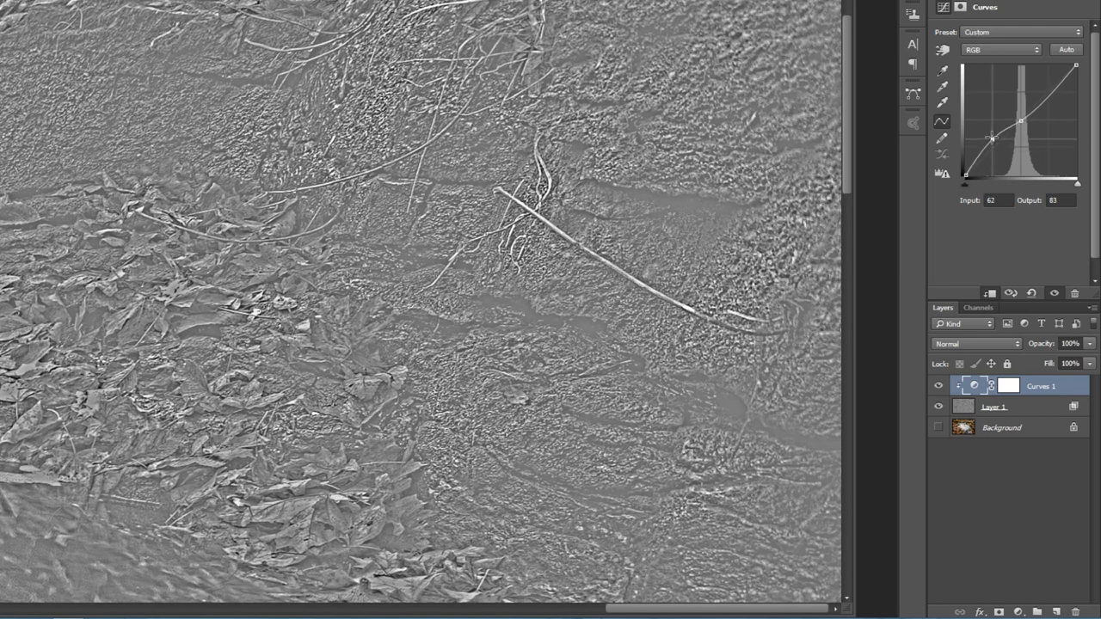
{"action": "left_click_drag", "start_coordinate": [991, 138], "coordinate": [991, 148]}
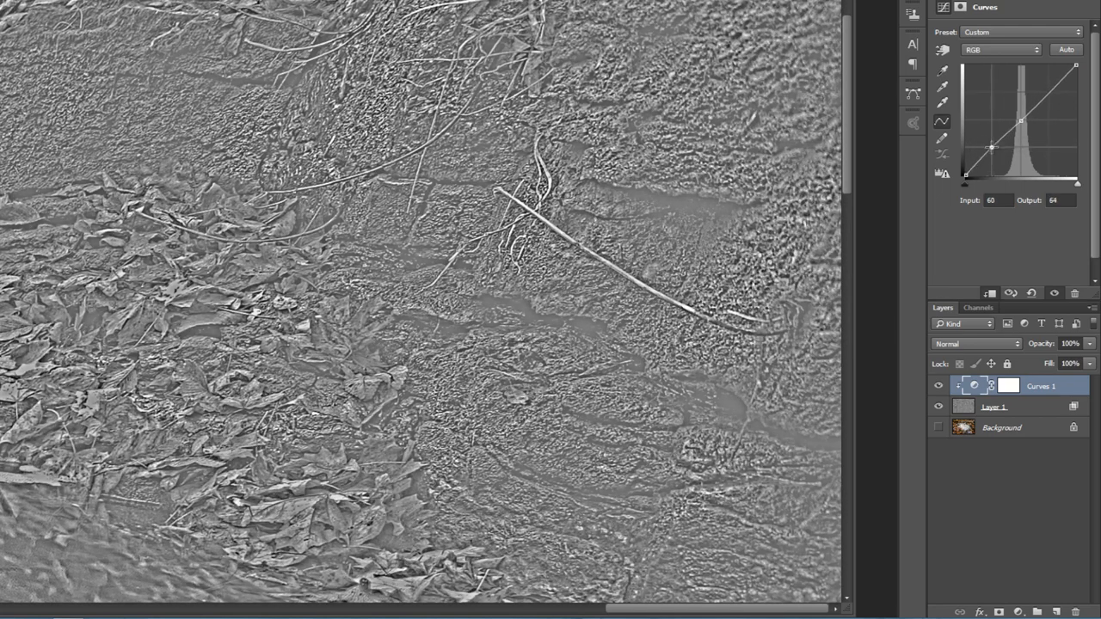
{"action": "left_click_drag", "start_coordinate": [992, 148], "coordinate": [989, 142]}
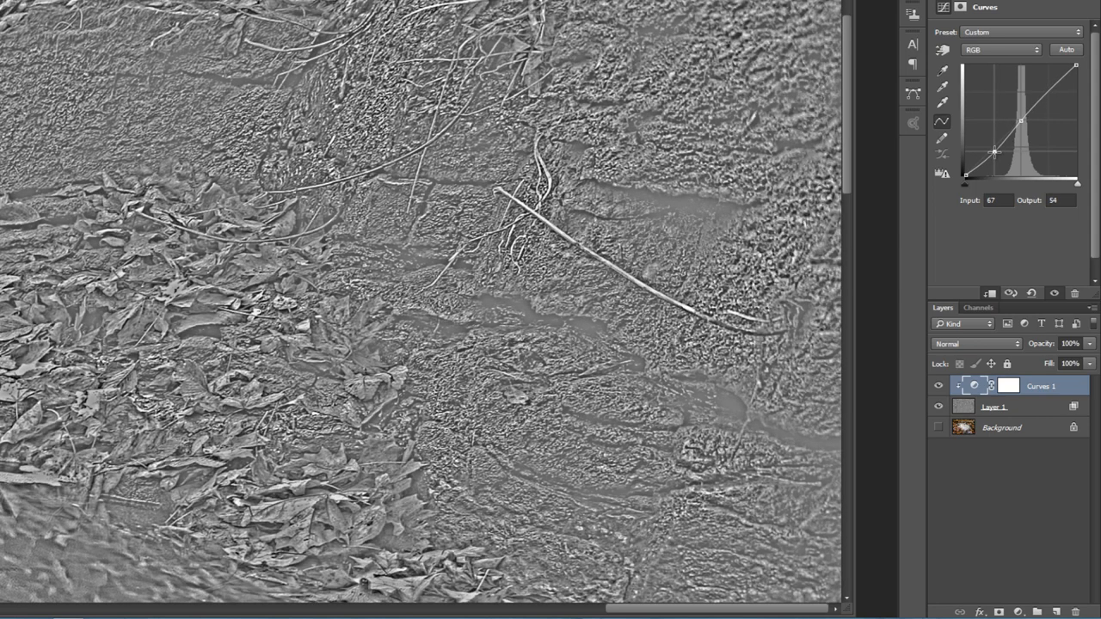
{"action": "left_click_drag", "start_coordinate": [994, 153], "coordinate": [996, 157]}
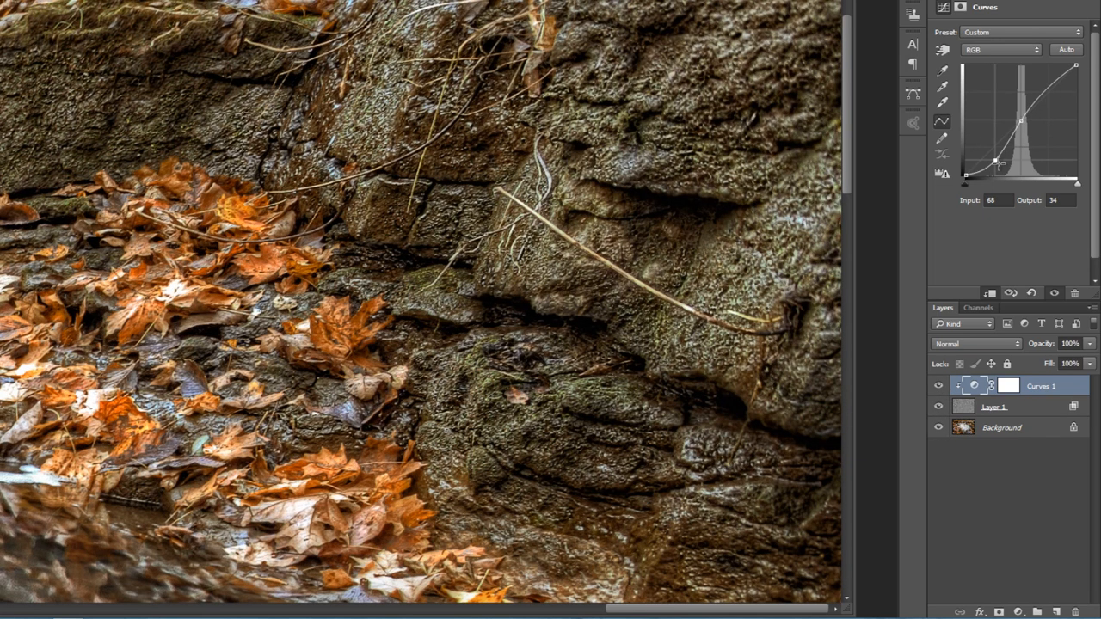
{"action": "left_click_drag", "start_coordinate": [998, 162], "coordinate": [983, 127]}
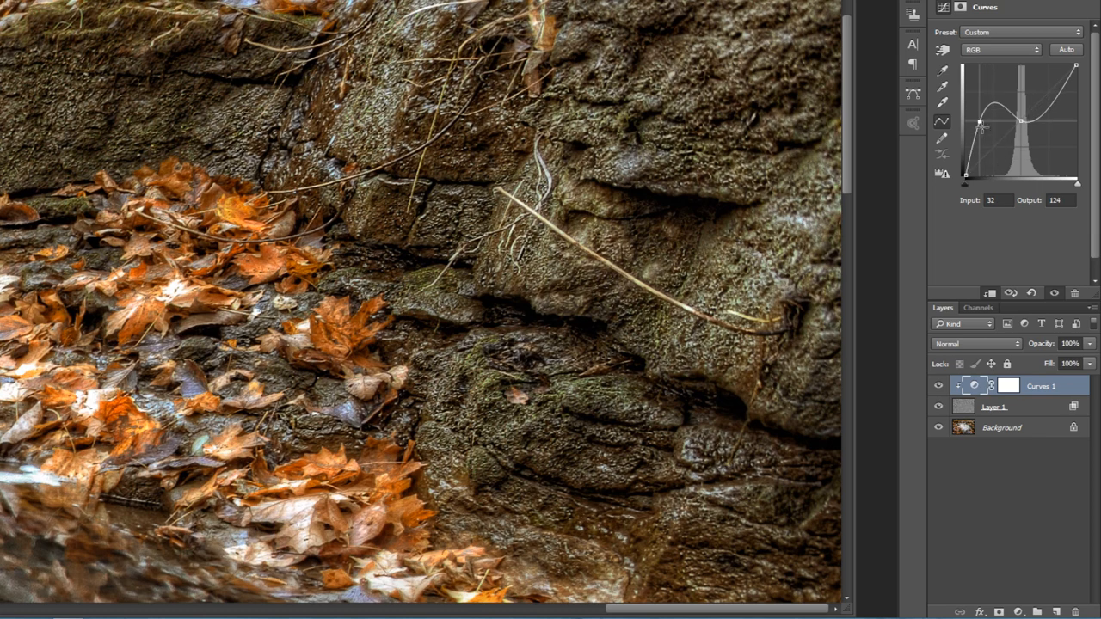
{"action": "left_click_drag", "start_coordinate": [979, 121], "coordinate": [990, 146]}
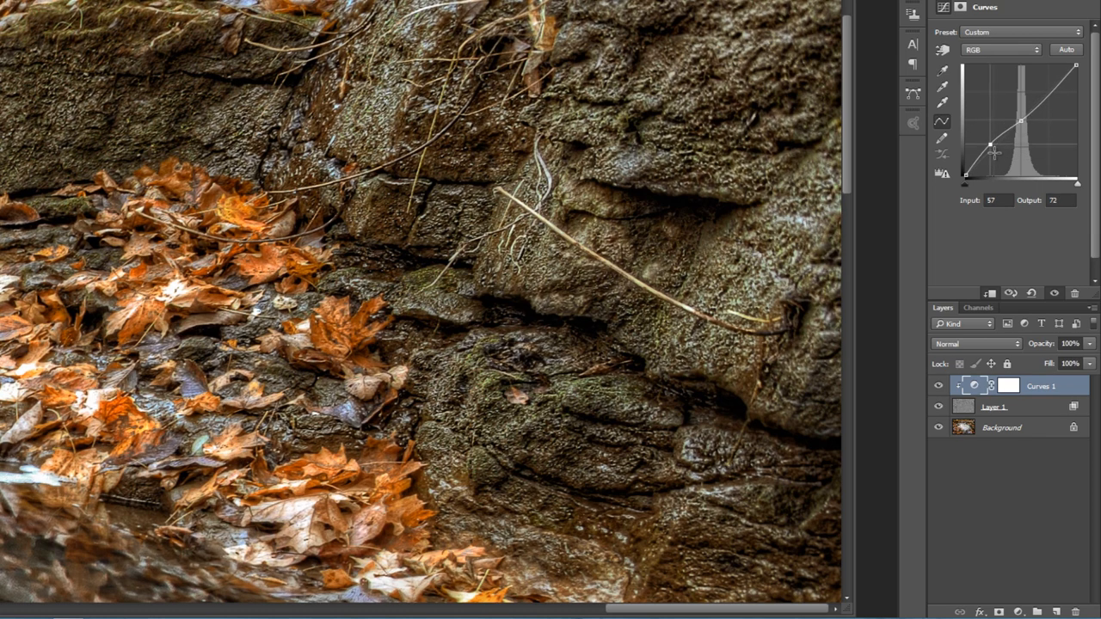
{"action": "left_click_drag", "start_coordinate": [989, 147], "coordinate": [993, 155]}
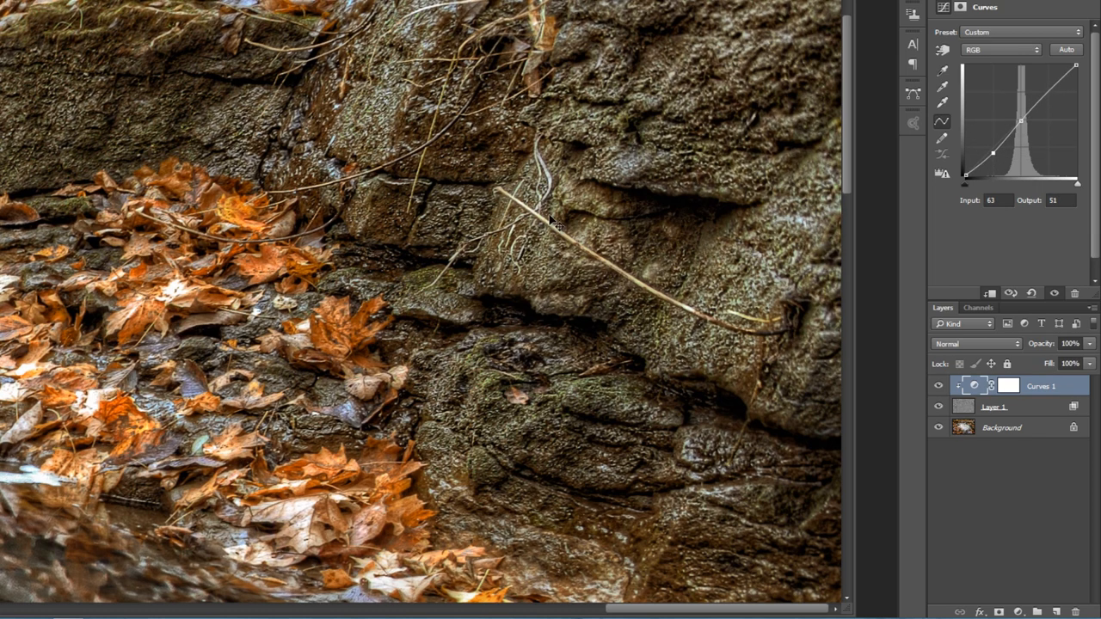
{"action": "left_click_drag", "start_coordinate": [992, 154], "coordinate": [994, 154]}
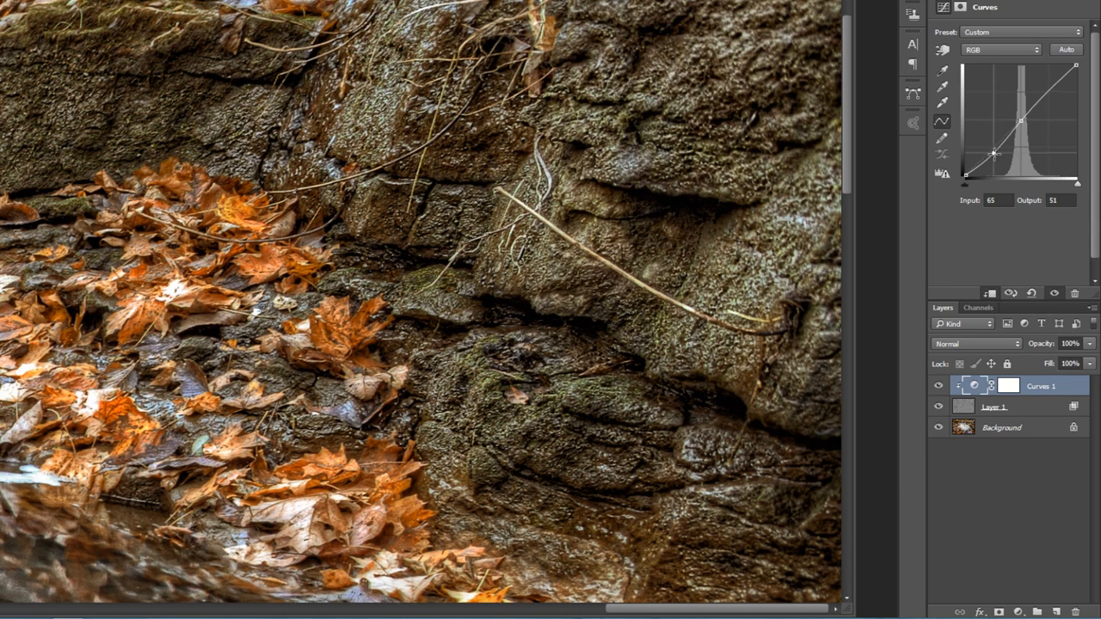
{"action": "left_click_drag", "start_coordinate": [993, 152], "coordinate": [992, 159]}
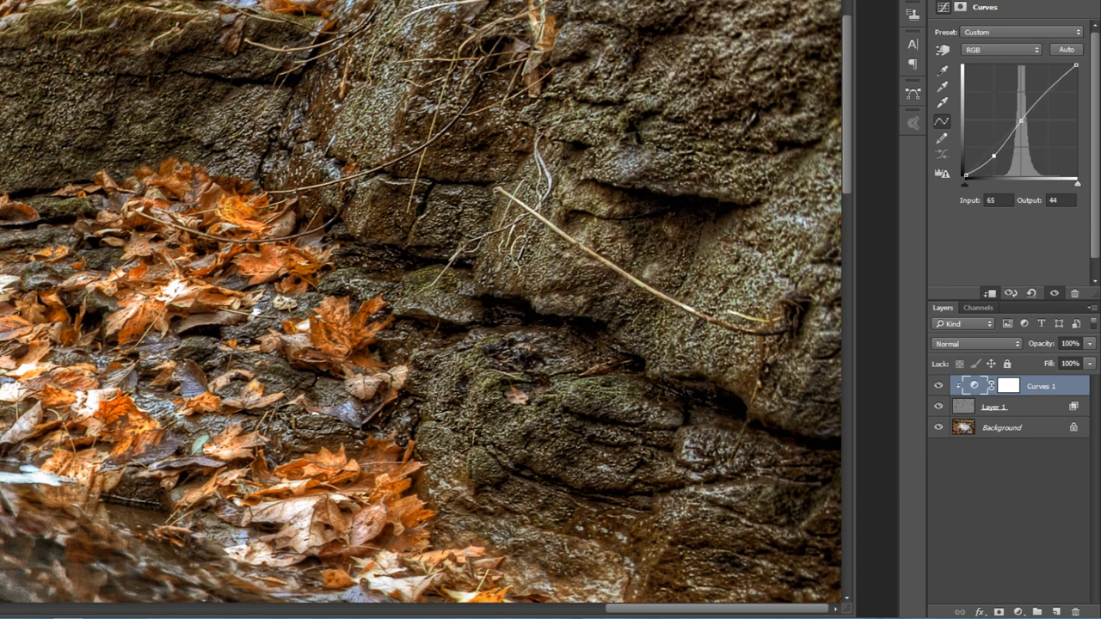
{"action": "left_click_drag", "start_coordinate": [1020, 120], "coordinate": [1052, 97]}
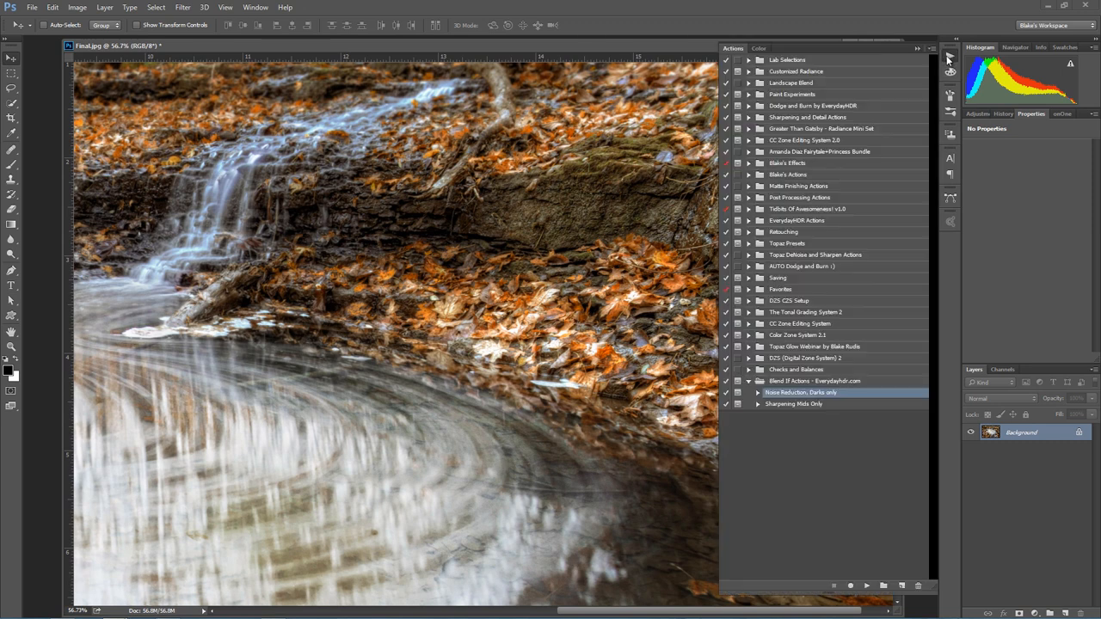
Play the Sharpening Mids Only action, continuing past both message dialogs.
{"action": "left_click", "coordinate": [793, 403]}
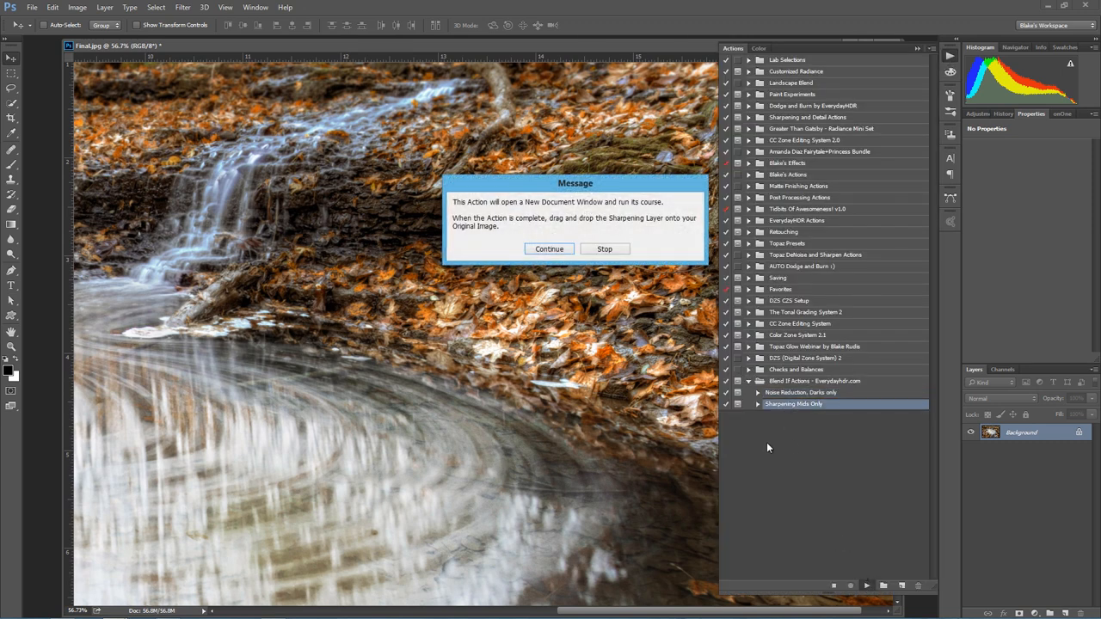
{"action": "left_click", "coordinate": [549, 249]}
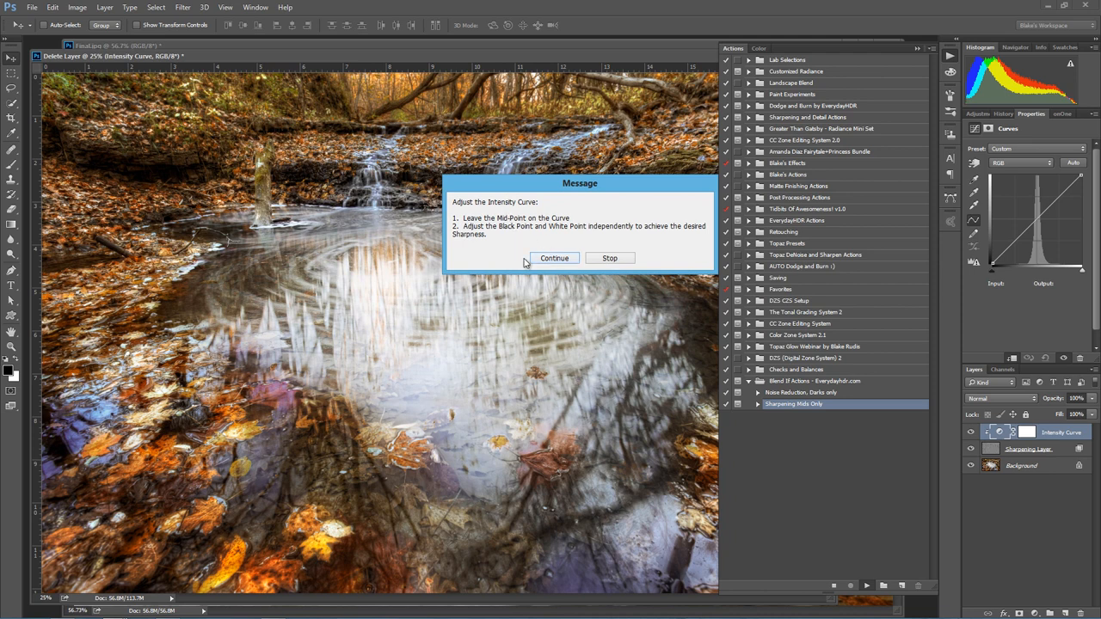
{"action": "mouse_move", "coordinate": [534, 270]}
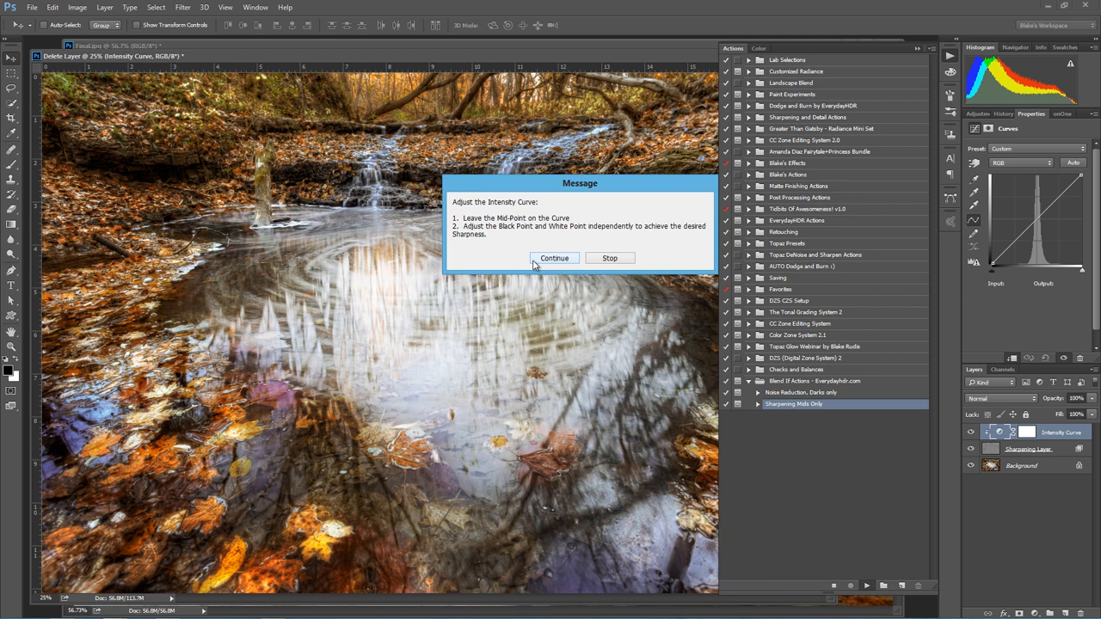
{"action": "left_click", "coordinate": [554, 258]}
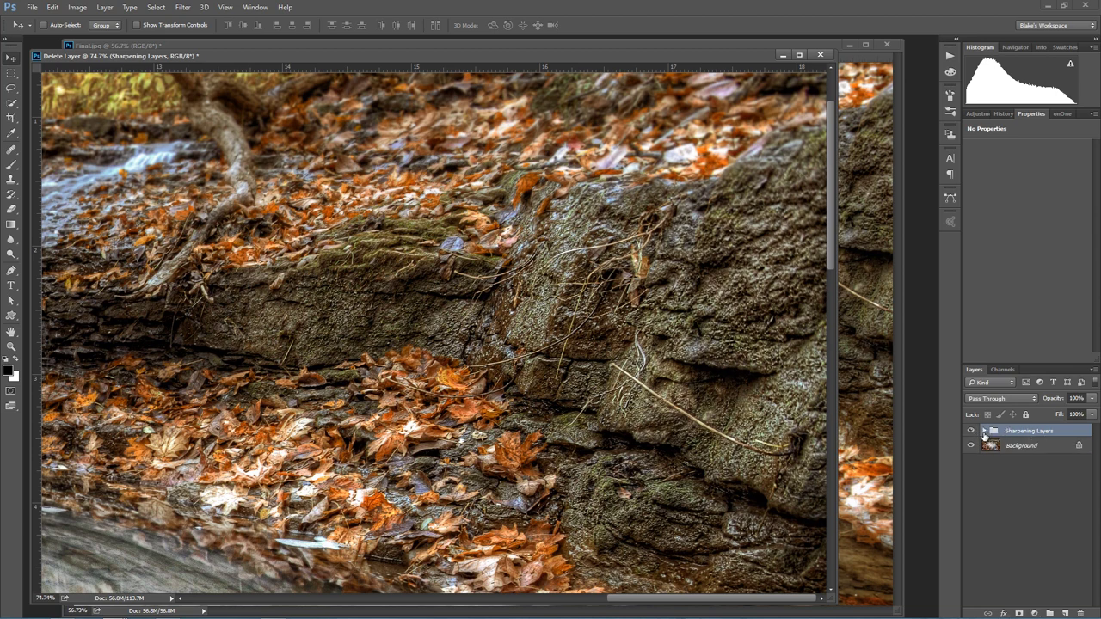
Drag the Sharpening Layers group onto Final.jpg and expand it in the Layers panel.
{"action": "left_click_drag", "start_coordinate": [1080, 398], "coordinate": [1072, 398]}
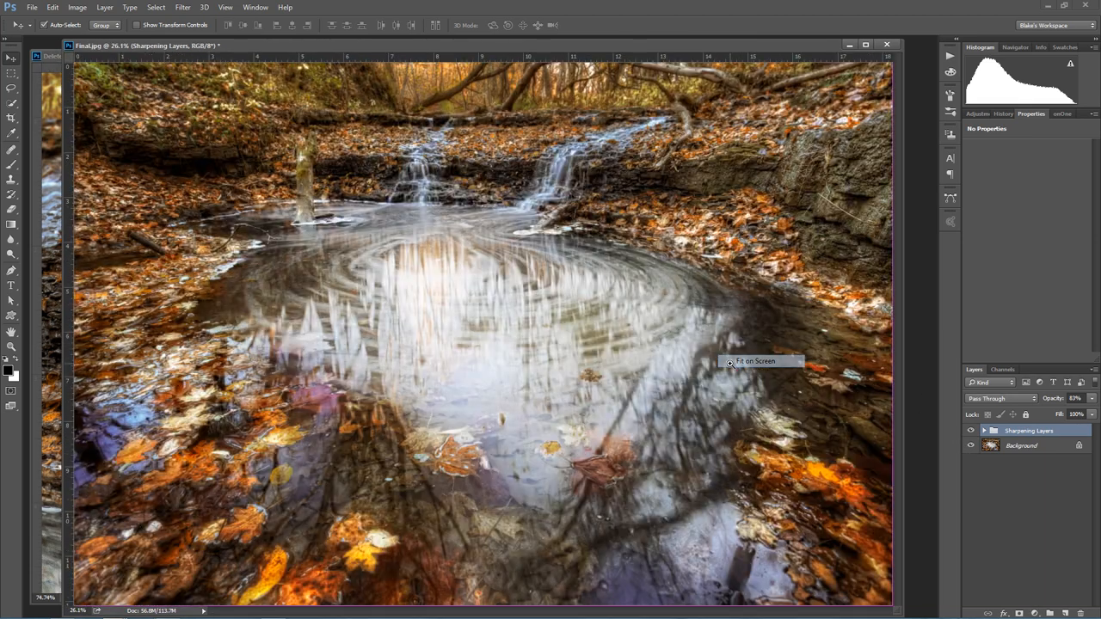
{"action": "left_click", "coordinate": [984, 432]}
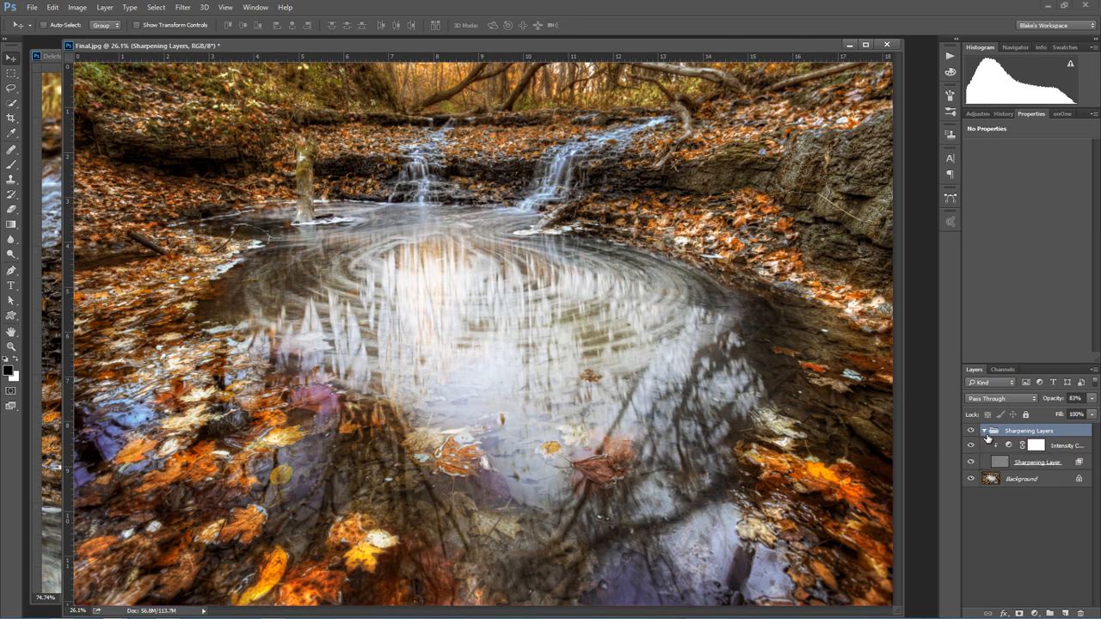